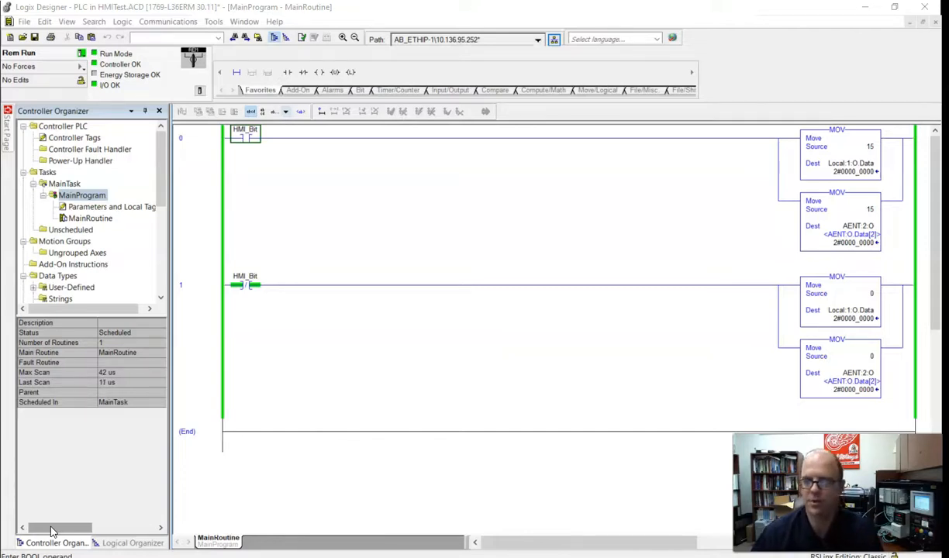
Open Terminal Settings on the PanelView Plus and navigate down to System Information
click(244, 138)
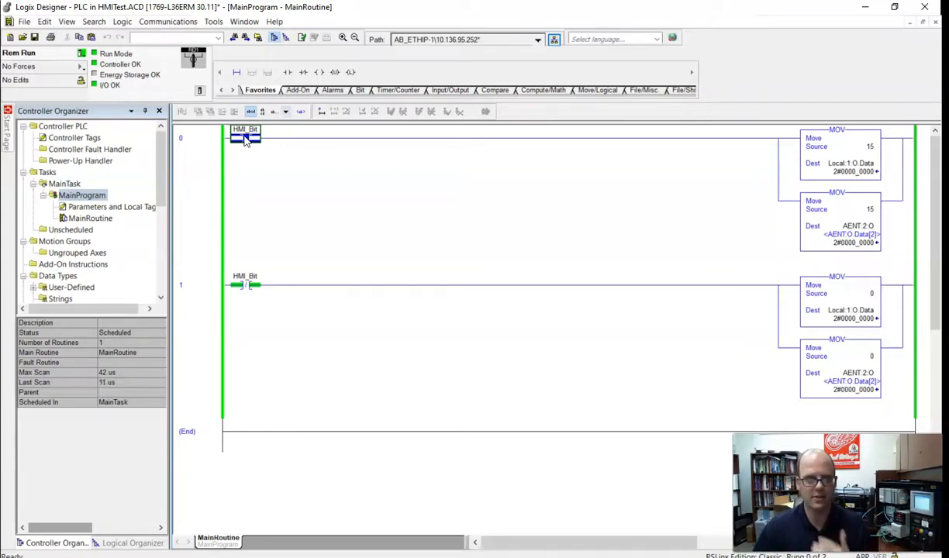
mouse_move(402, 208)
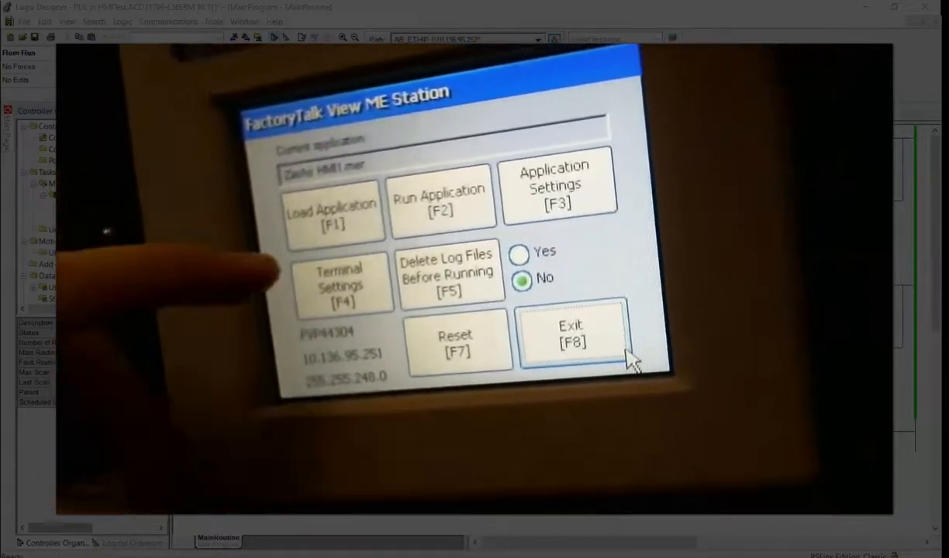
click(343, 283)
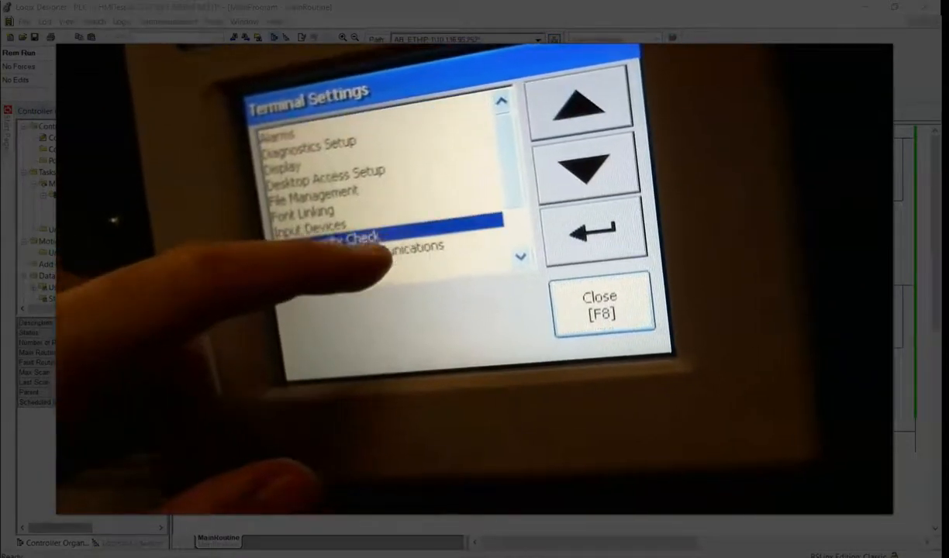
click(587, 166)
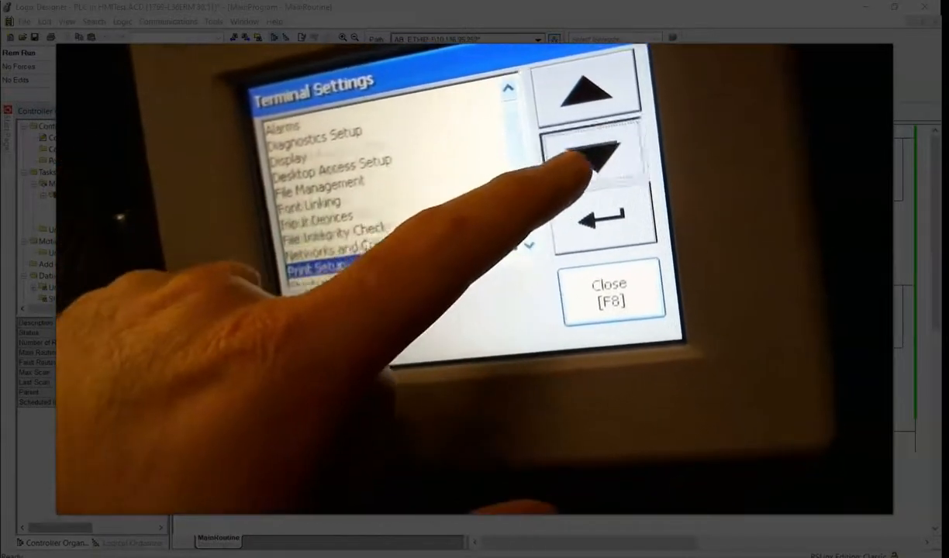
click(603, 155)
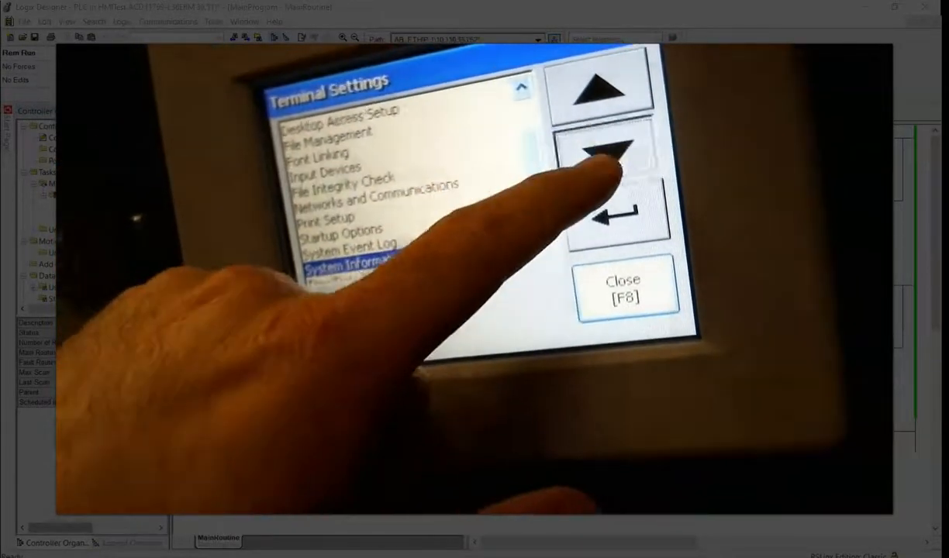
click(616, 159)
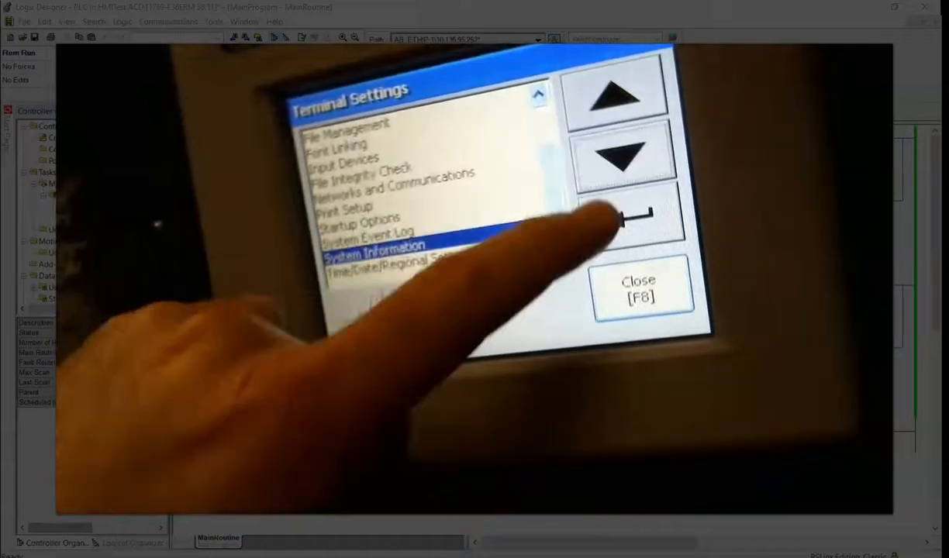
click(628, 217)
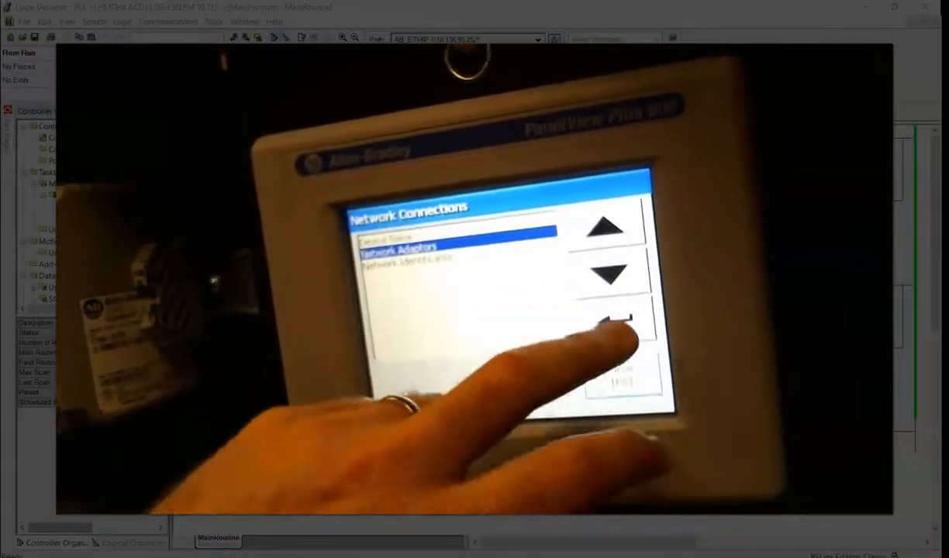
Review the built-in Ethernet adapter in Network Adaptors, then close the list
click(613, 326)
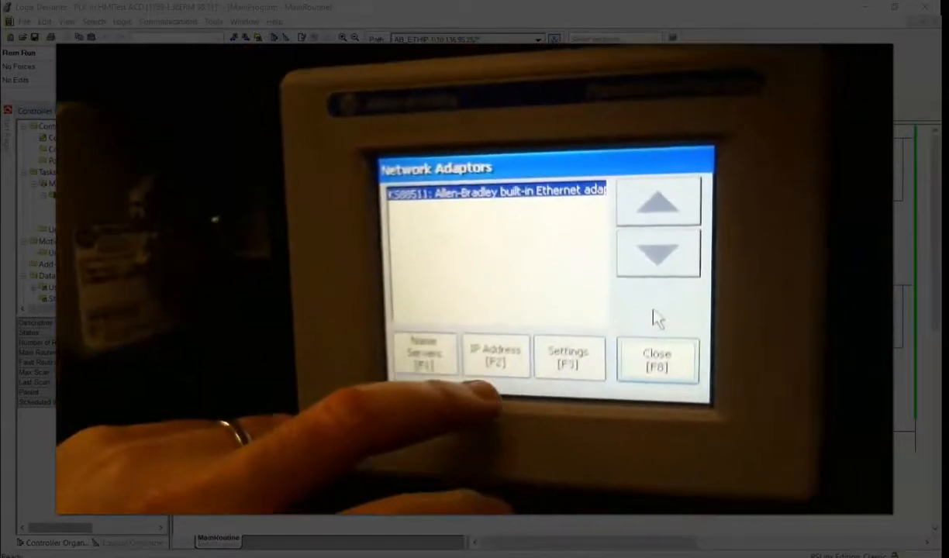
click(495, 355)
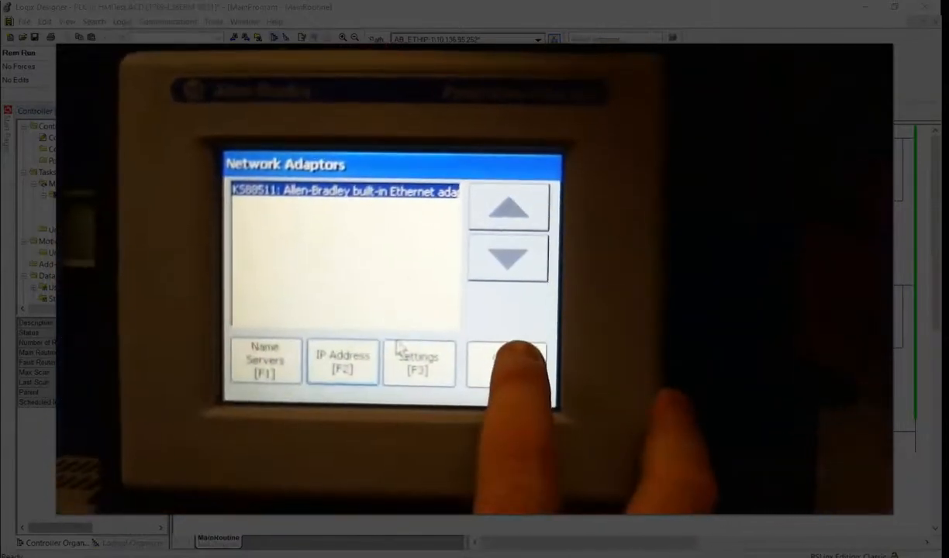
click(508, 356)
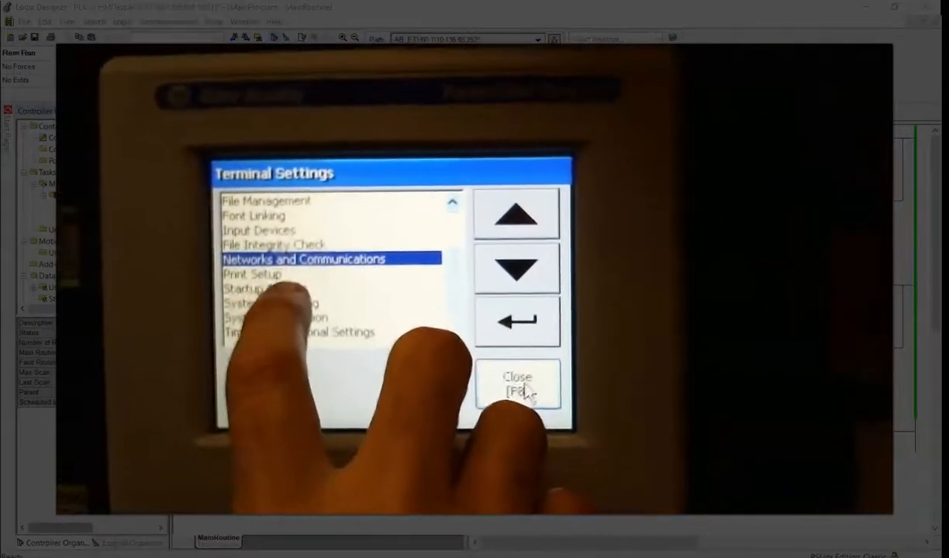
click(518, 385)
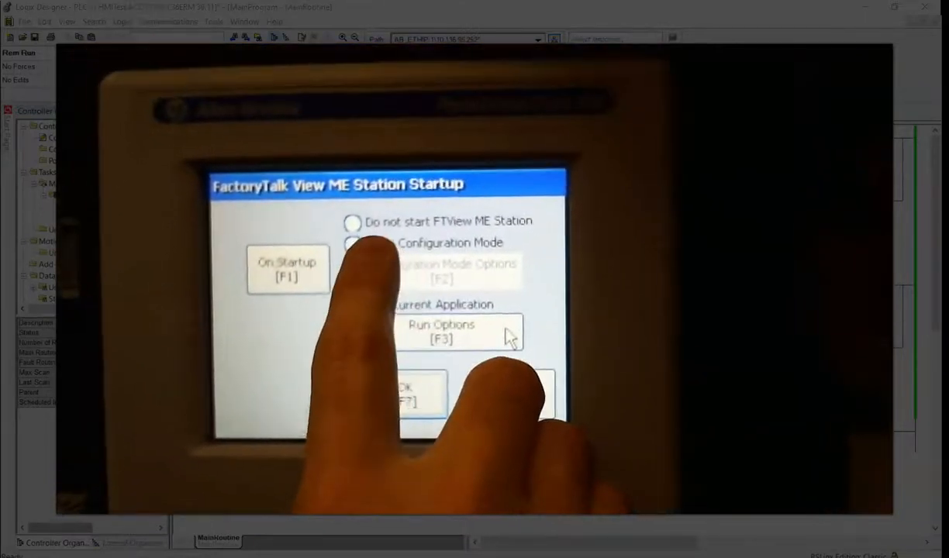
click(365, 327)
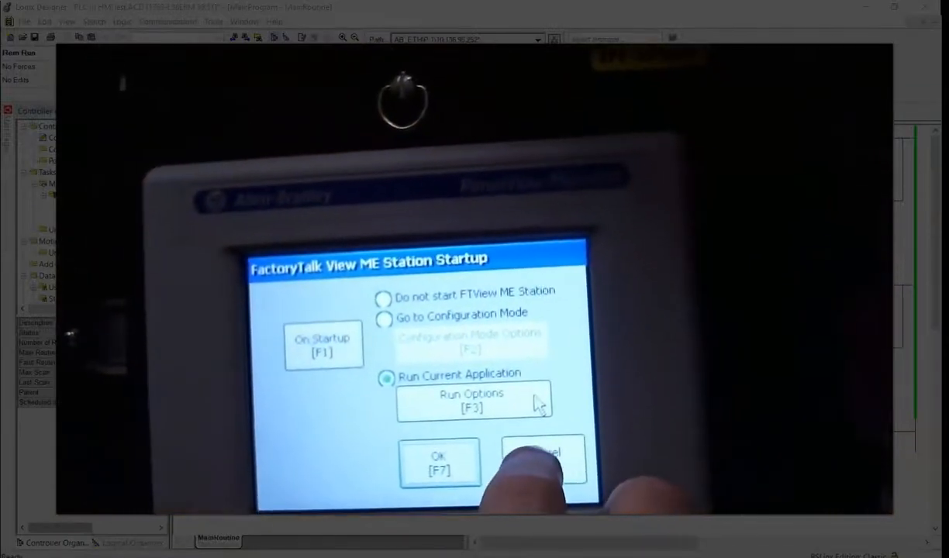
click(472, 402)
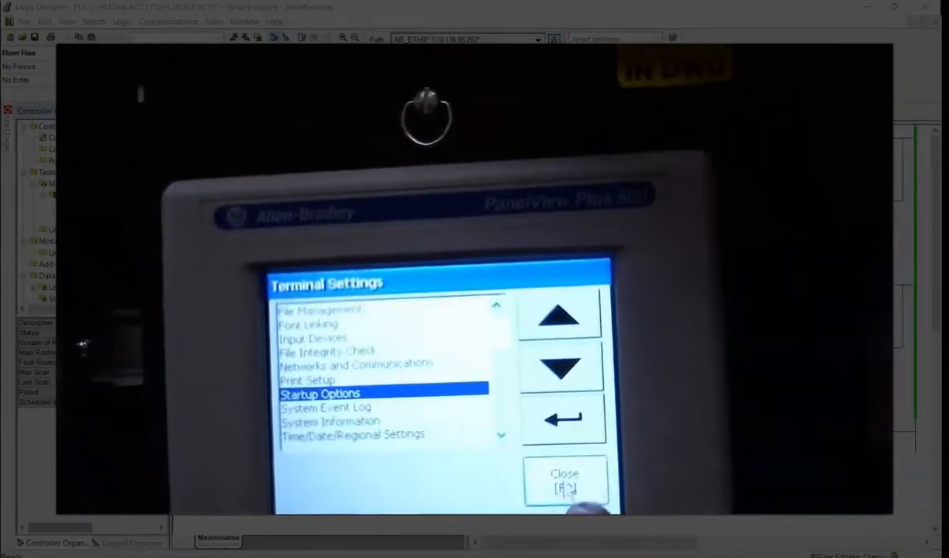
click(560, 368)
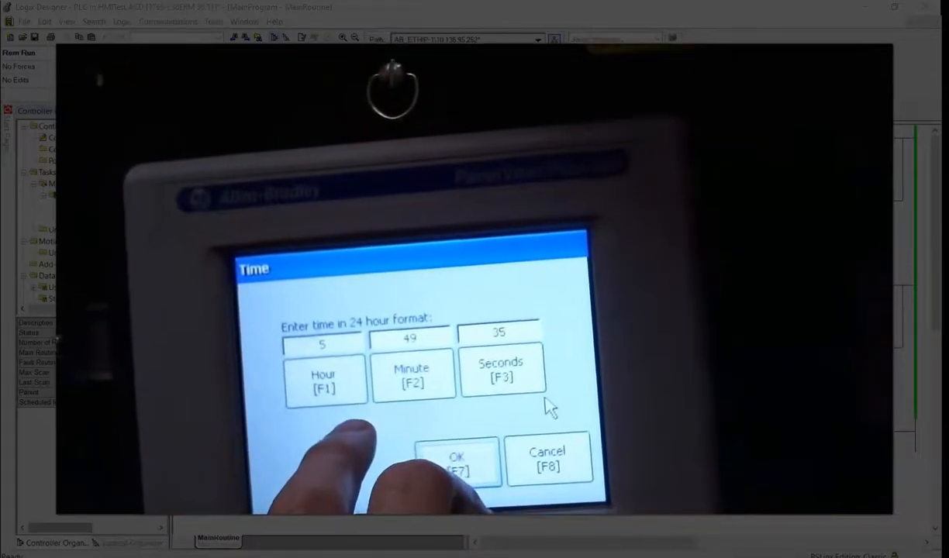
Confirm the terminal time and enter the date as year 2020, month 9, day 16
click(325, 381)
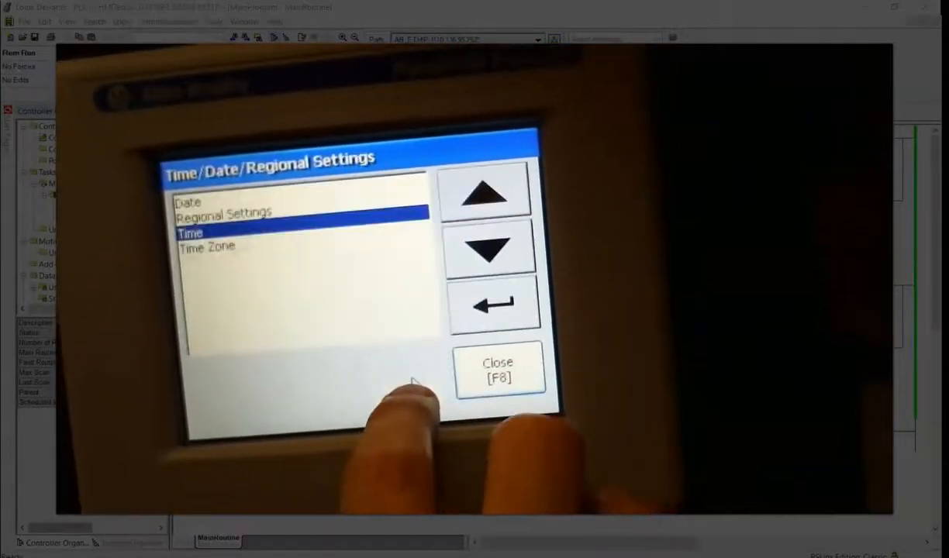
click(487, 190)
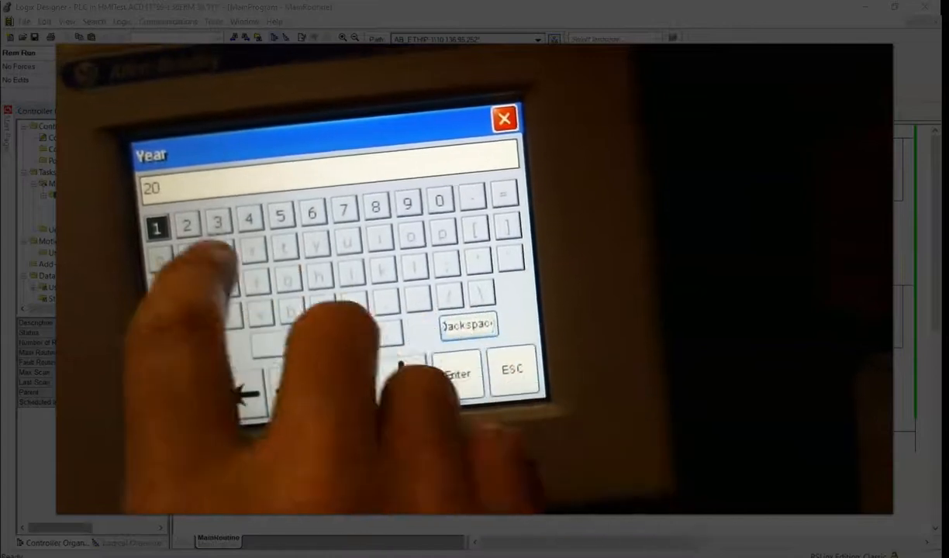
click(440, 201)
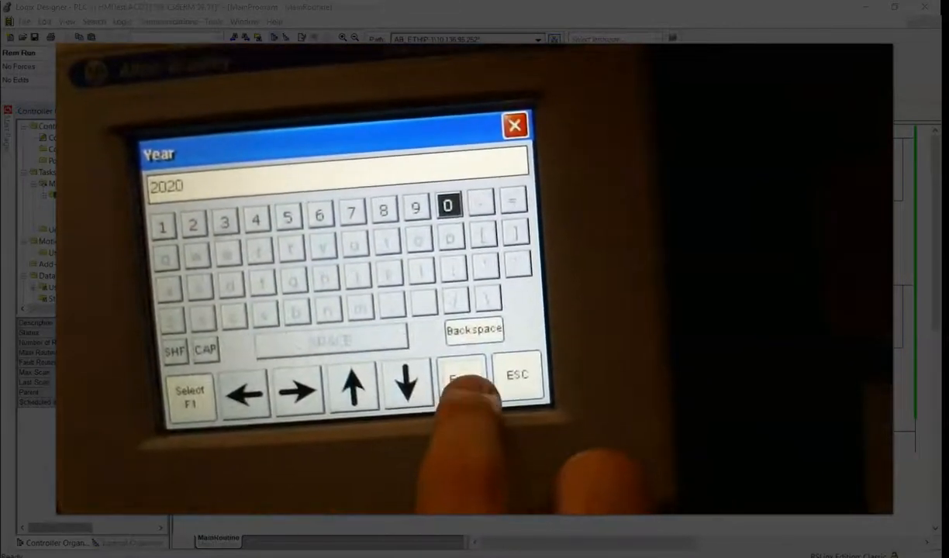
click(462, 376)
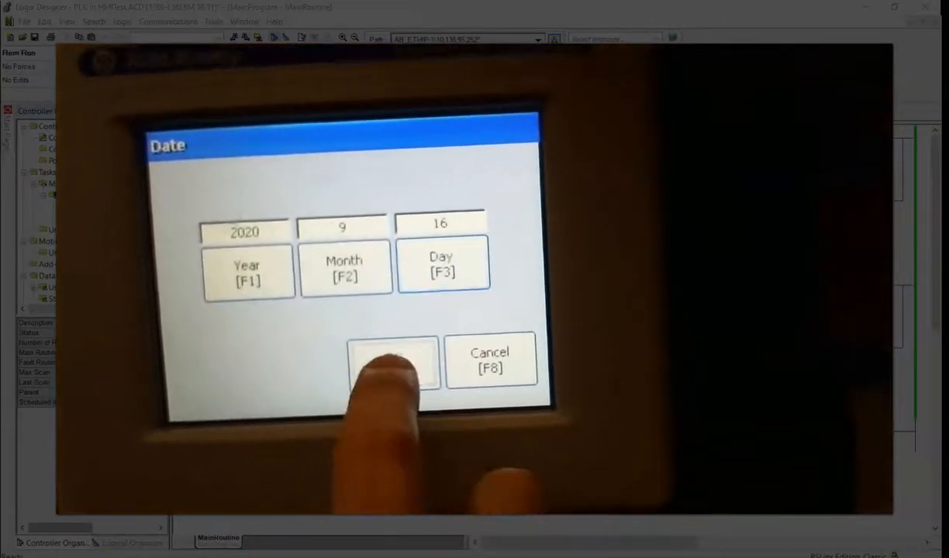
click(392, 364)
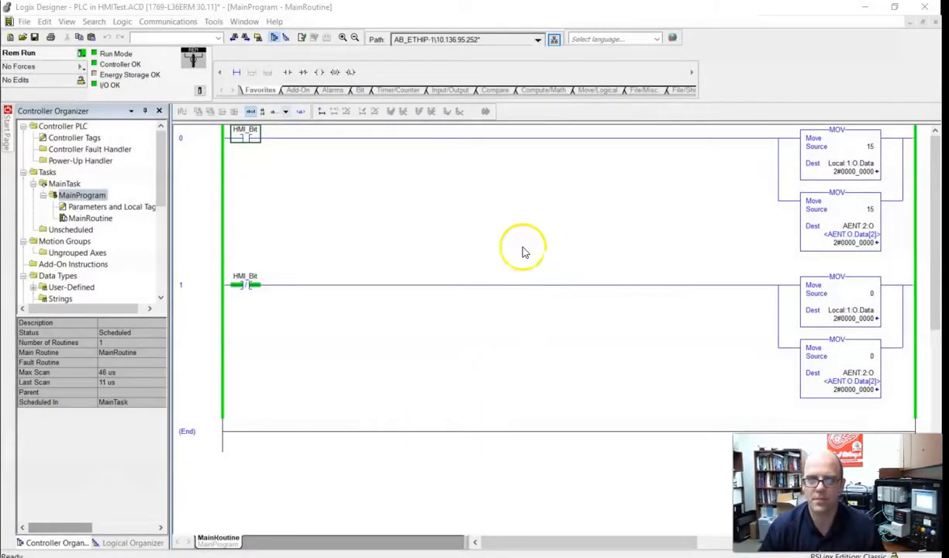
mouse_move(683, 223)
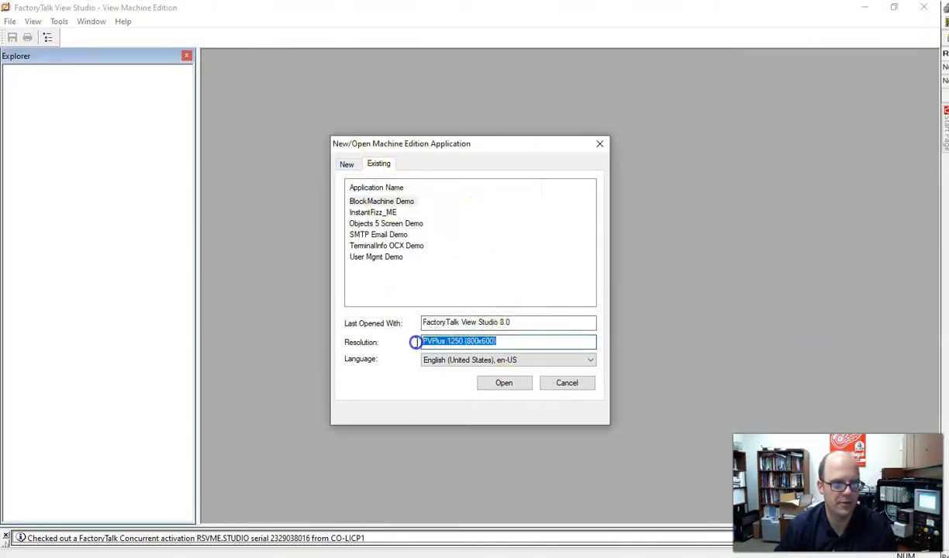
Create a new Machine Edition application named 'SystemGo' from the New tab
click(509, 323)
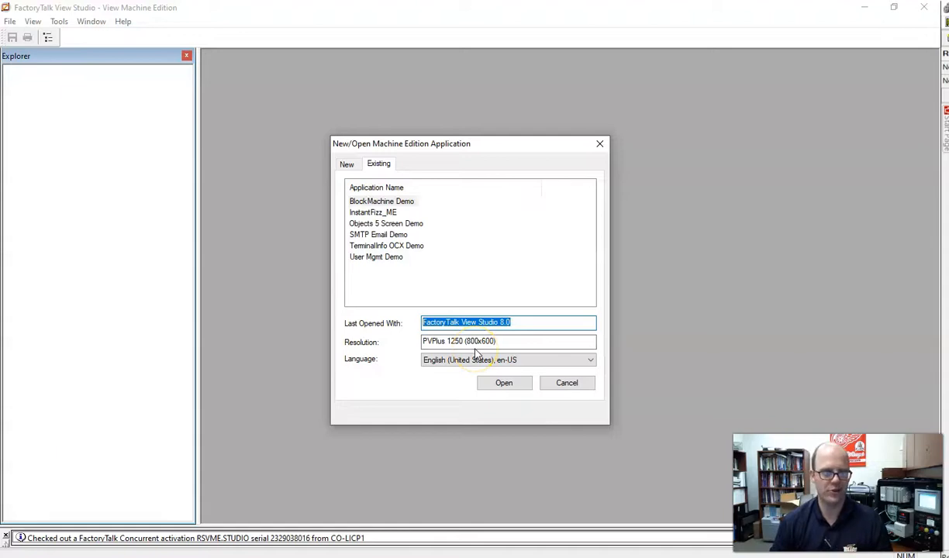
click(346, 164)
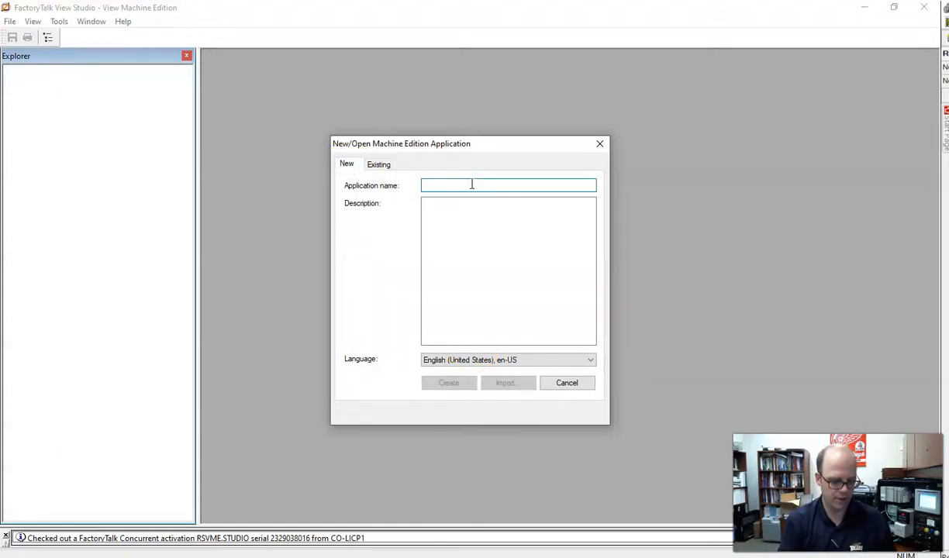
text(SystemGo)
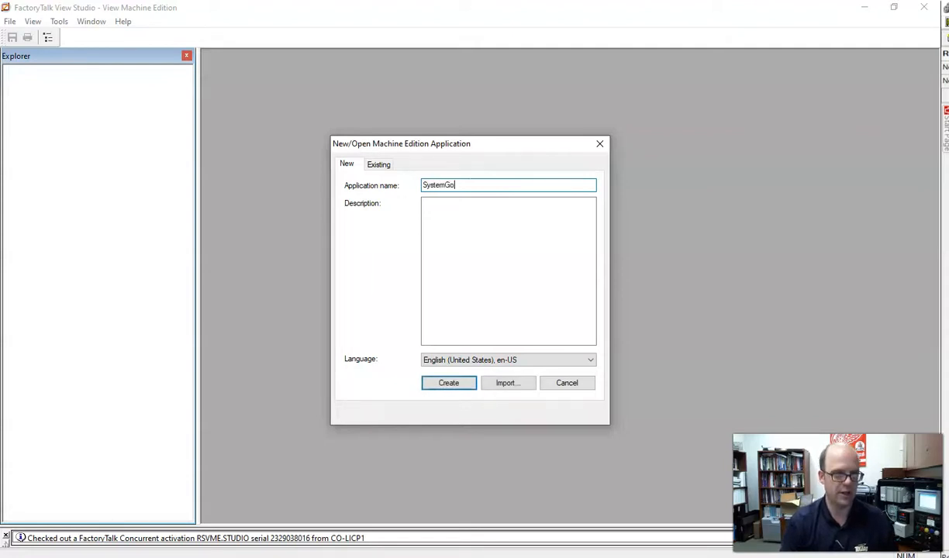
click(448, 383)
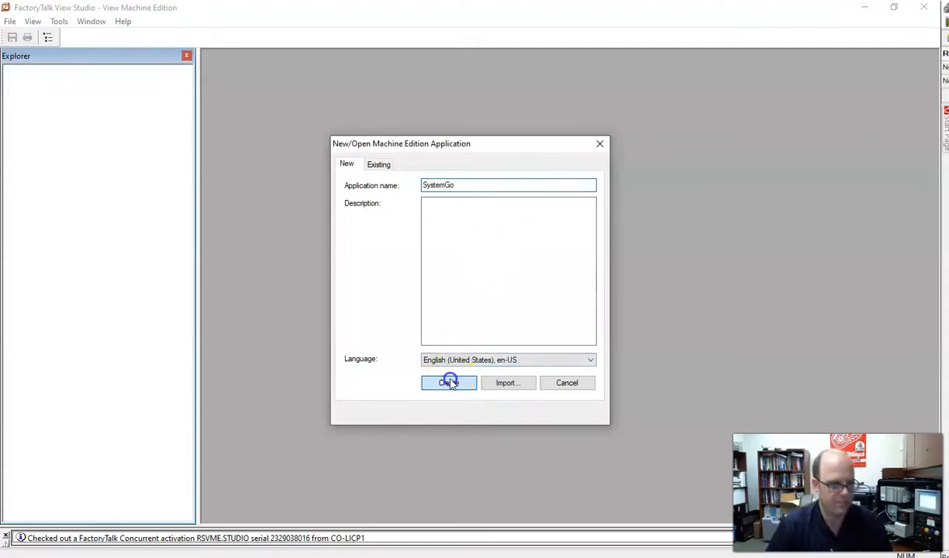
click(449, 382)
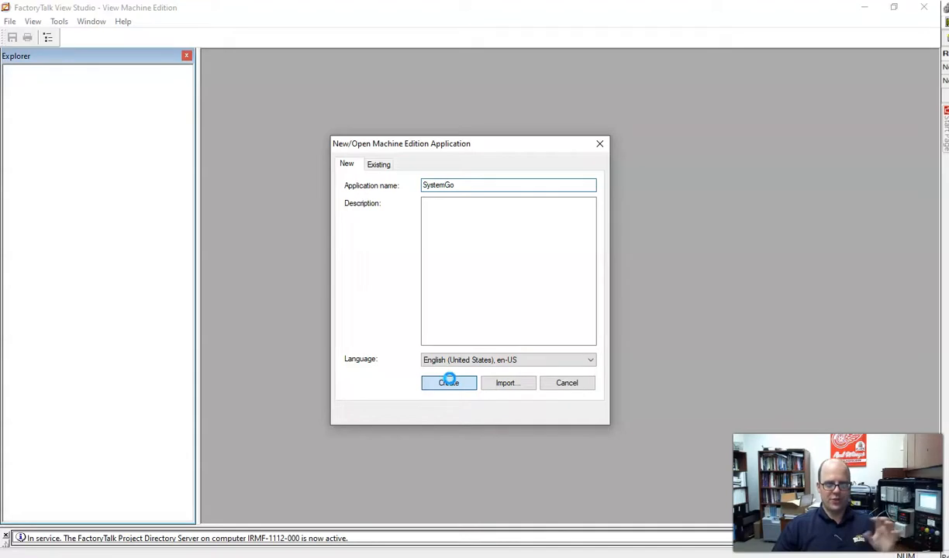
click(448, 382)
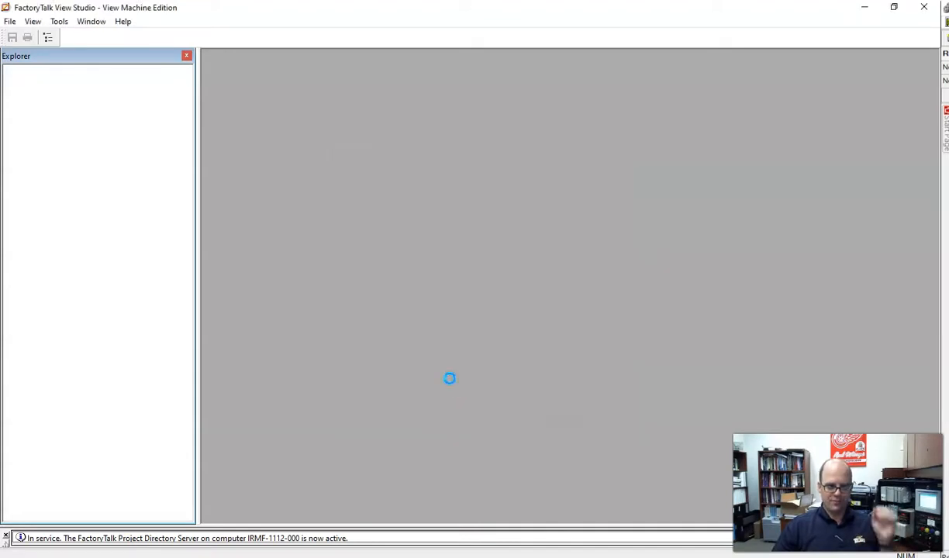
mouse_move(453, 384)
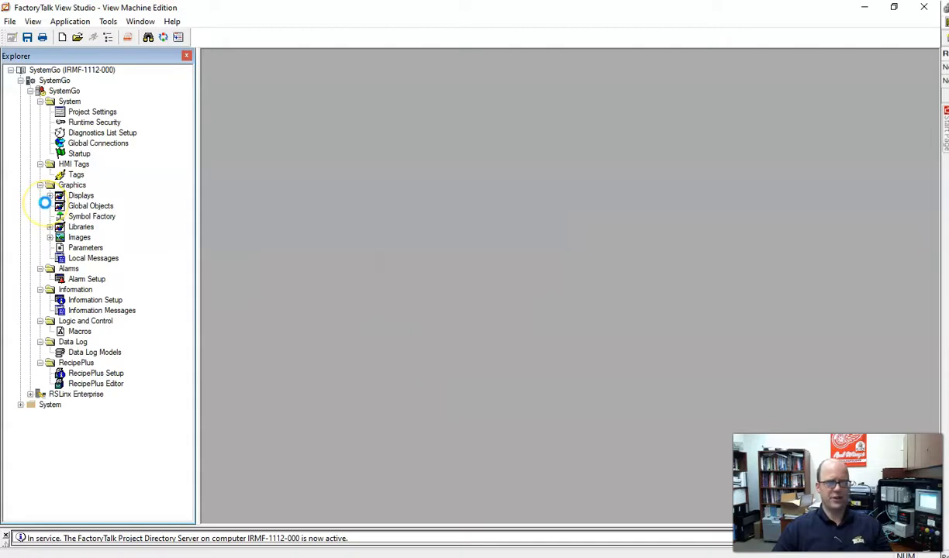
Expand the Displays and remaining folders in the SystemGo Explorer tree
click(40, 342)
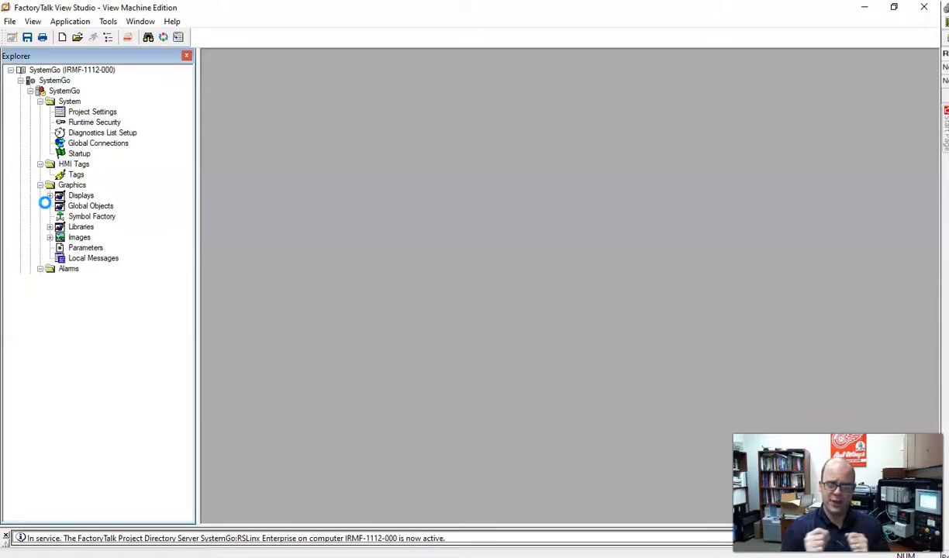
click(40, 268)
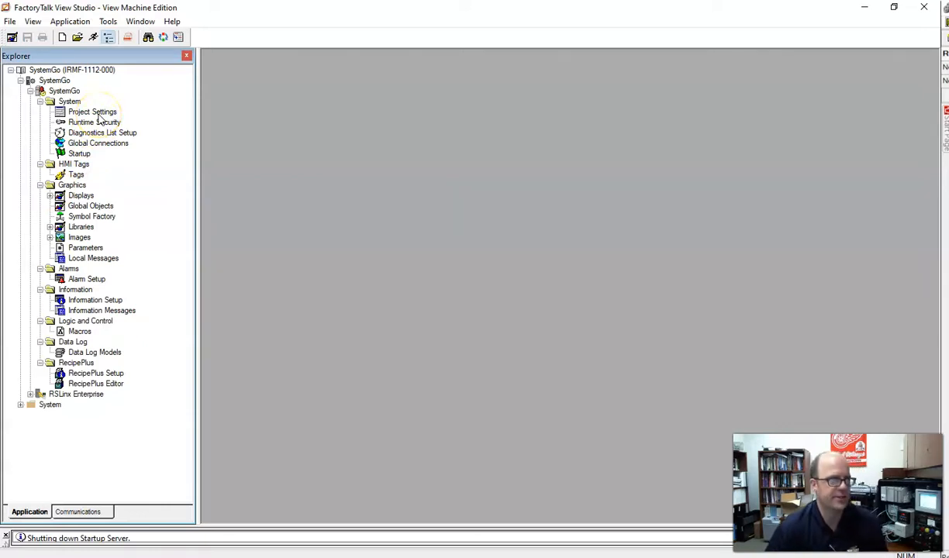
Set Project Settings window size to PVPlus 400/600 (320x240) and scale graphic displays
double_click(93, 112)
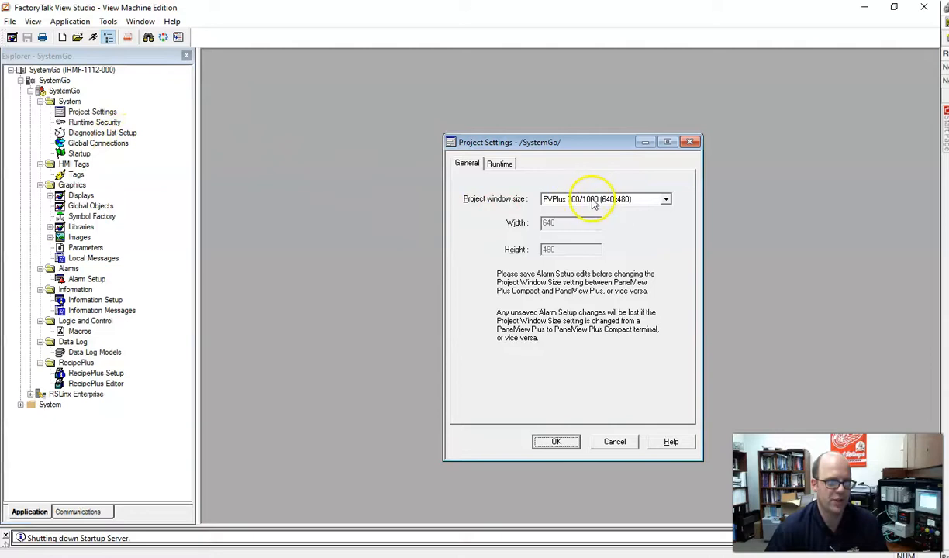
click(665, 199)
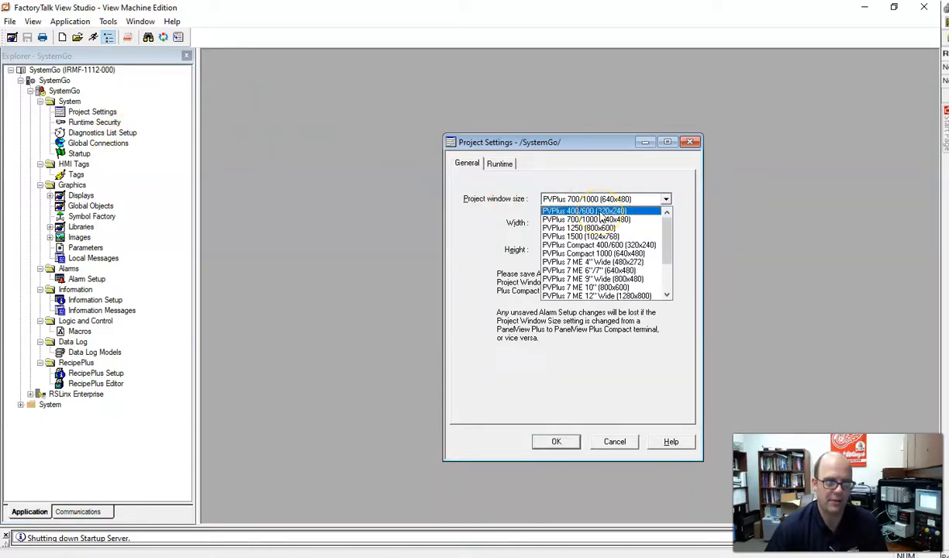
click(584, 210)
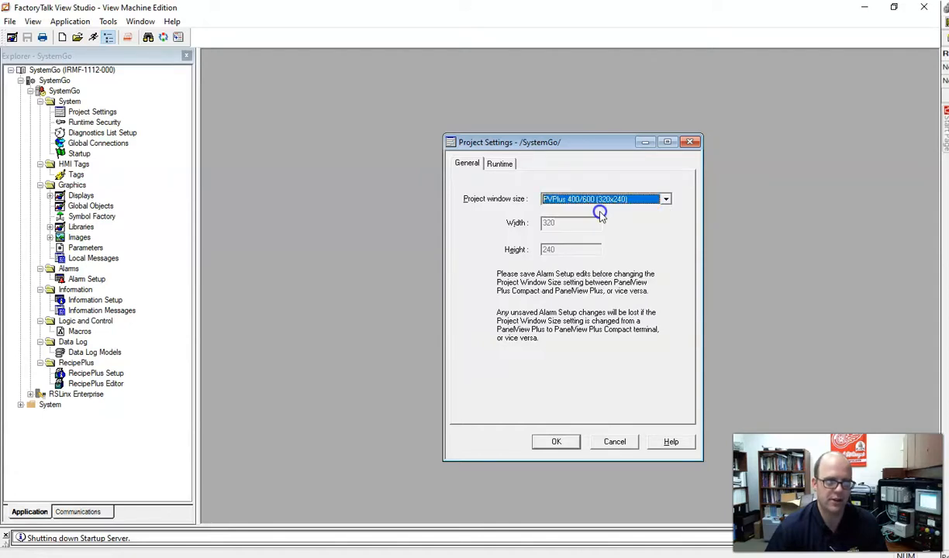
mouse_move(601, 216)
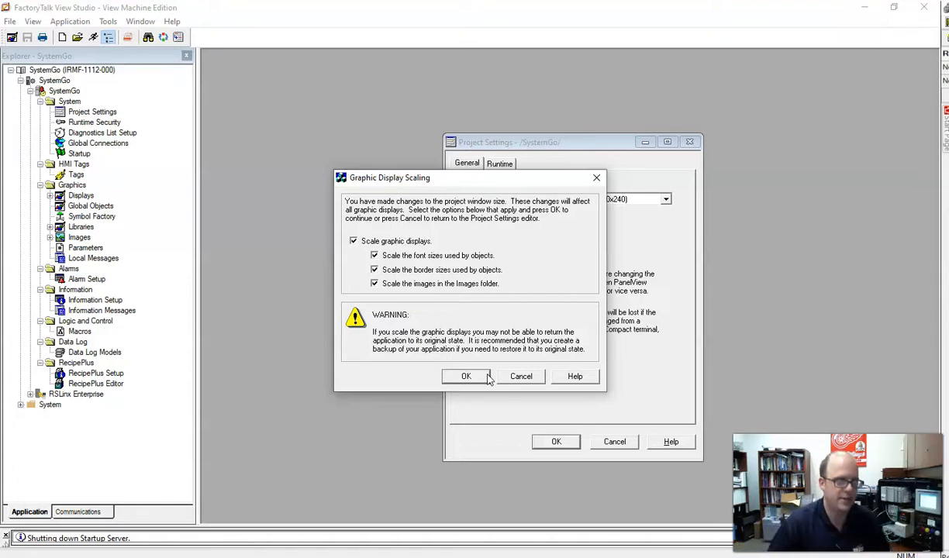
click(466, 376)
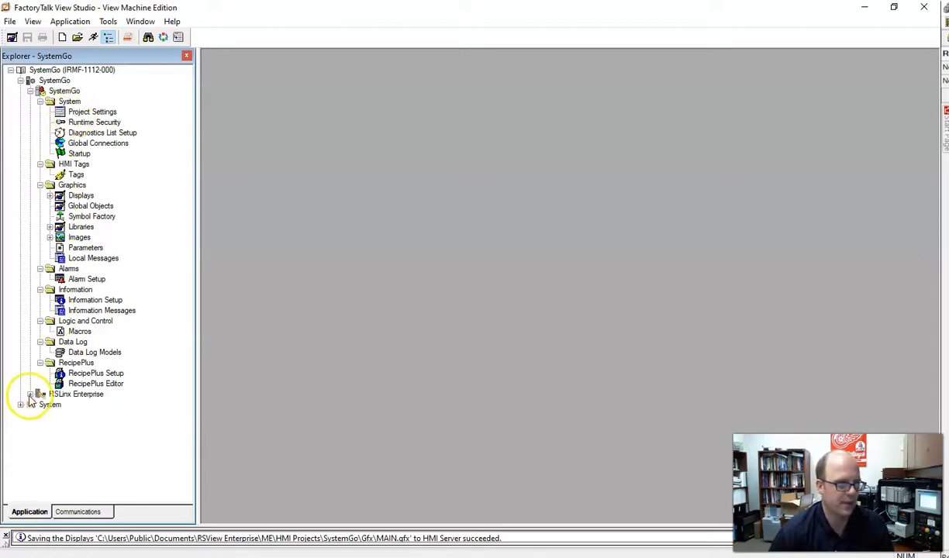
click(32, 394)
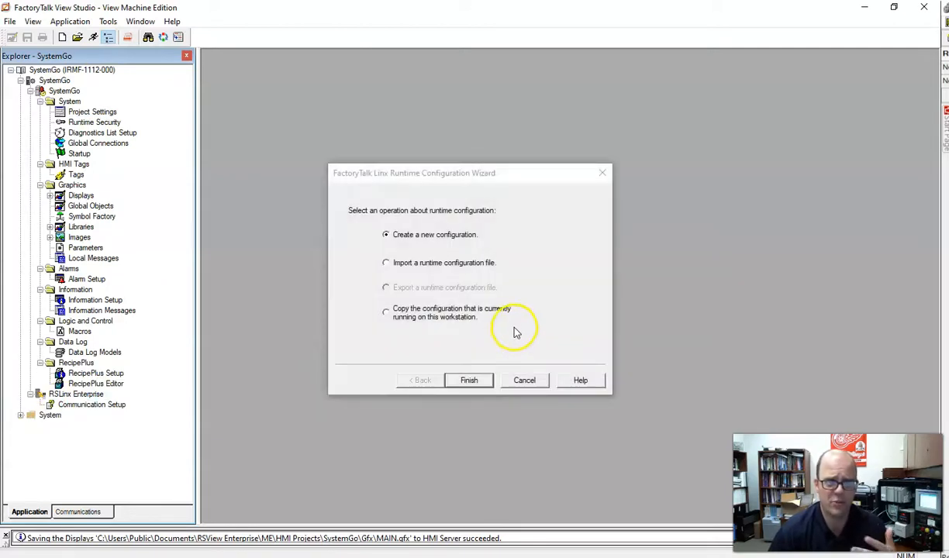
mouse_move(453, 270)
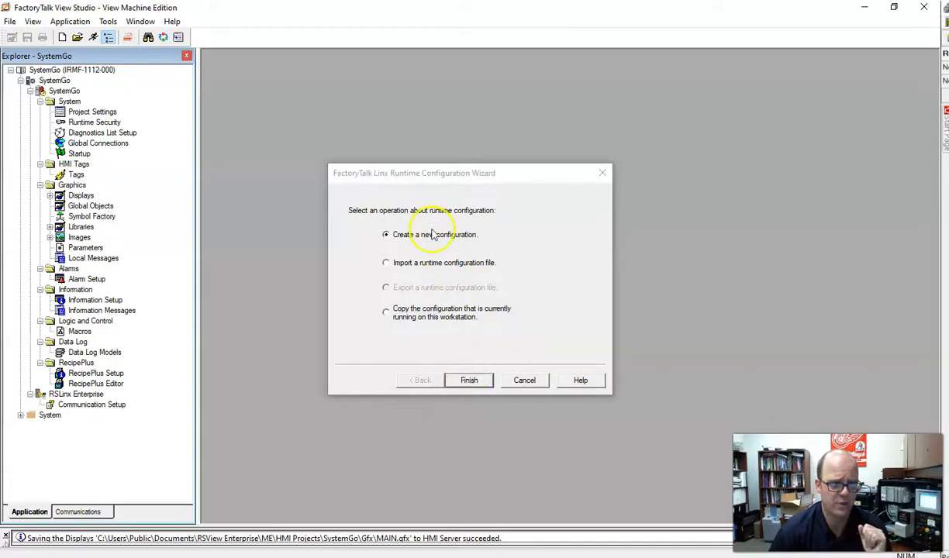
Choose to create a new configuration in the Communication Setup wizard
click(469, 380)
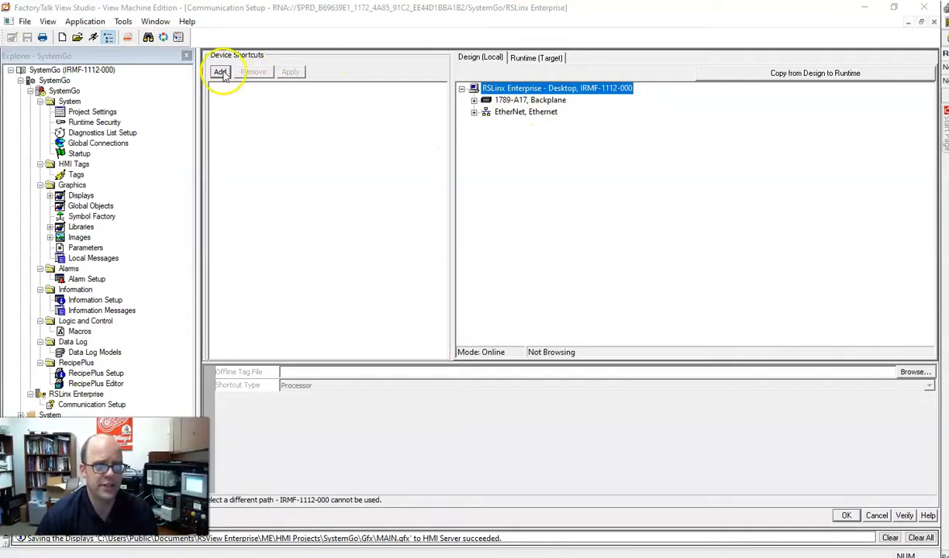
Add device shortcut PLC pointing to the 1769-L36ERM controller at 10.136.95.252
click(220, 71)
text(PLC)
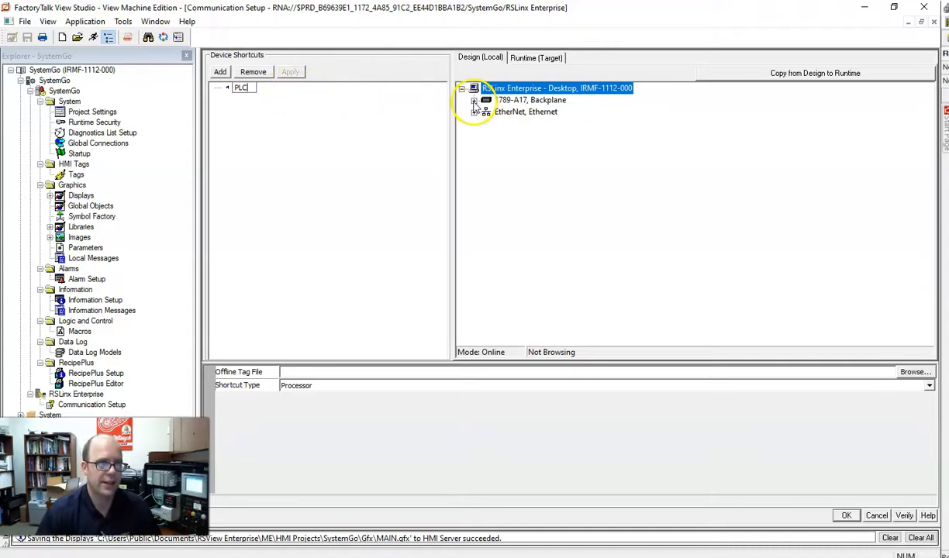
click(525, 111)
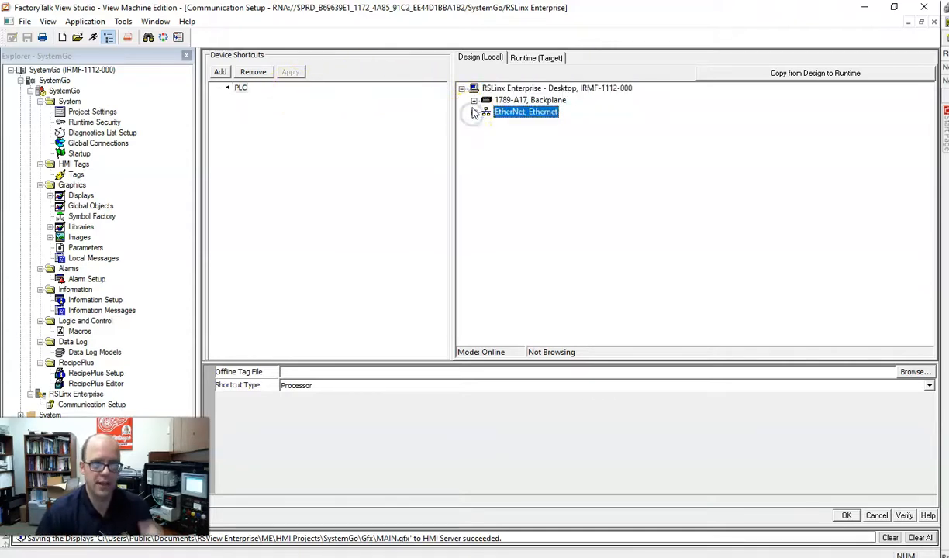
click(473, 112)
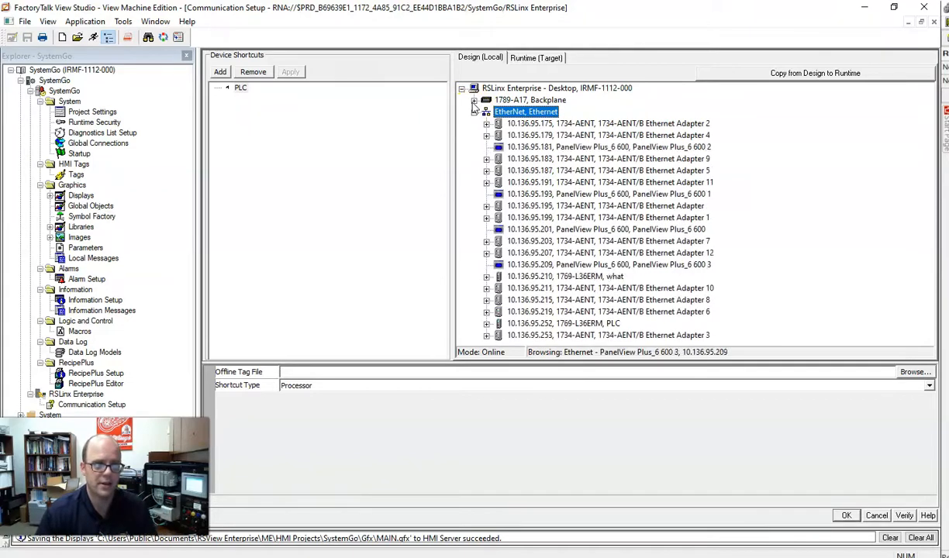
scroll(down, 3)
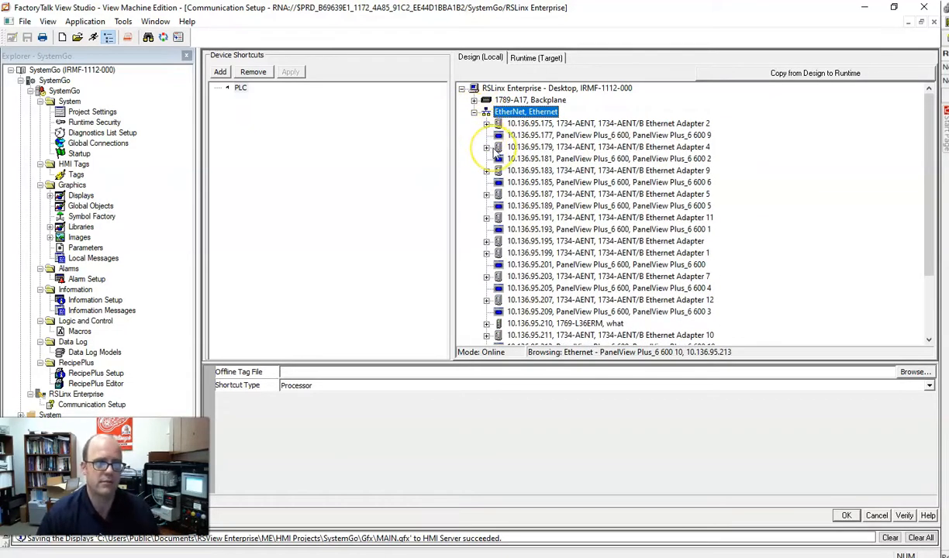
scroll(down, 3)
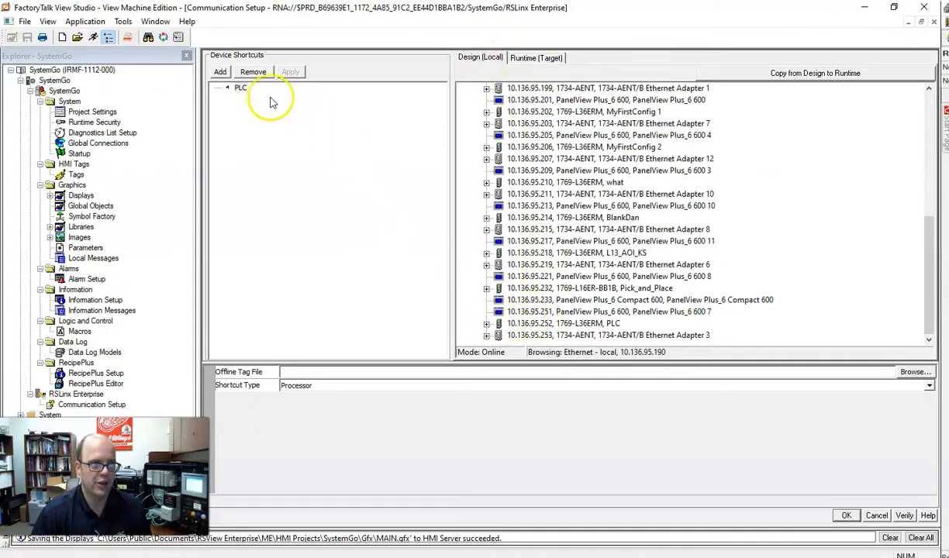
click(564, 323)
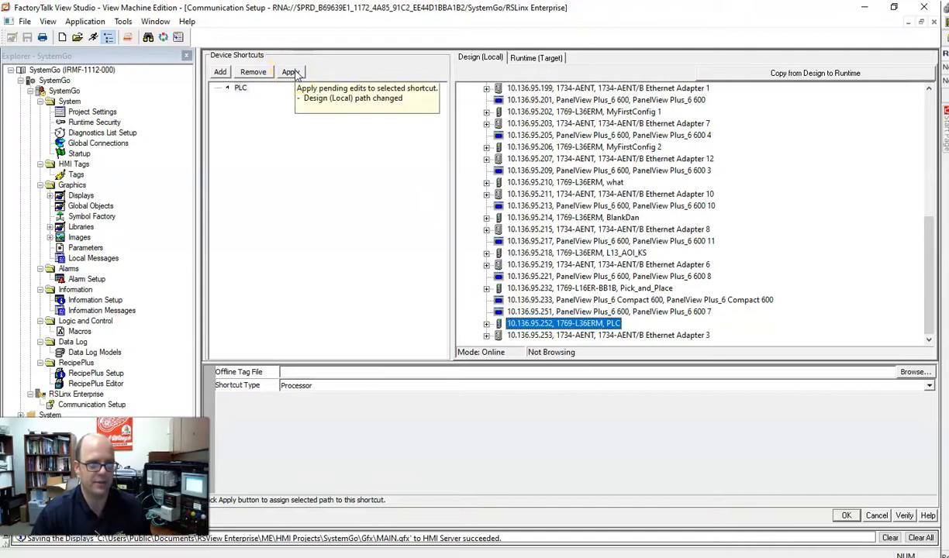
click(289, 72)
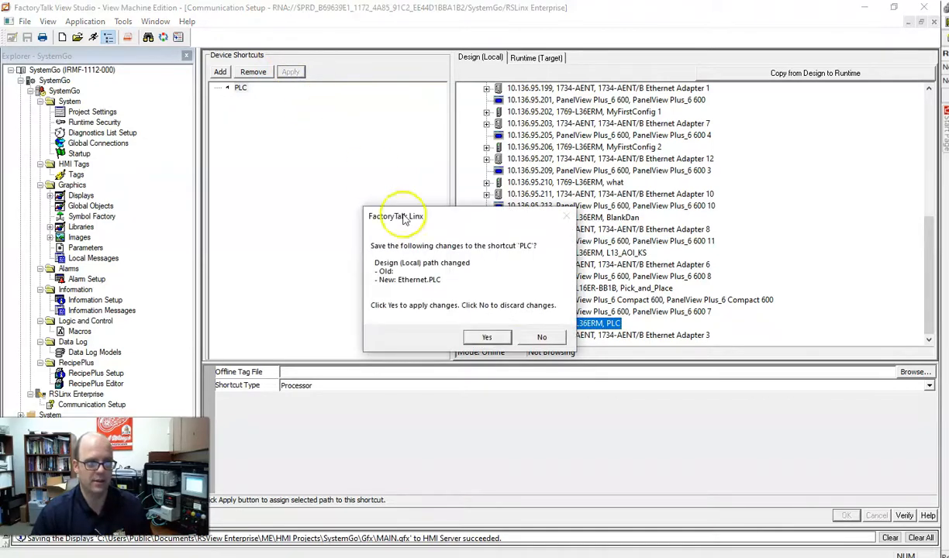
click(487, 337)
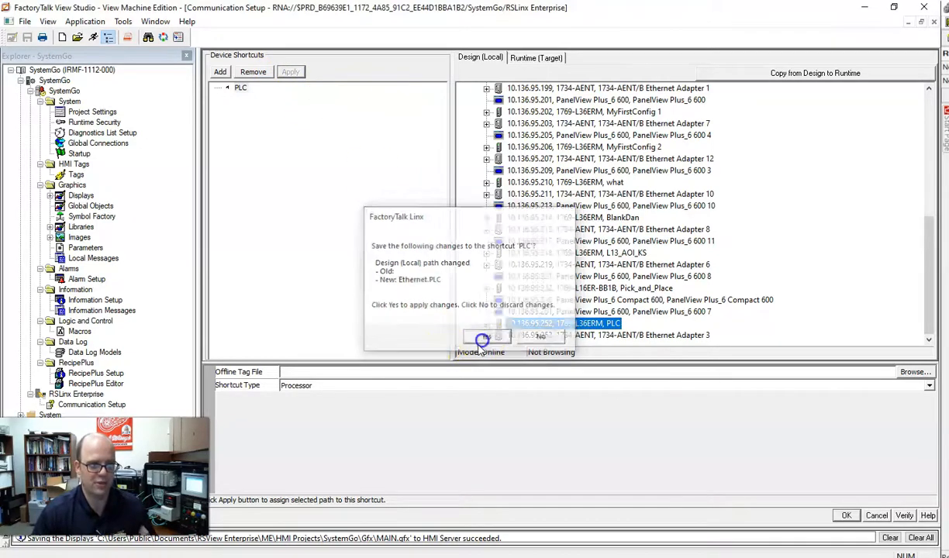
click(481, 337)
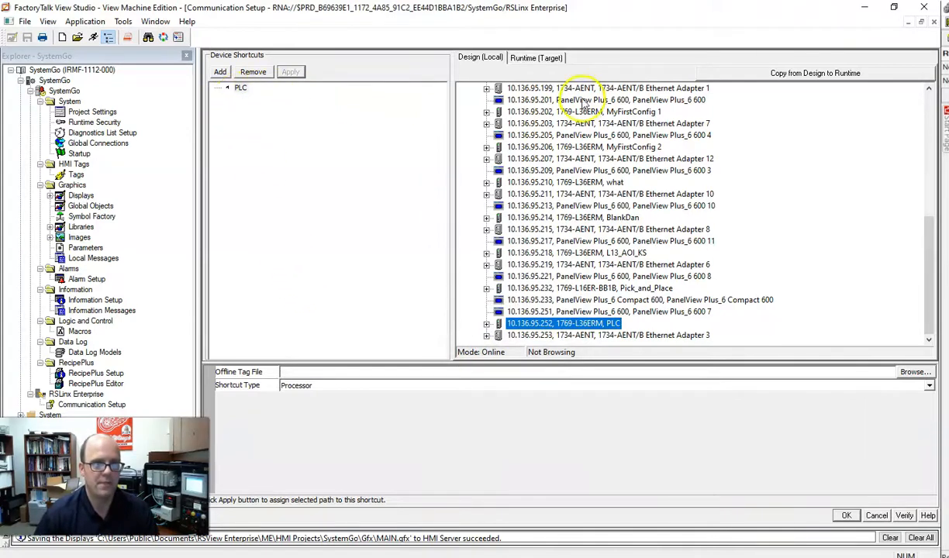
mouse_move(566, 99)
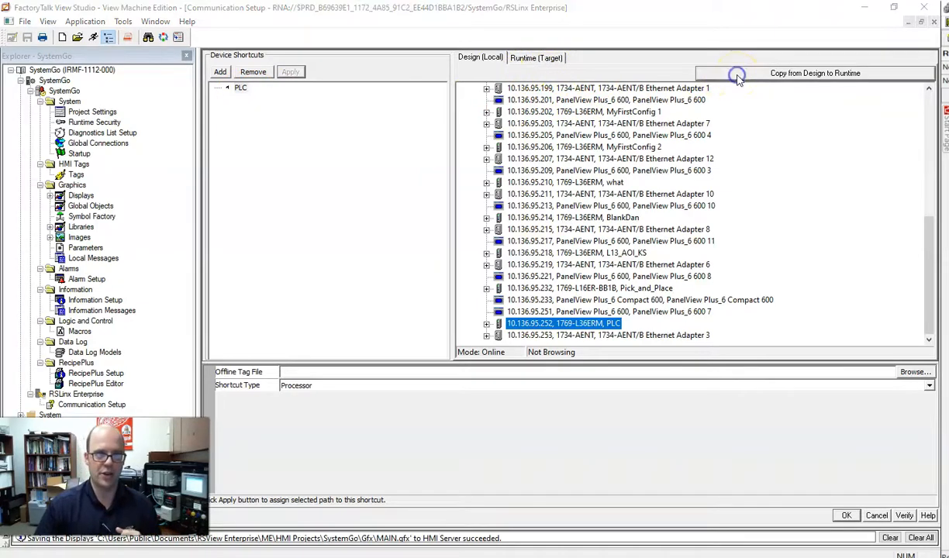
Copy the Design (Local) configuration to the Runtime (Target), confirming the replacement
click(815, 72)
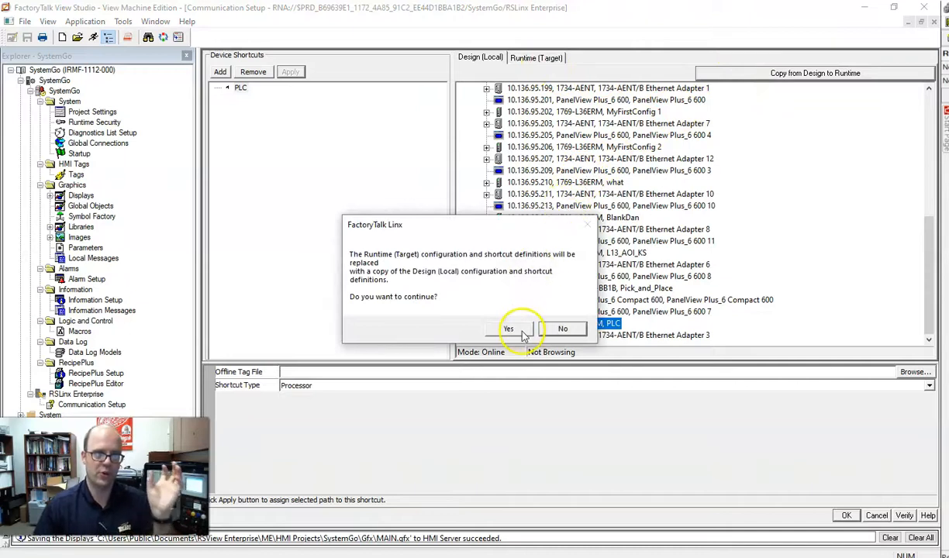
click(508, 328)
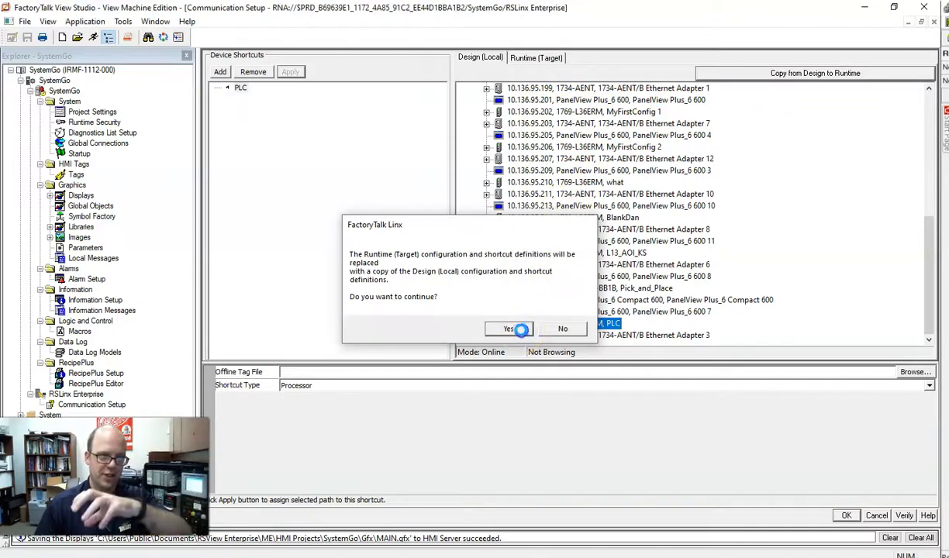
click(508, 328)
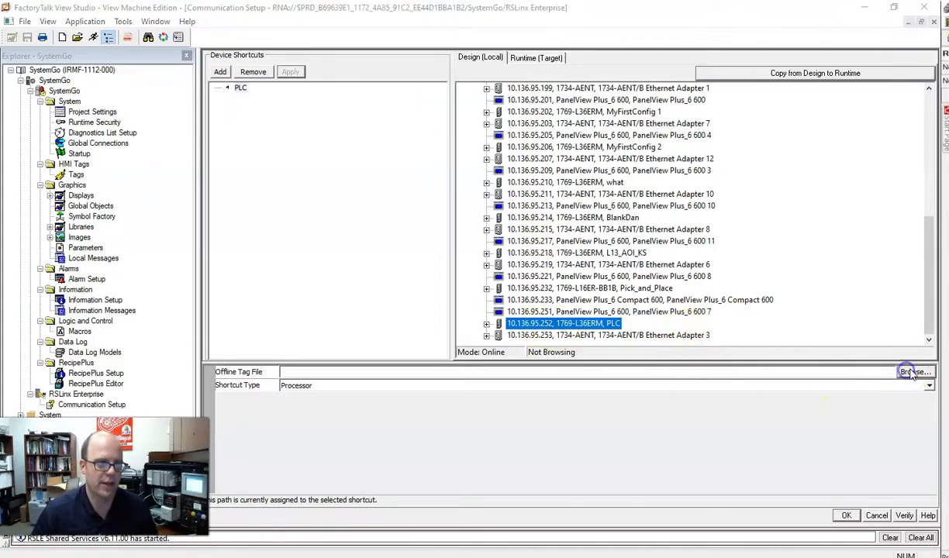
Set HMITest.ACD as the PLC shortcut's offline tag file and save the setup
click(915, 371)
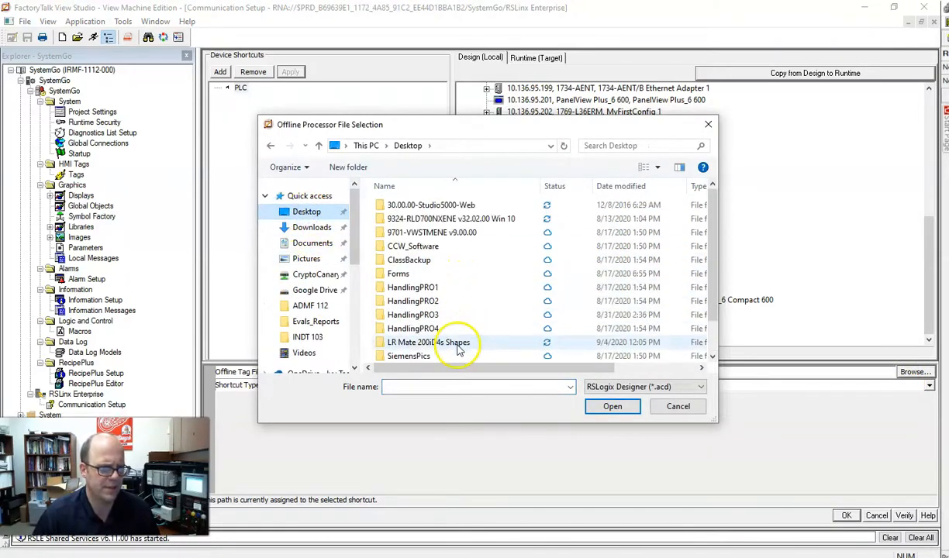
scroll(down, 3)
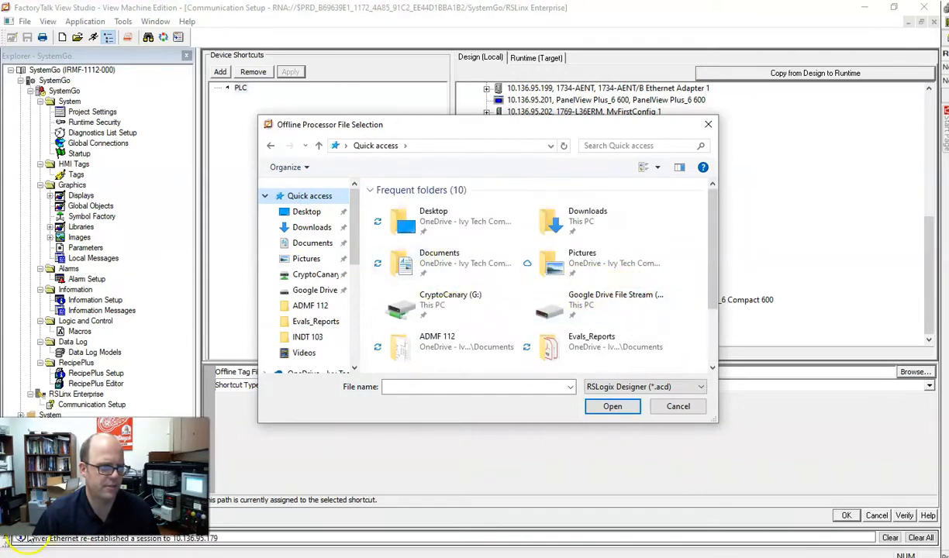
click(612, 406)
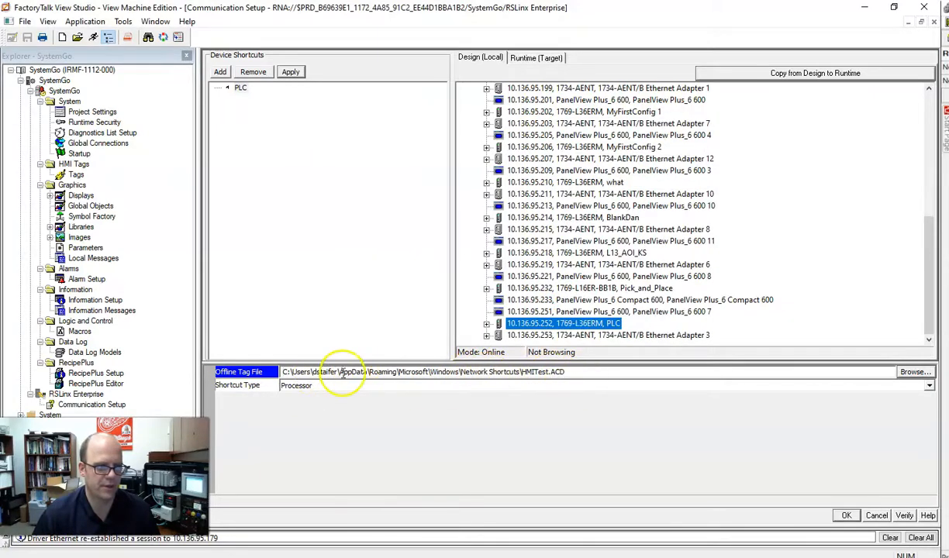
click(904, 516)
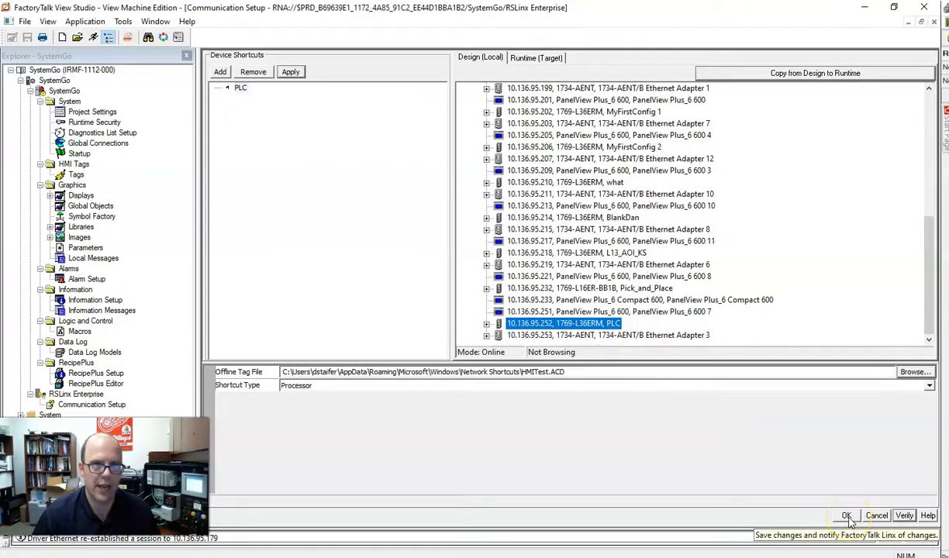
click(846, 516)
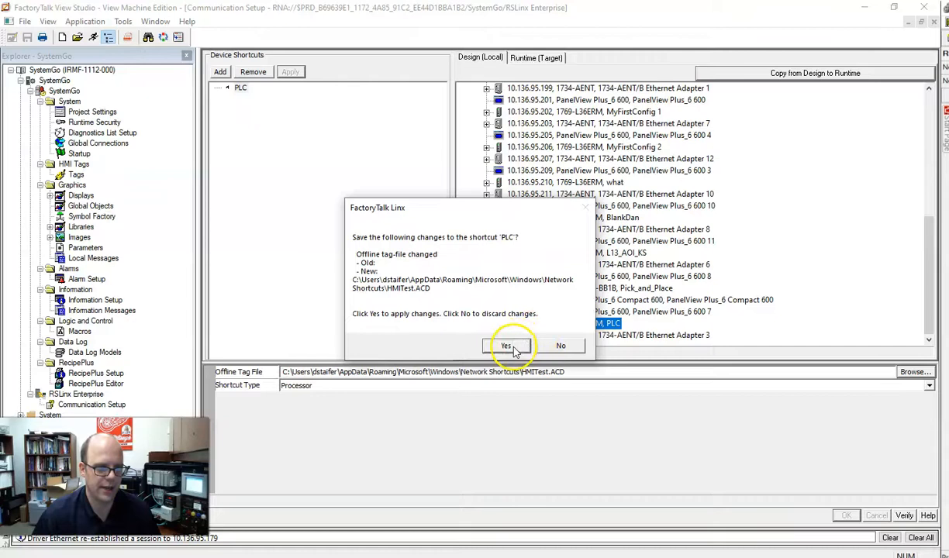
click(505, 345)
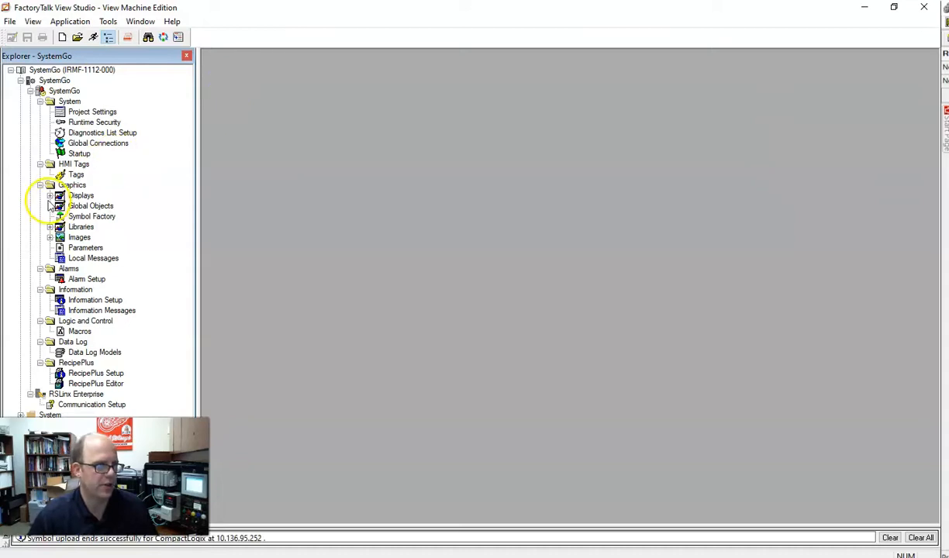
Open the MAIN display, enlarge its window, and list the Push Button object types
click(50, 194)
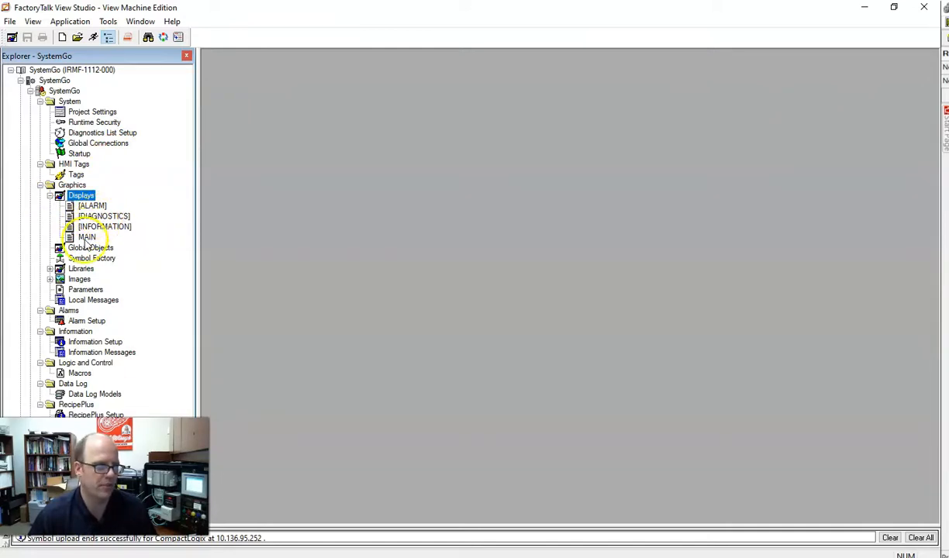
double_click(87, 237)
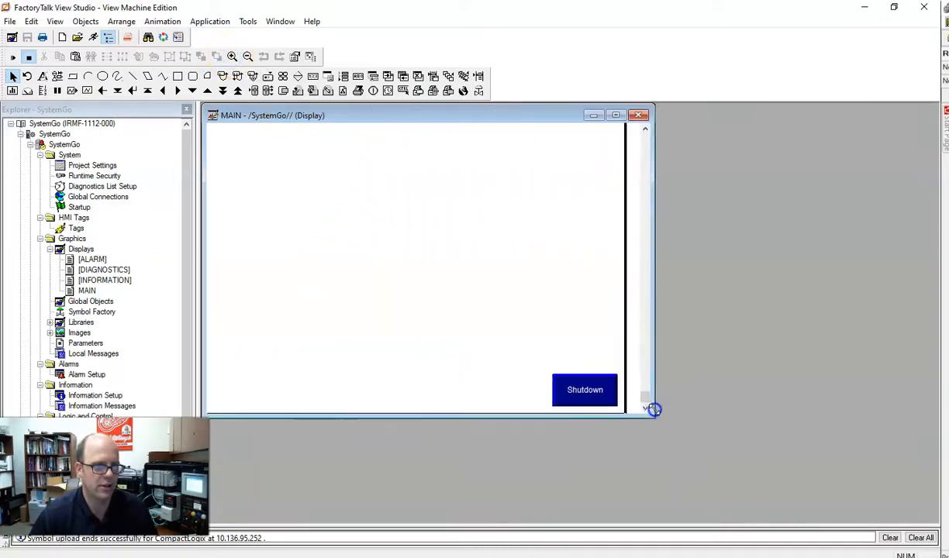
drag(652, 408, 634, 442)
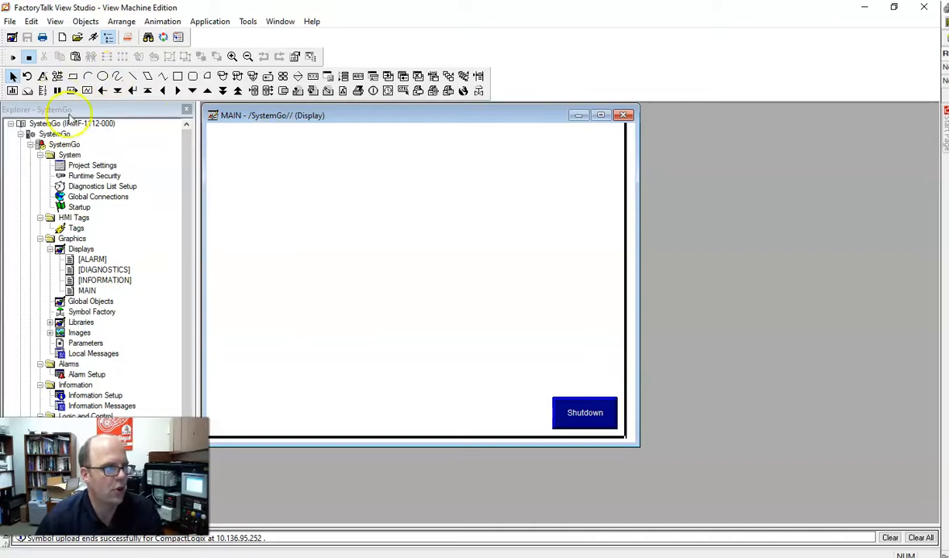
click(55, 21)
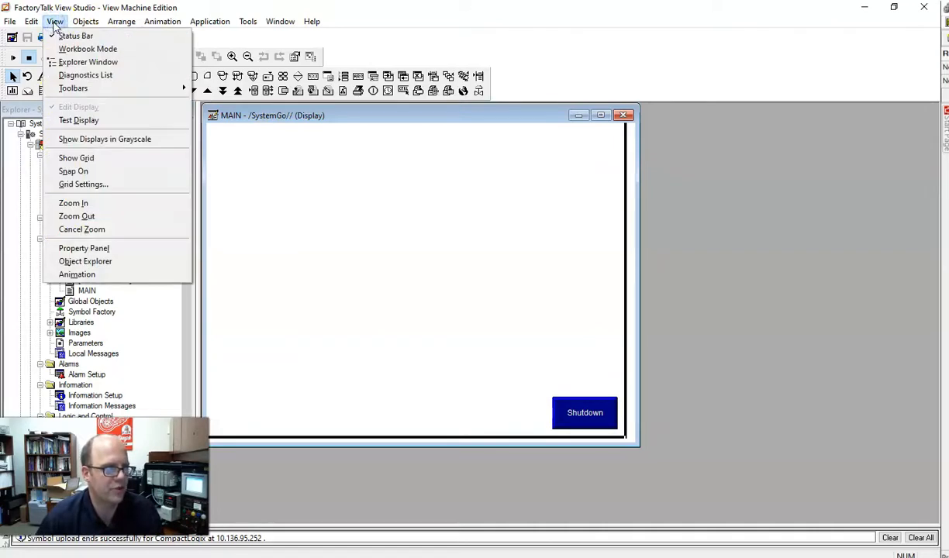
click(85, 21)
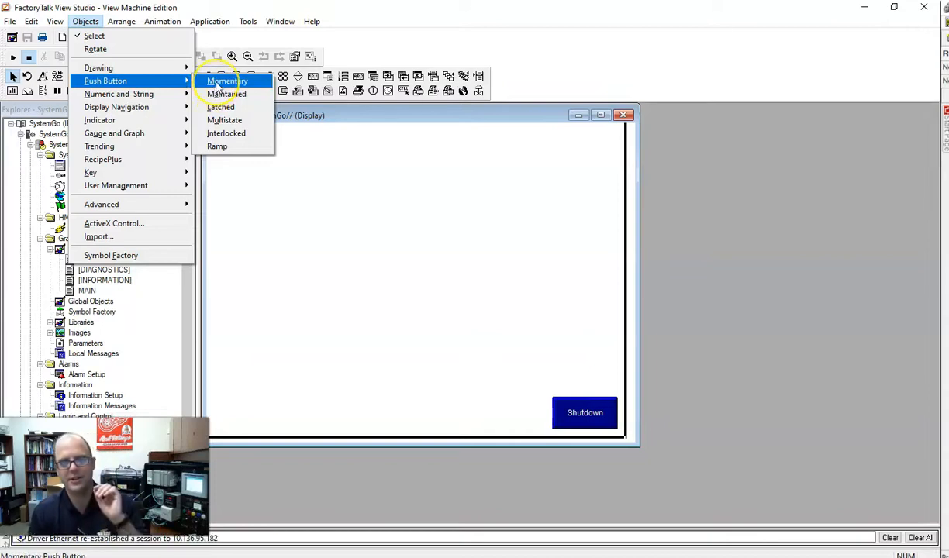
Place a momentary push button on MAIN captioned 'All Lights on?'
click(227, 81)
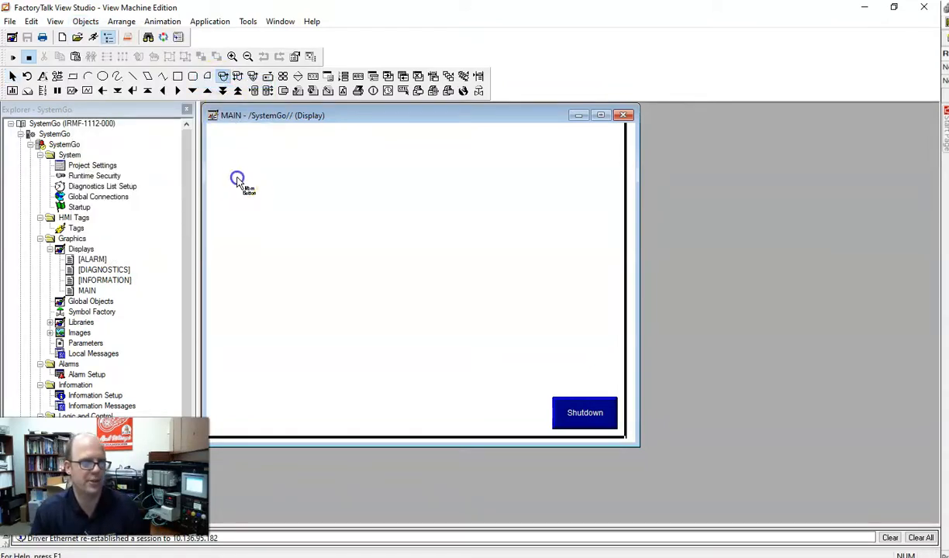
double_click(243, 183)
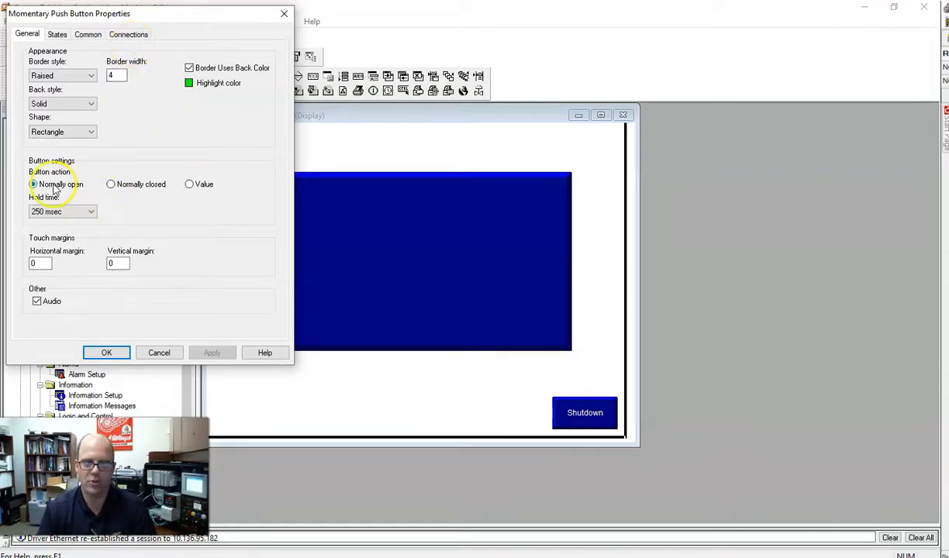
click(56, 35)
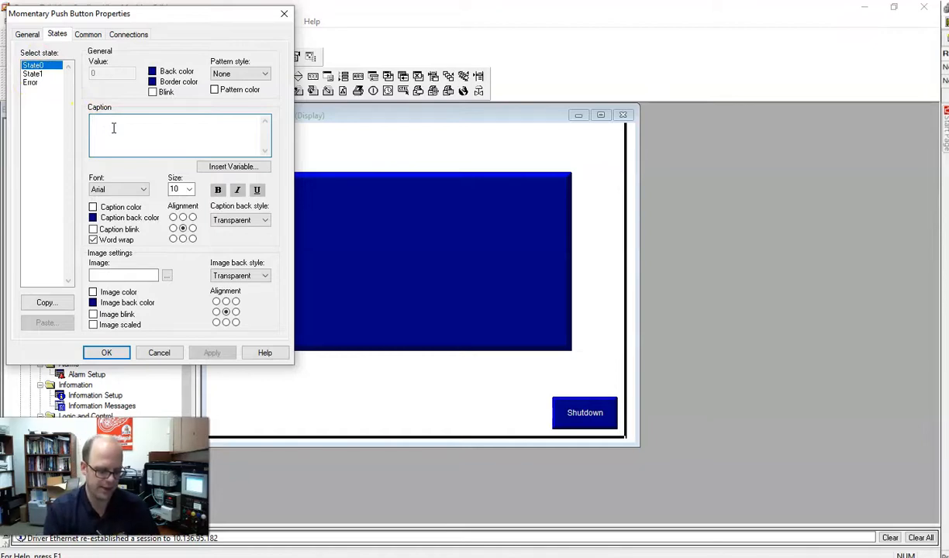
text(All Sys)
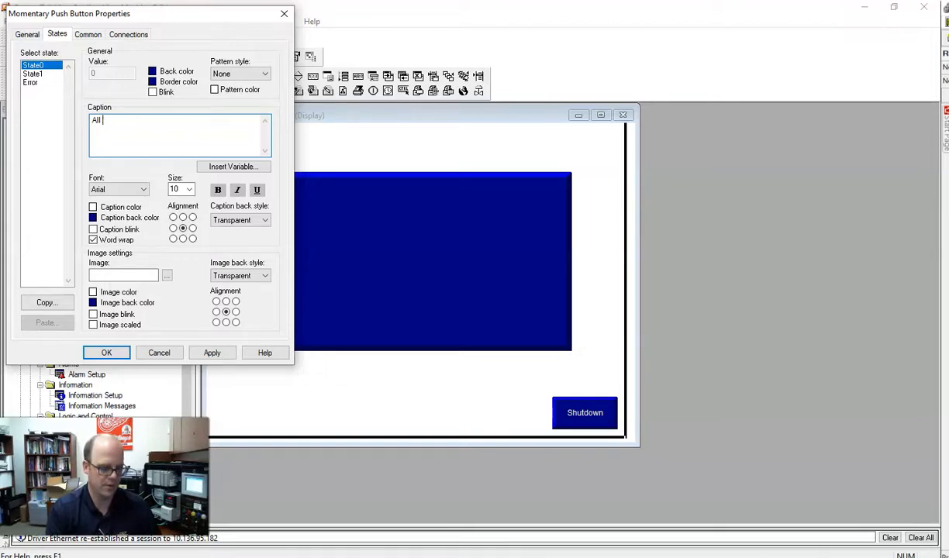
text(Lights on)
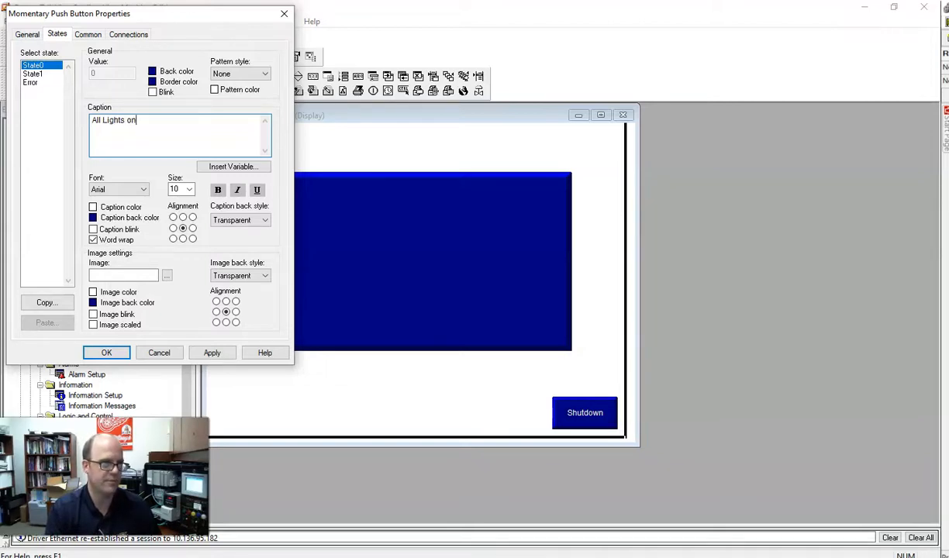
Caption the button's second state 'ALL SYSTEMS GO!'
click(33, 74)
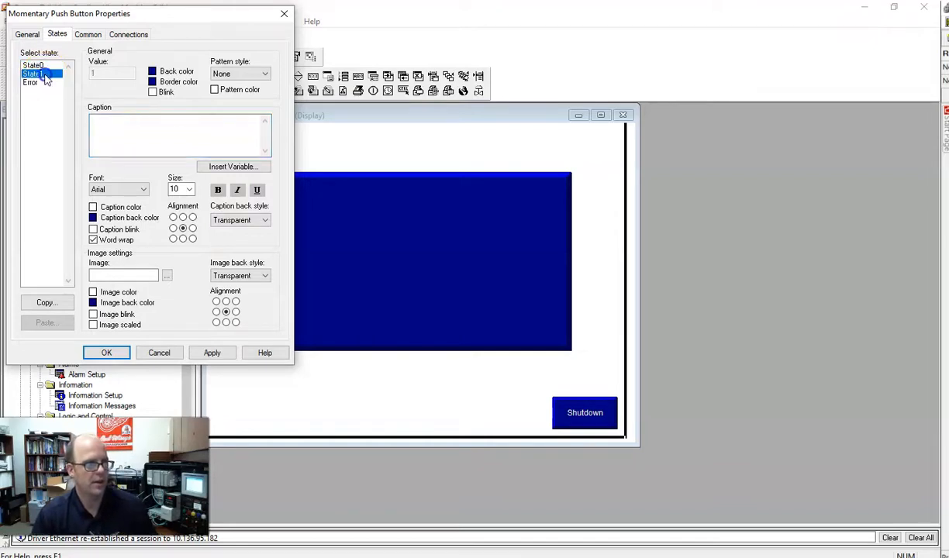
text(ALL)
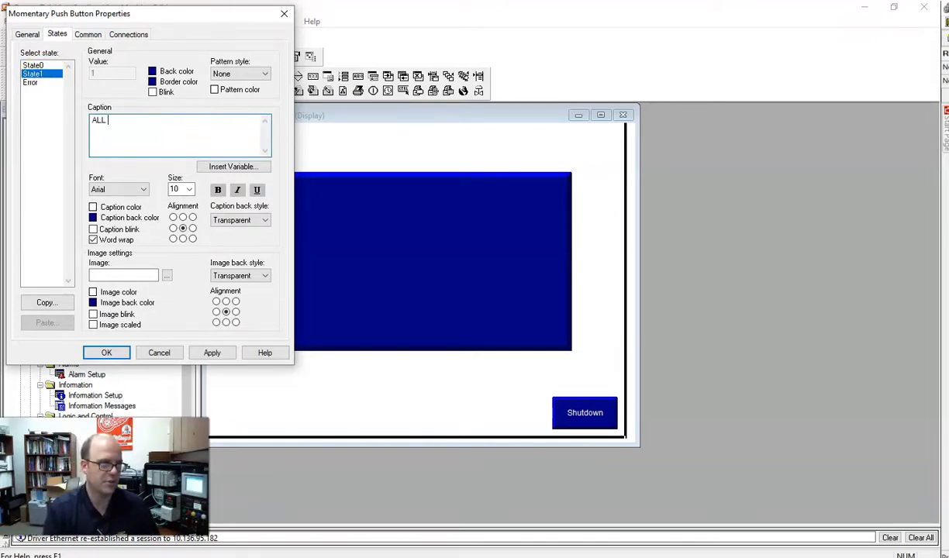
text(SYSTEMS)
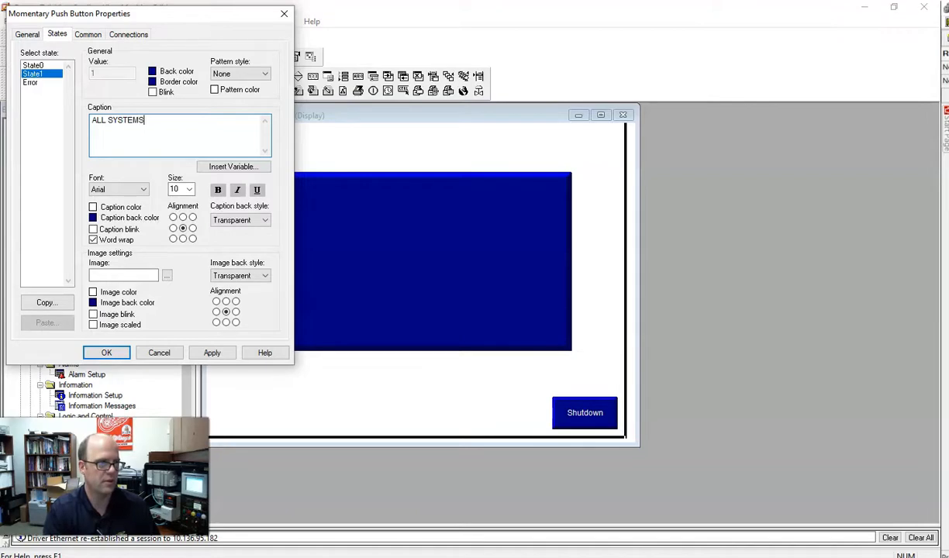
text(GO!)
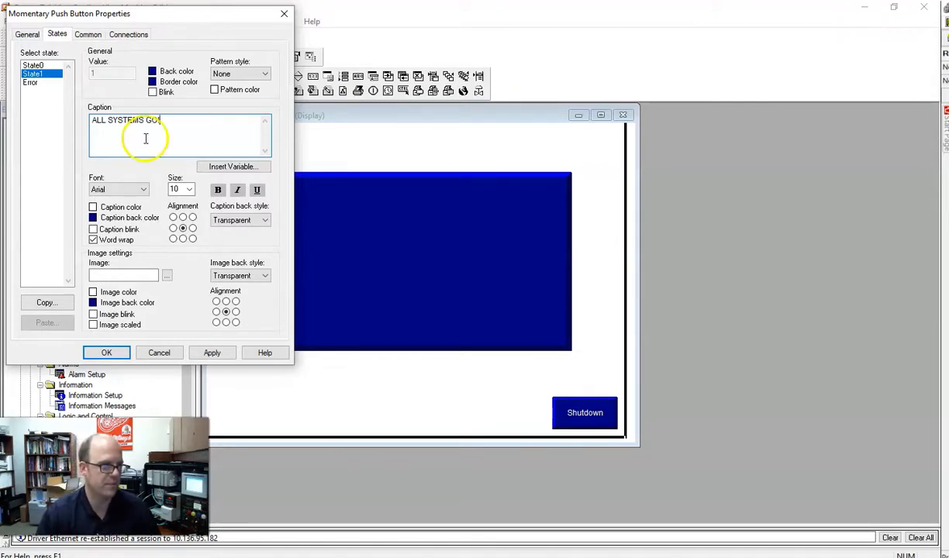
click(35, 74)
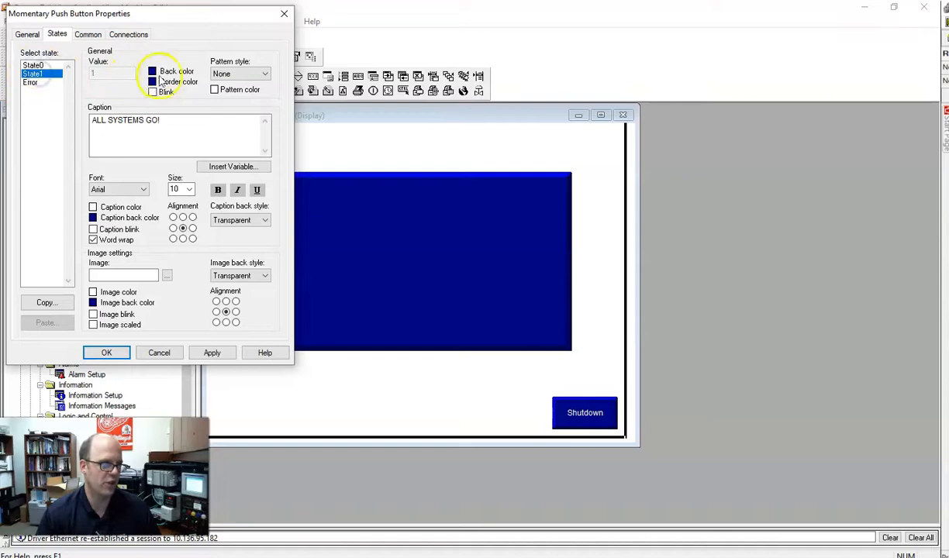
Give State1 a new back color, font size 14 and bold text, then apply
click(153, 71)
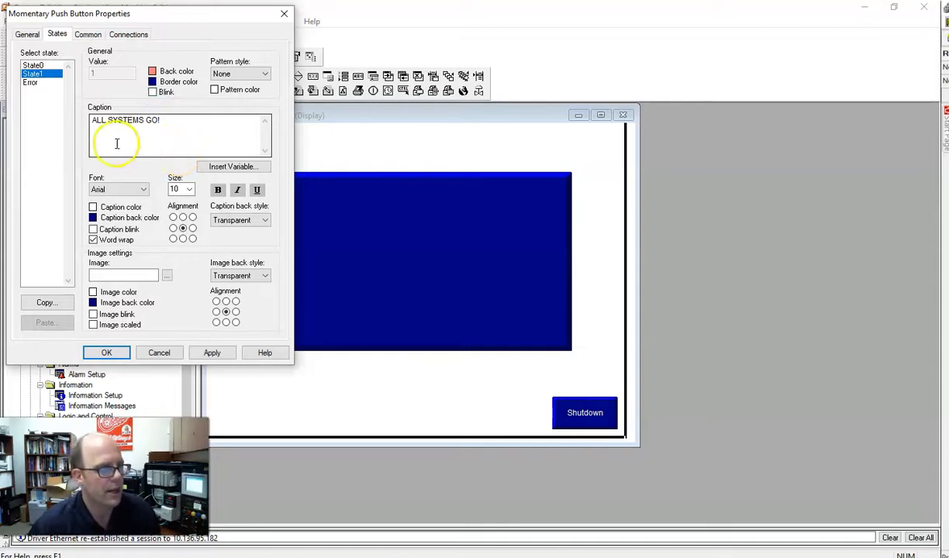
click(176, 189)
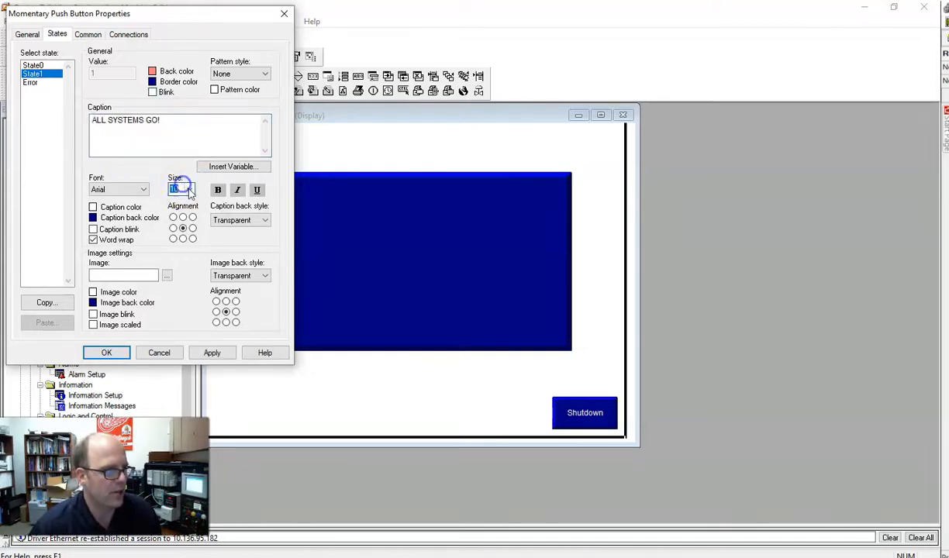
click(173, 121)
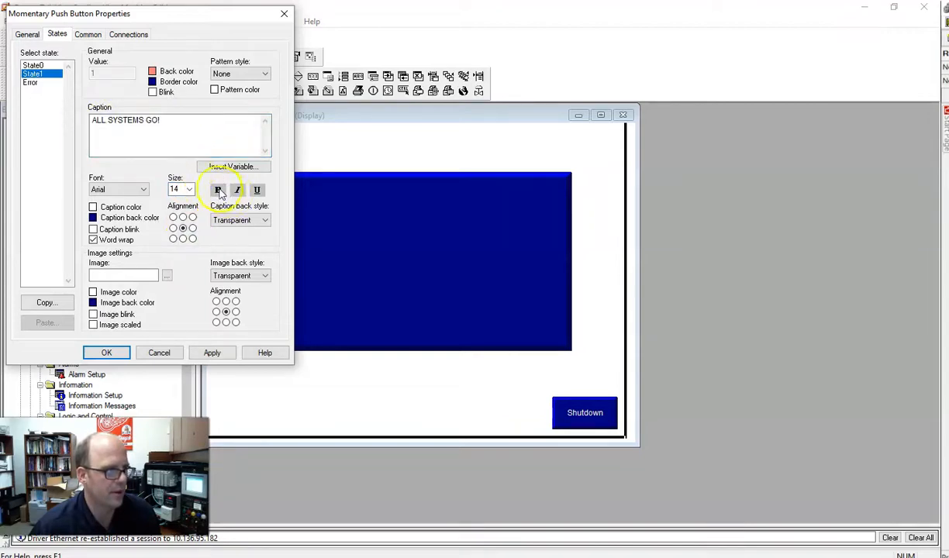
click(34, 64)
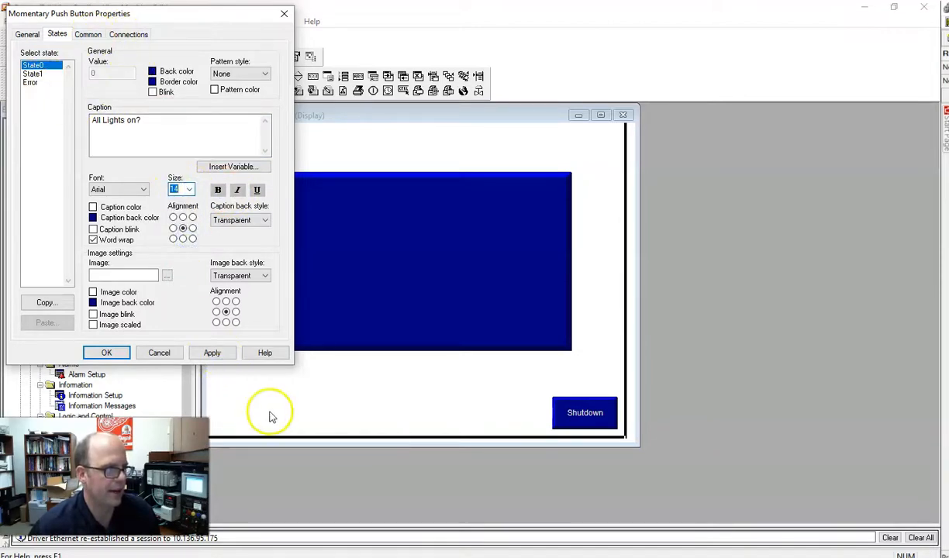
click(212, 353)
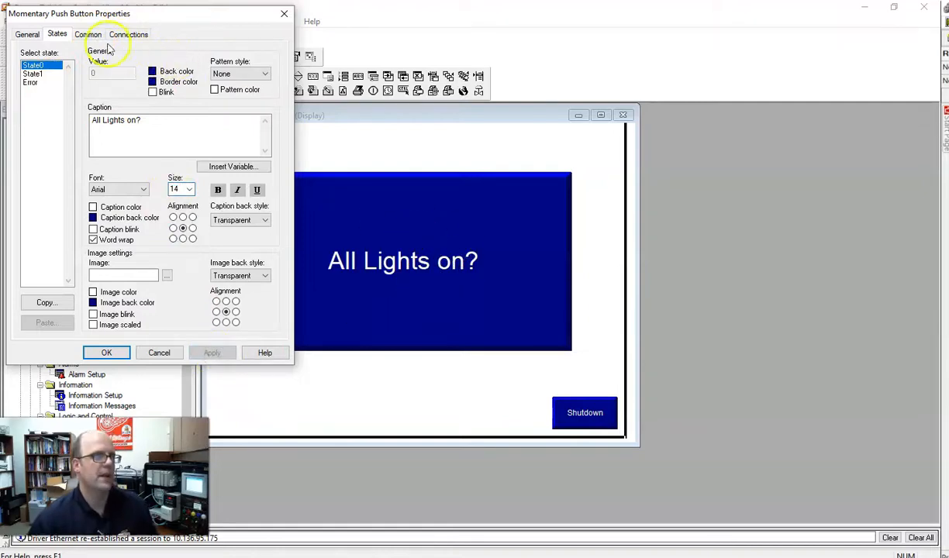
click(129, 34)
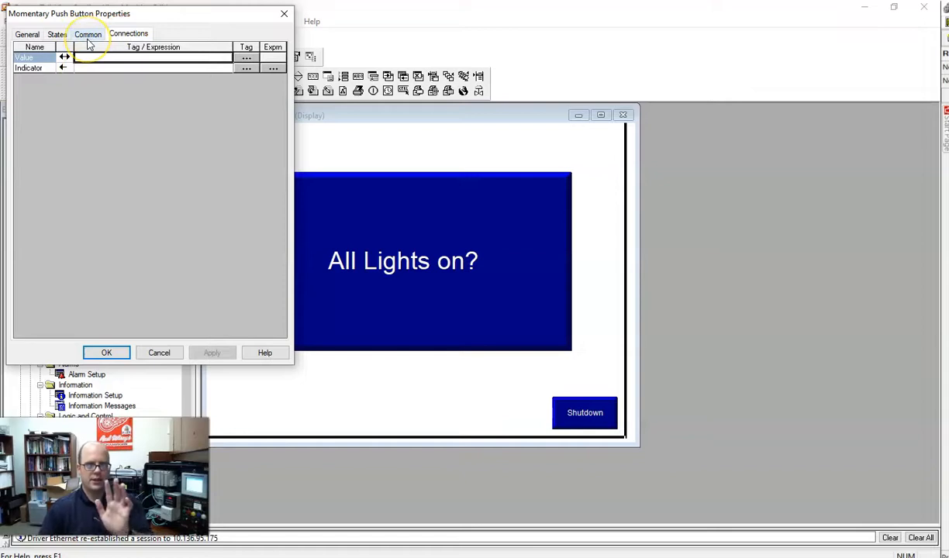
Connect the button's Value to the Program:MainProgram HMI_Bit tag
click(129, 34)
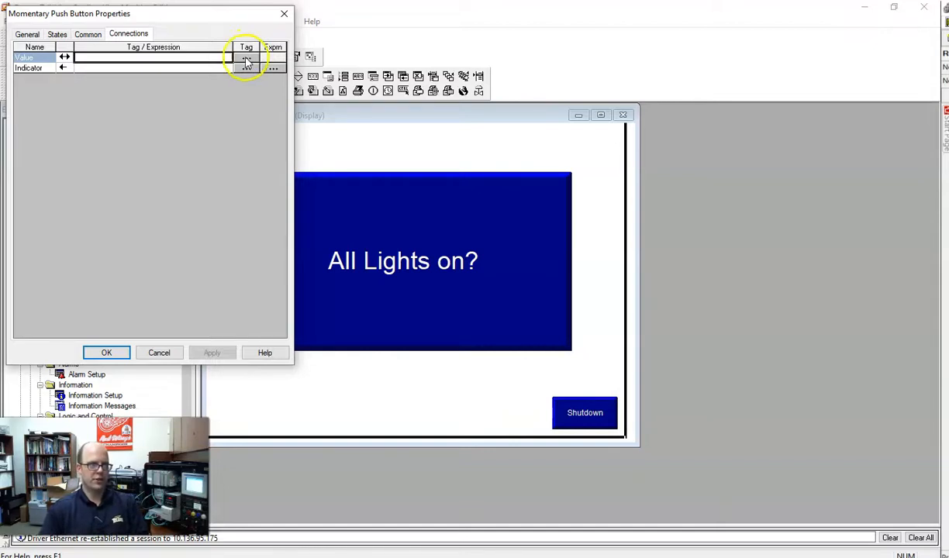
click(247, 58)
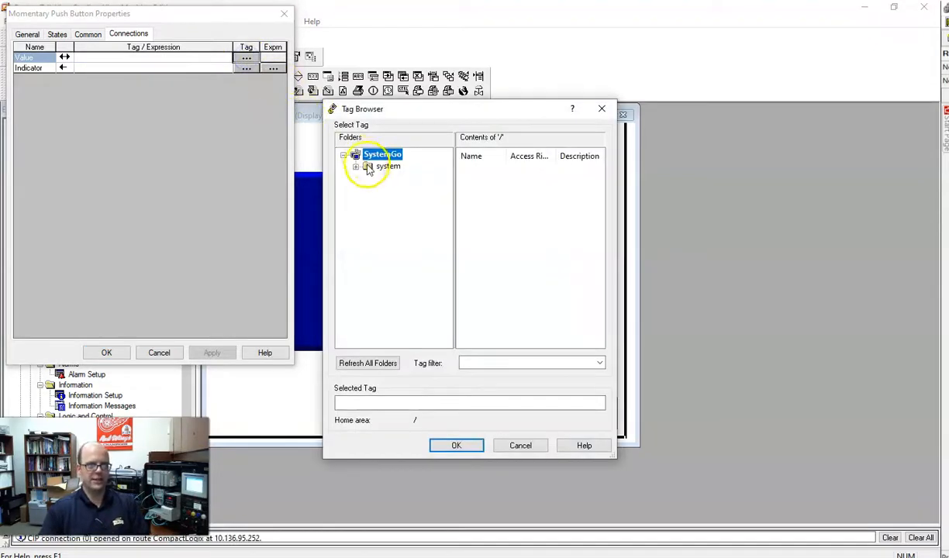
click(368, 363)
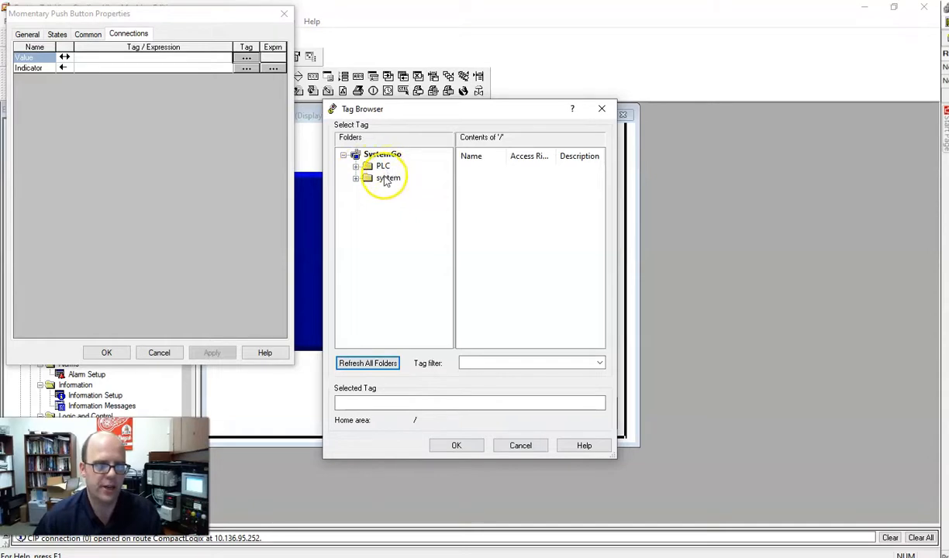
click(355, 166)
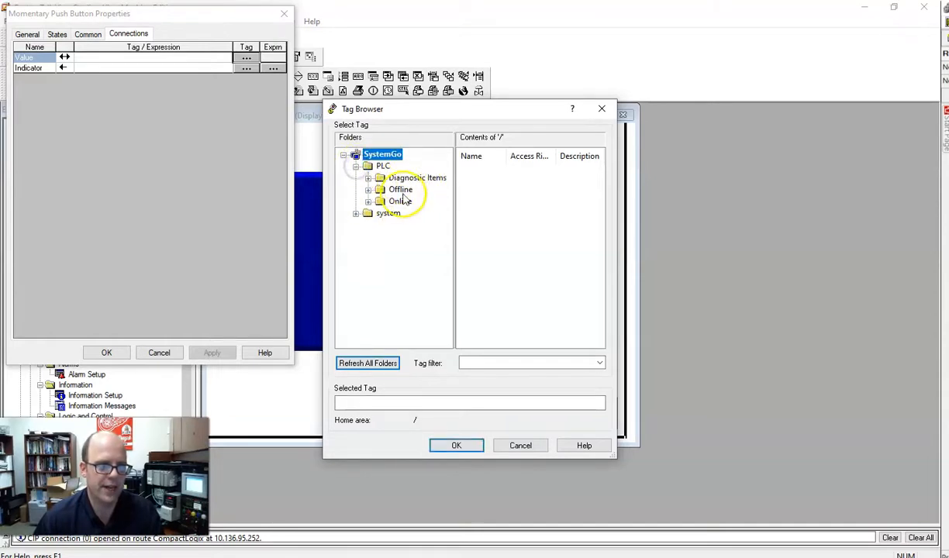
click(368, 201)
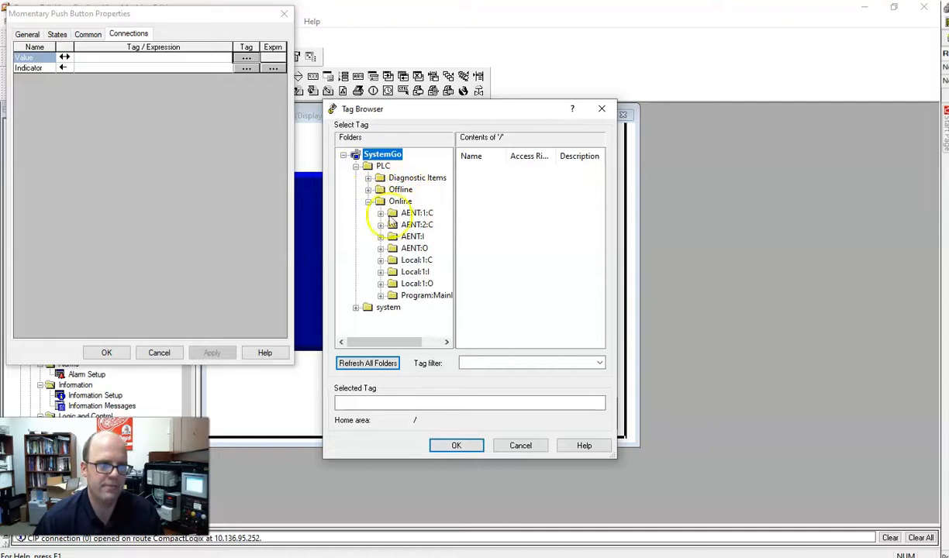
click(400, 201)
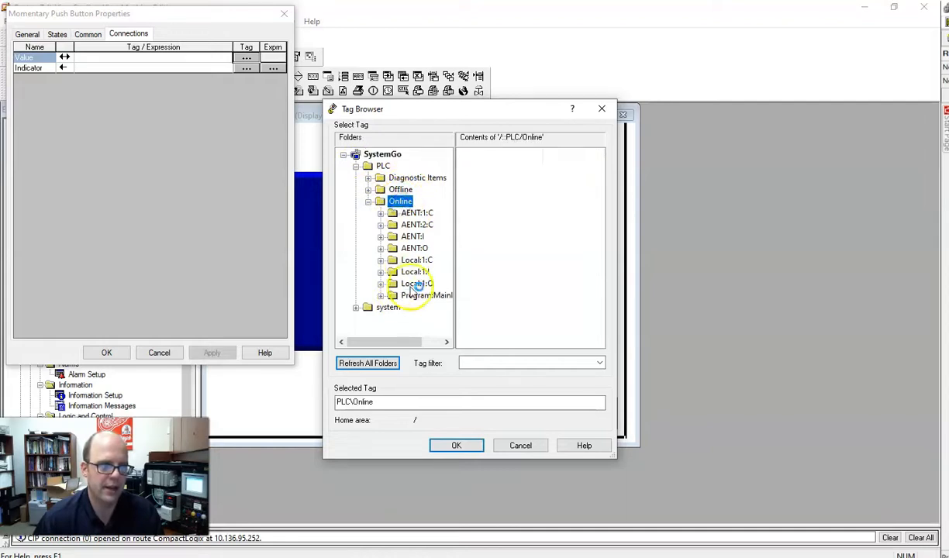
click(400, 200)
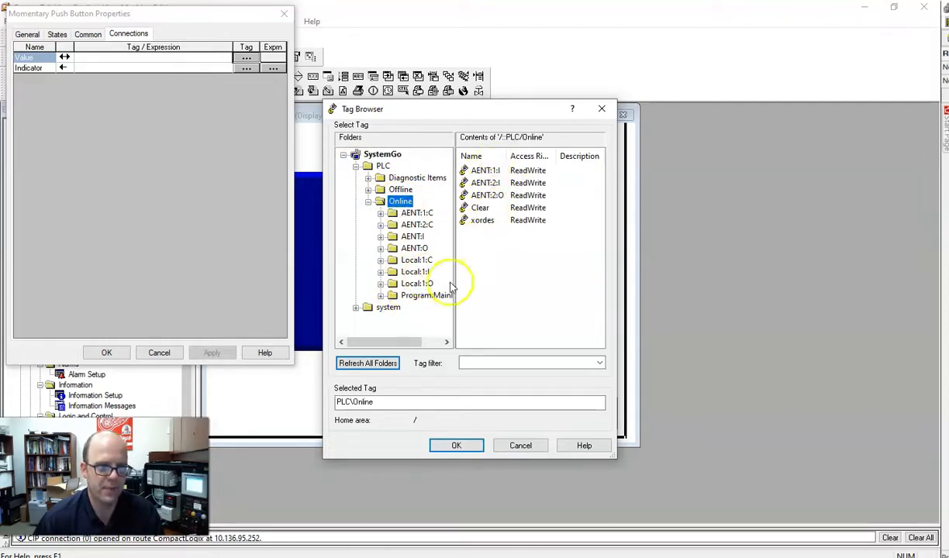
click(434, 296)
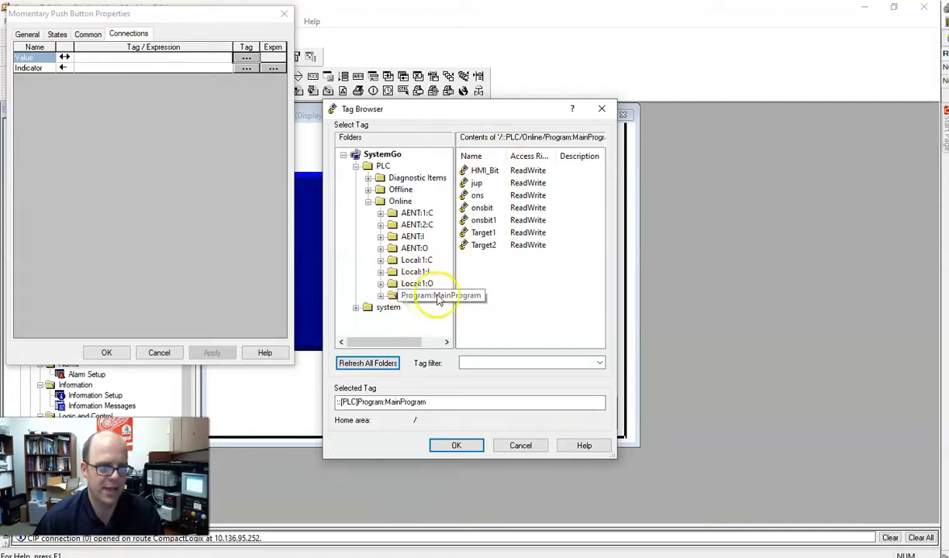
click(435, 296)
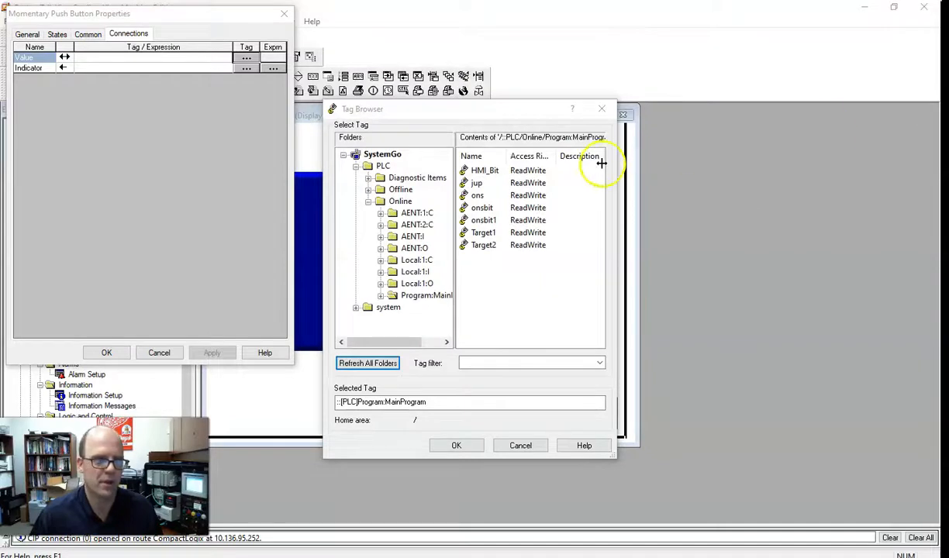
click(485, 170)
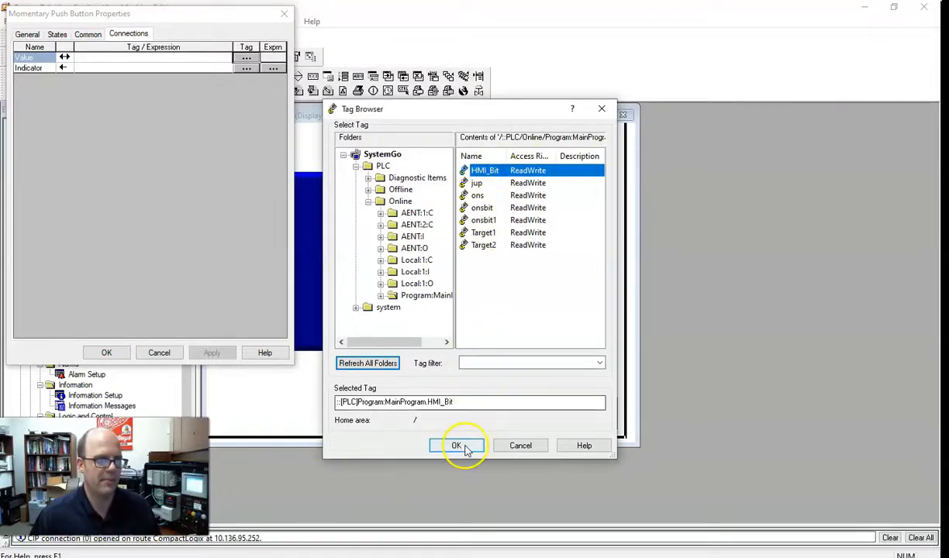
click(457, 445)
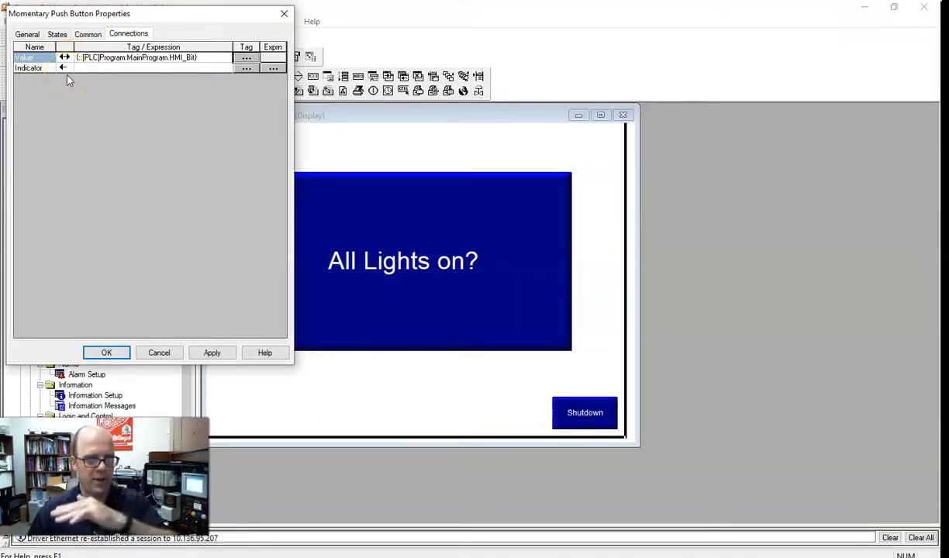
Connect the button's Indicator to the same HMI_Bit tag
click(140, 58)
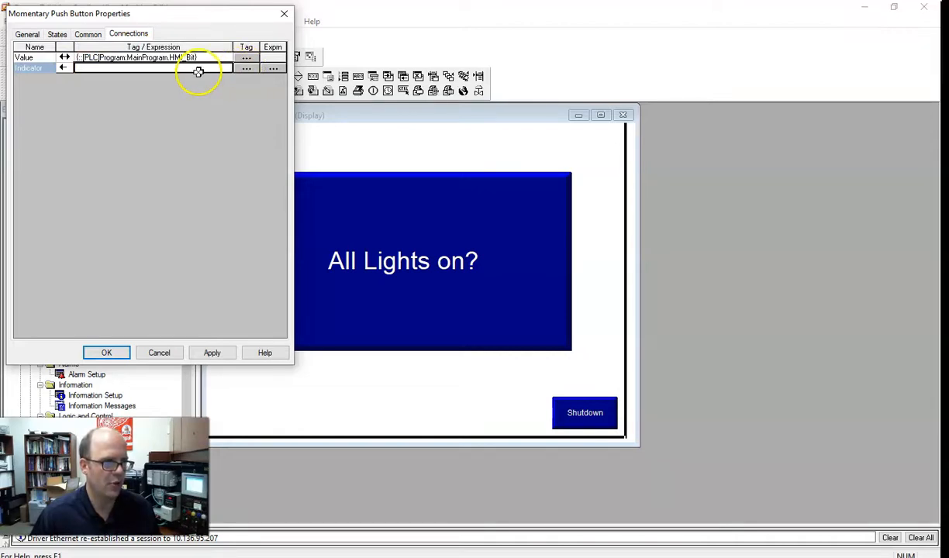
click(246, 68)
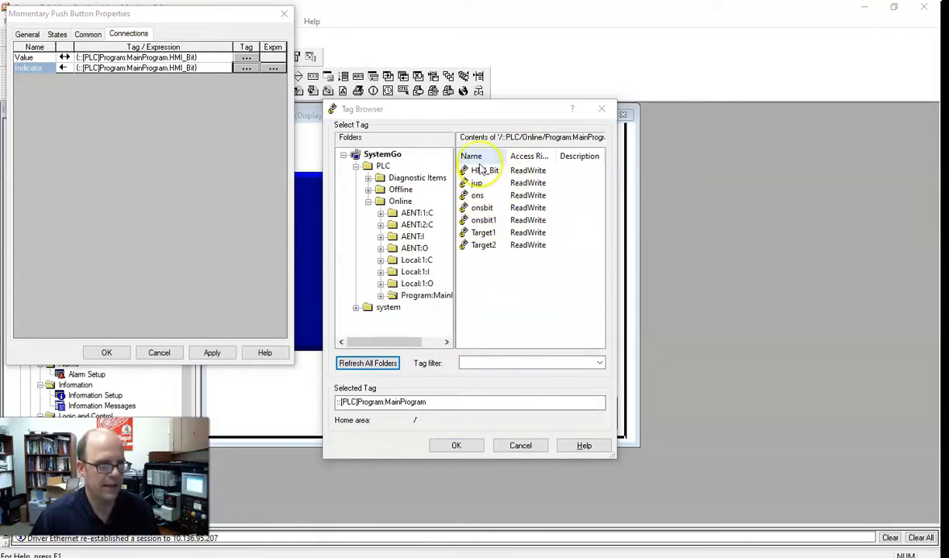
click(484, 169)
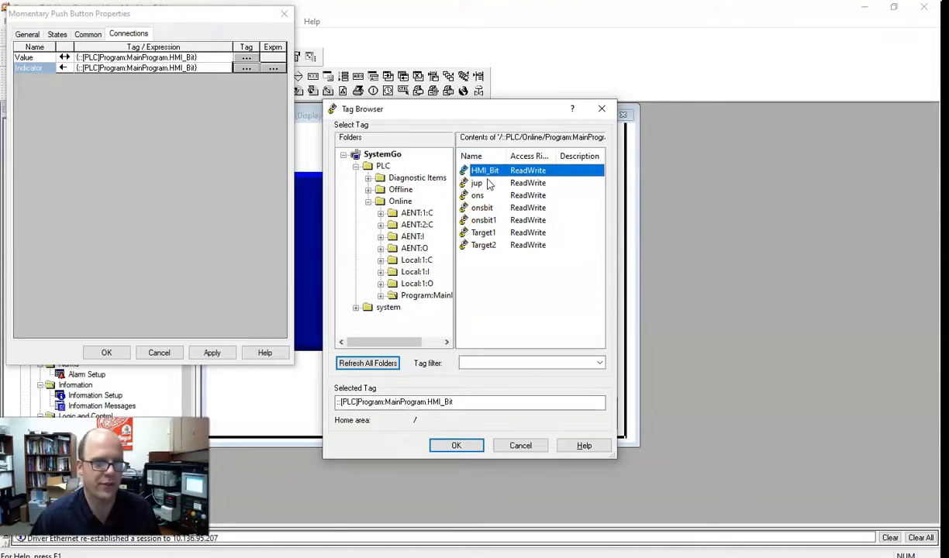
click(456, 445)
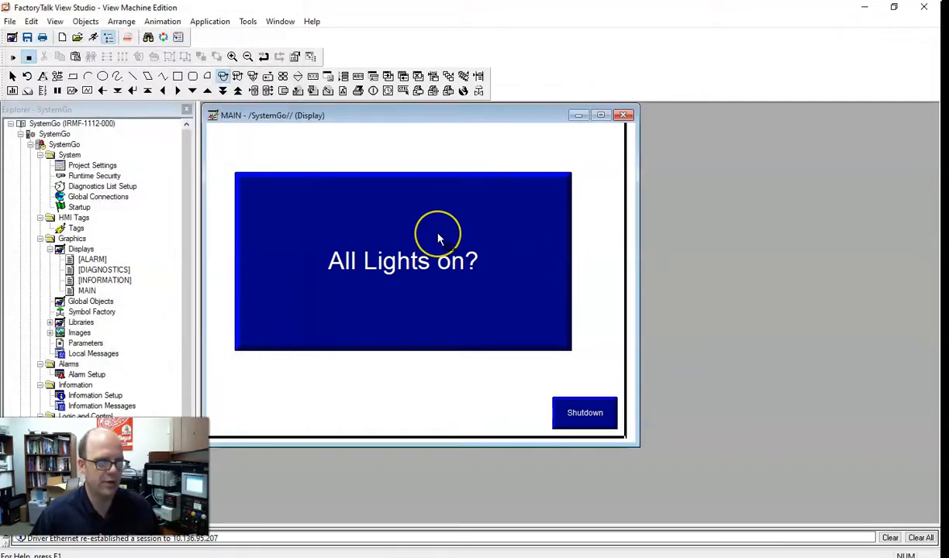
mouse_move(399, 233)
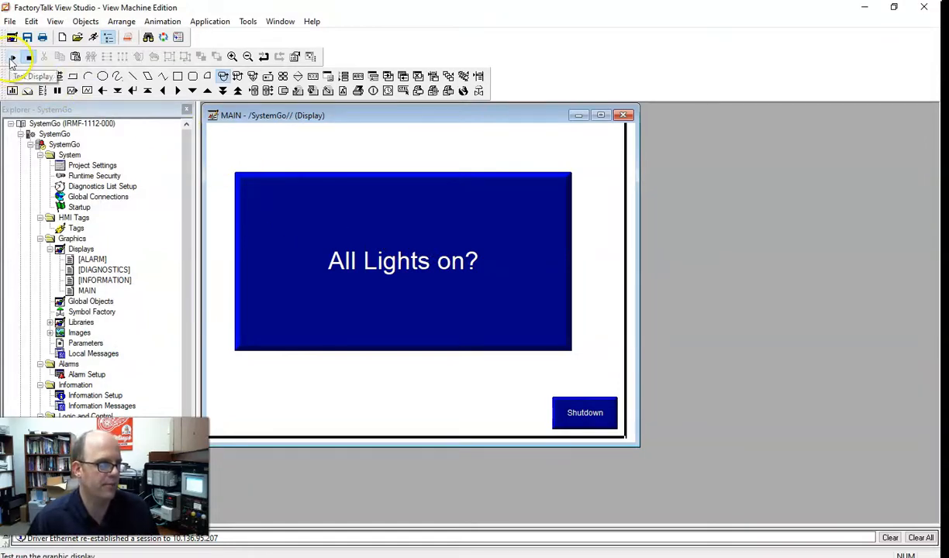
Test-run MAIN with its HMI_Bit push button, then save the display
click(12, 57)
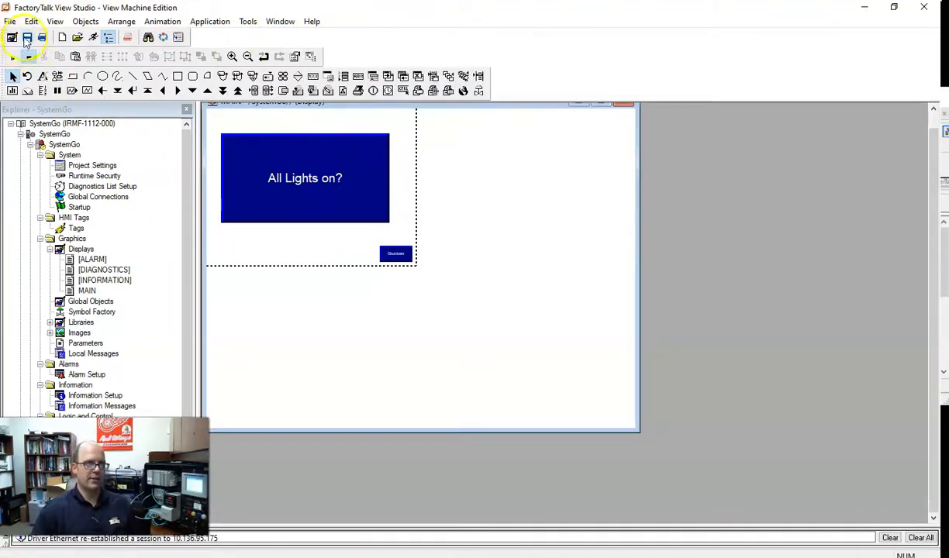
click(27, 37)
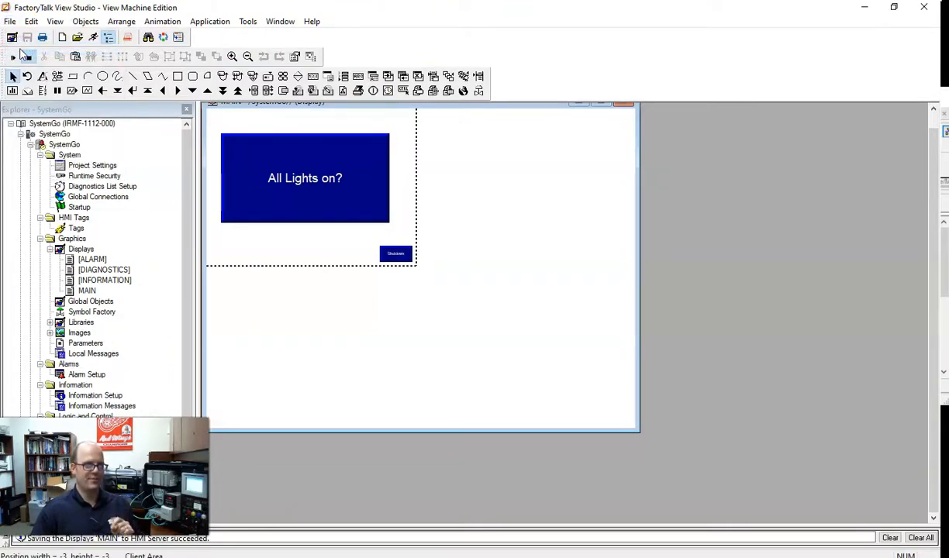
Test the SystemGo application past the RSLinx warning, press All Lights on?, then Shutdown
click(209, 21)
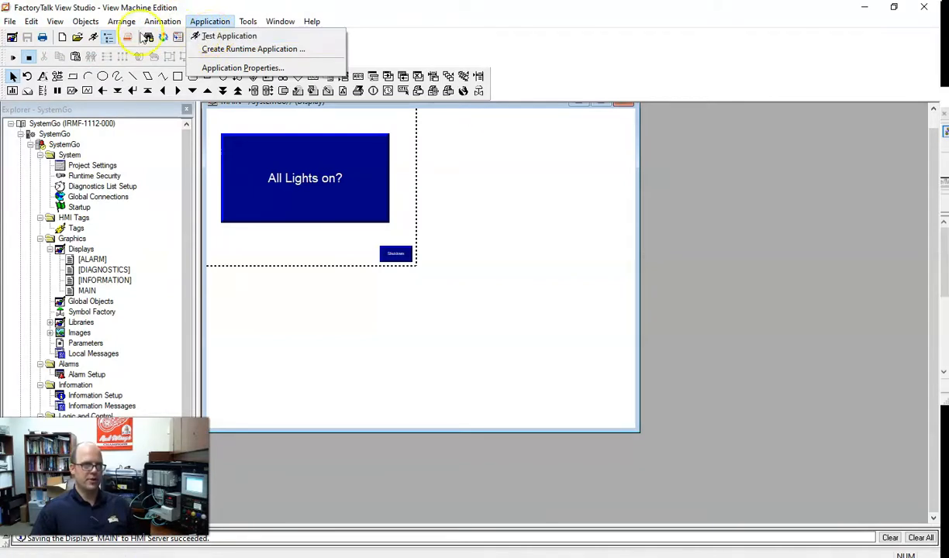
click(229, 36)
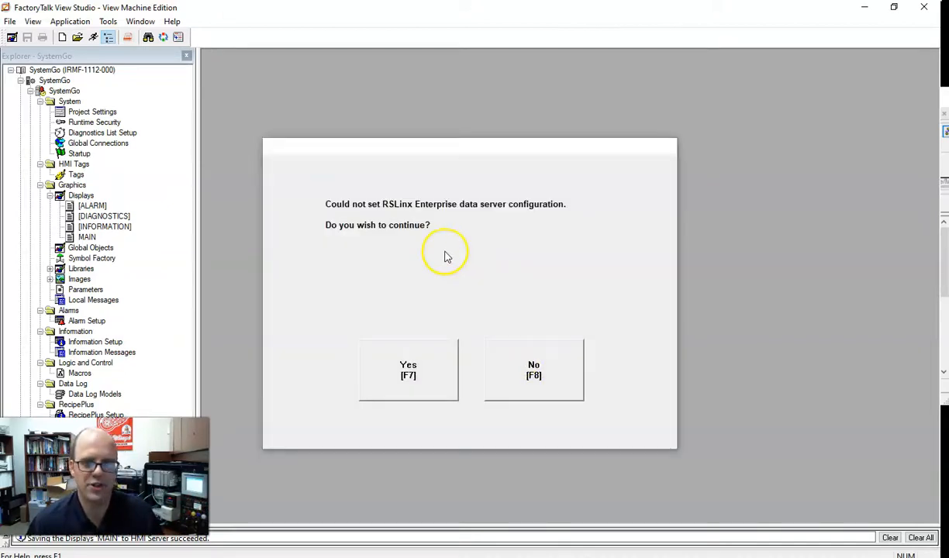
mouse_move(424, 387)
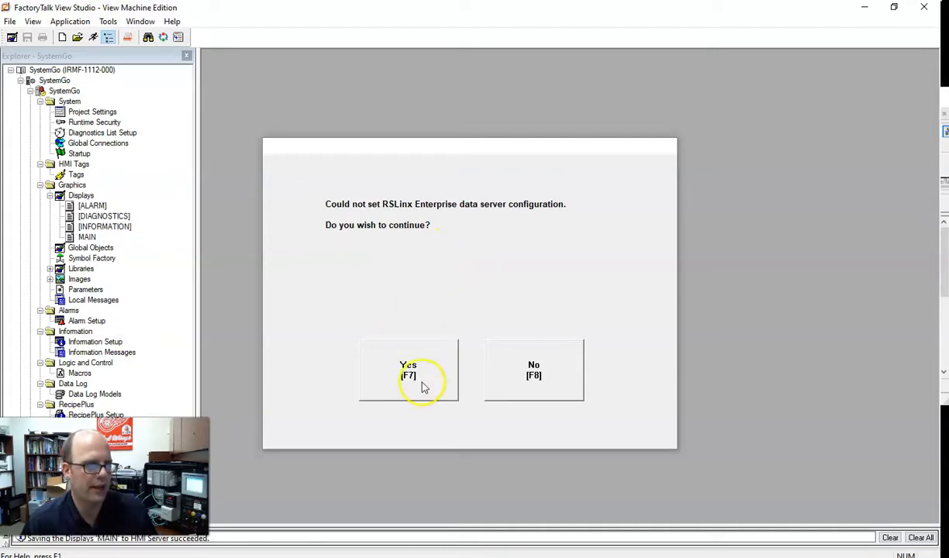
click(408, 370)
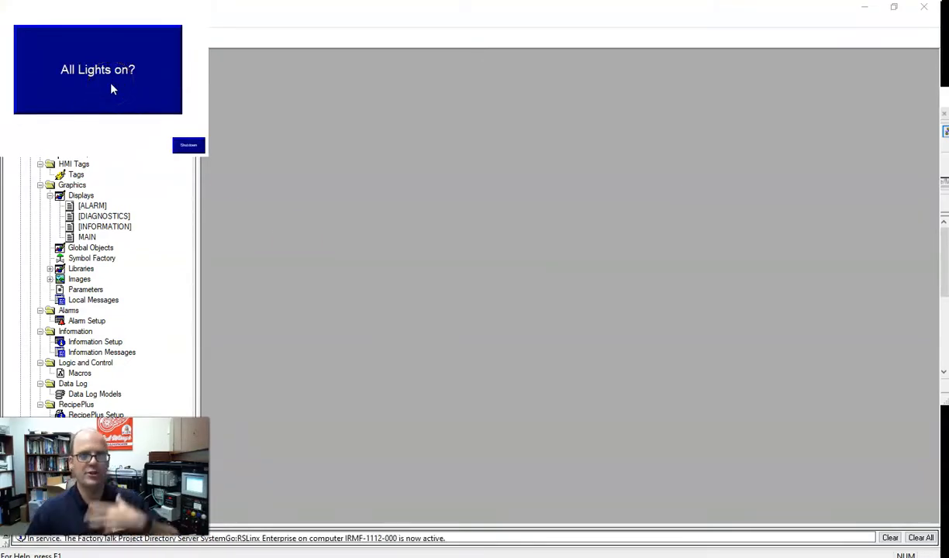
click(111, 85)
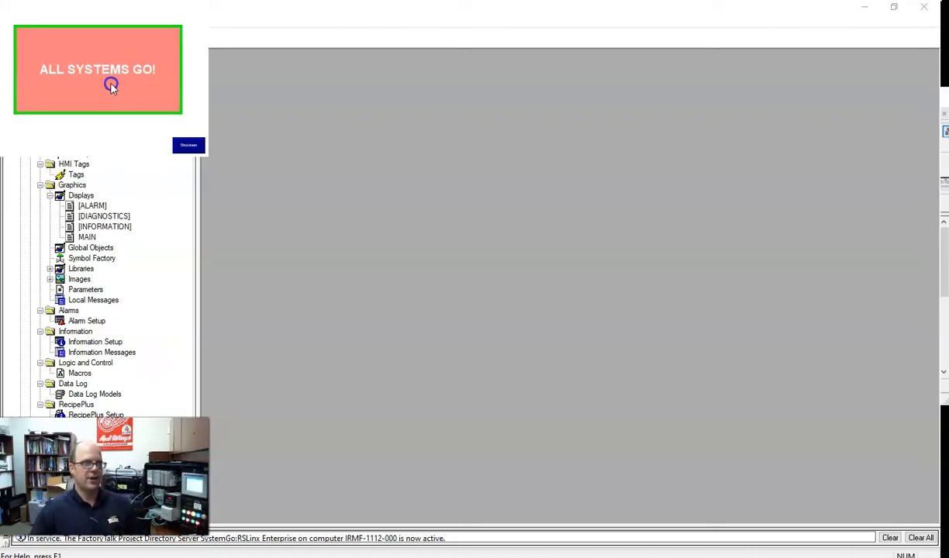
click(96, 69)
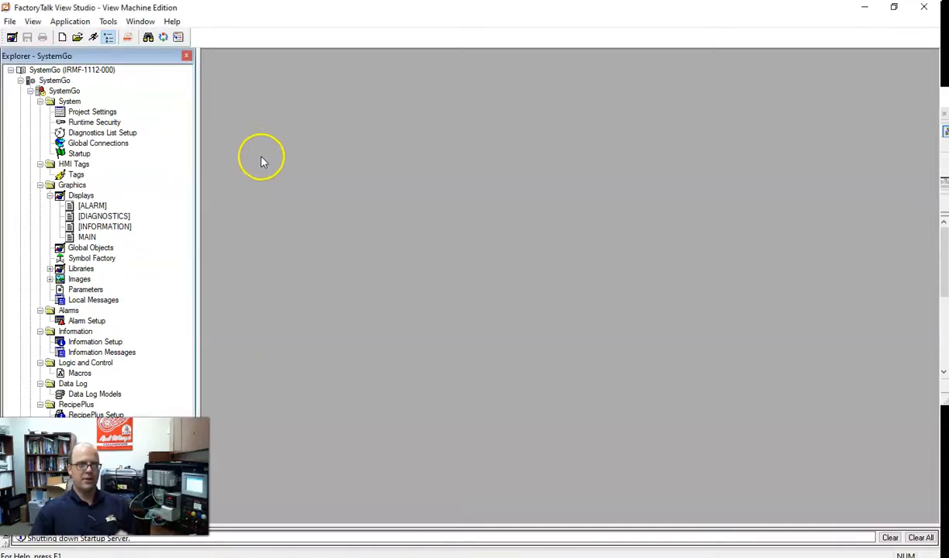
Reopen MAIN from Displays and drag its window larger
click(86, 236)
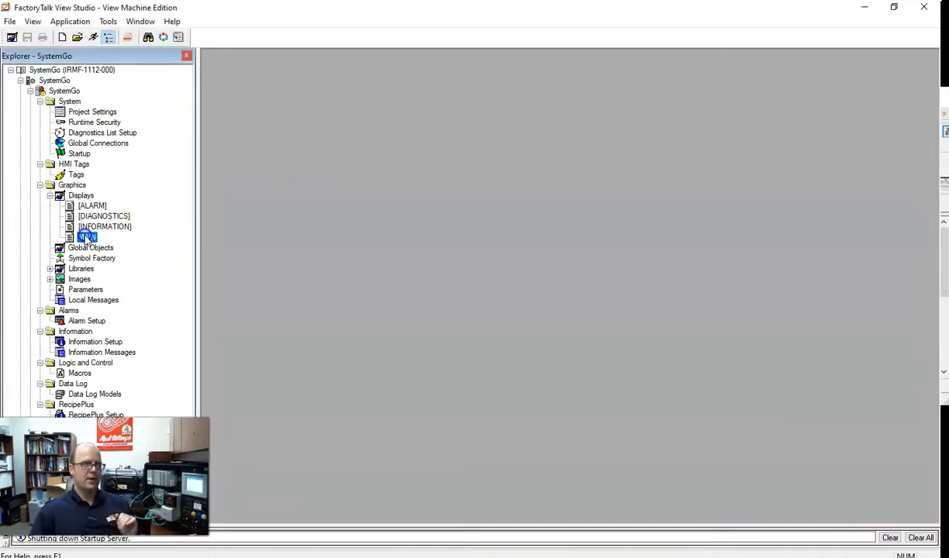
double_click(87, 237)
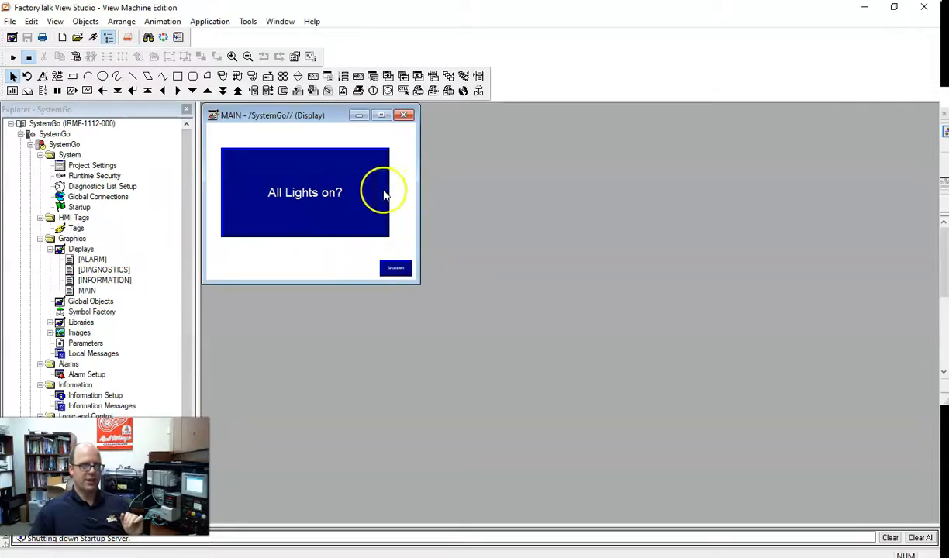
drag(415, 283, 615, 380)
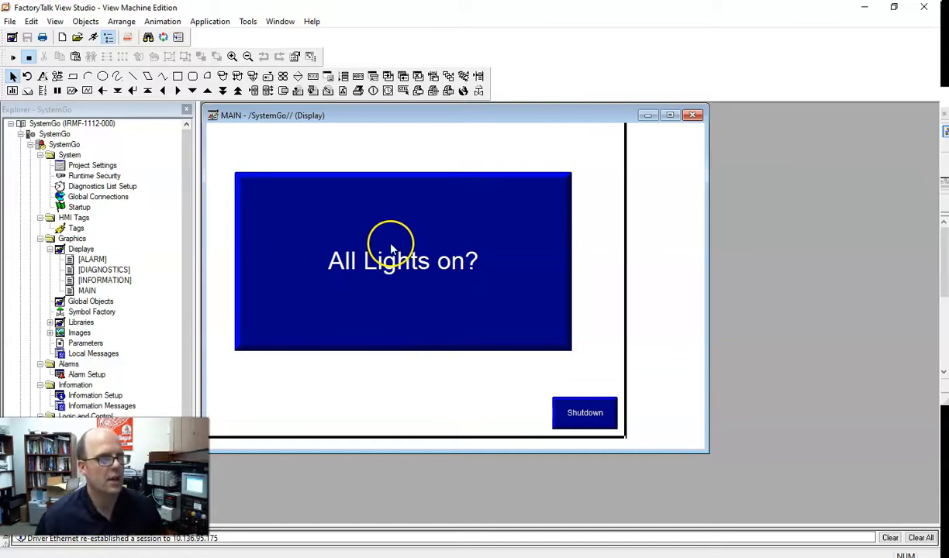
Create the SystemGo Runtime 8.0 .mer file in the Downloads folder
click(210, 21)
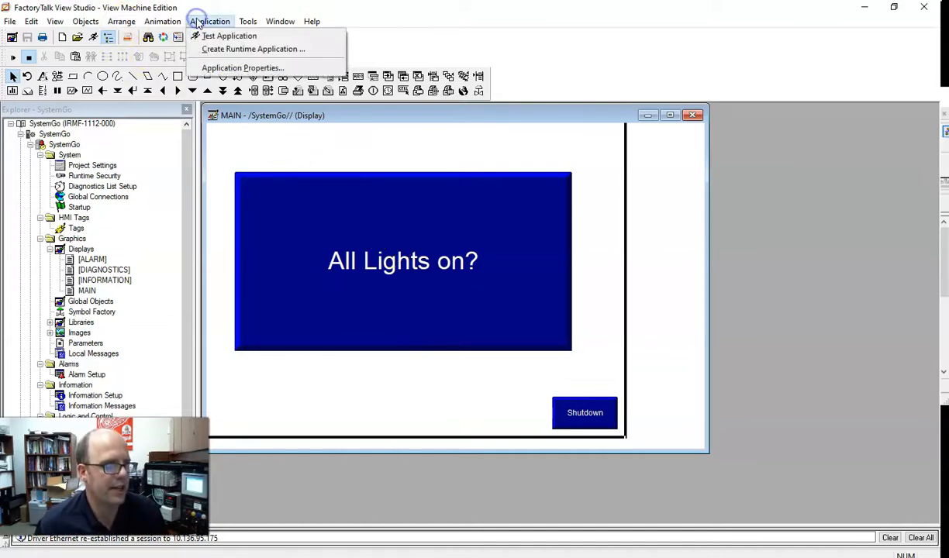
click(210, 21)
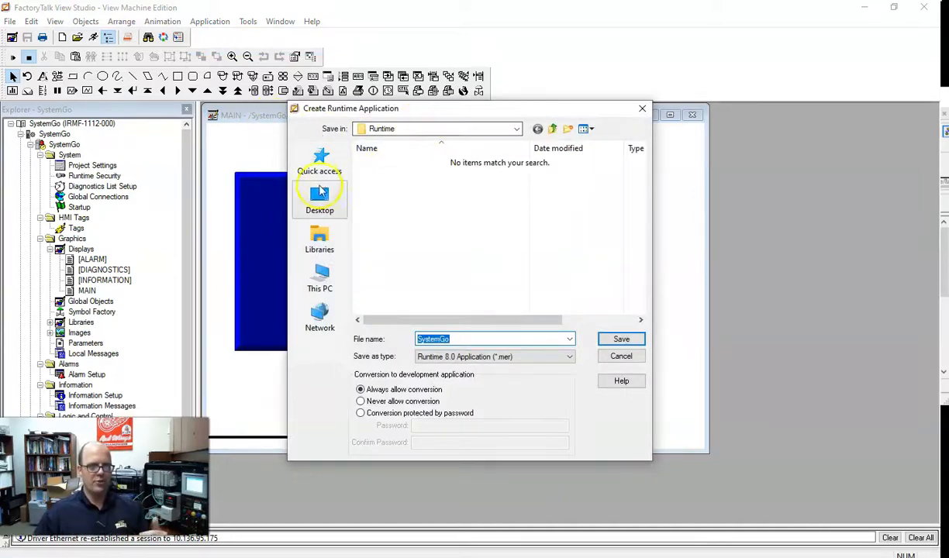
click(319, 239)
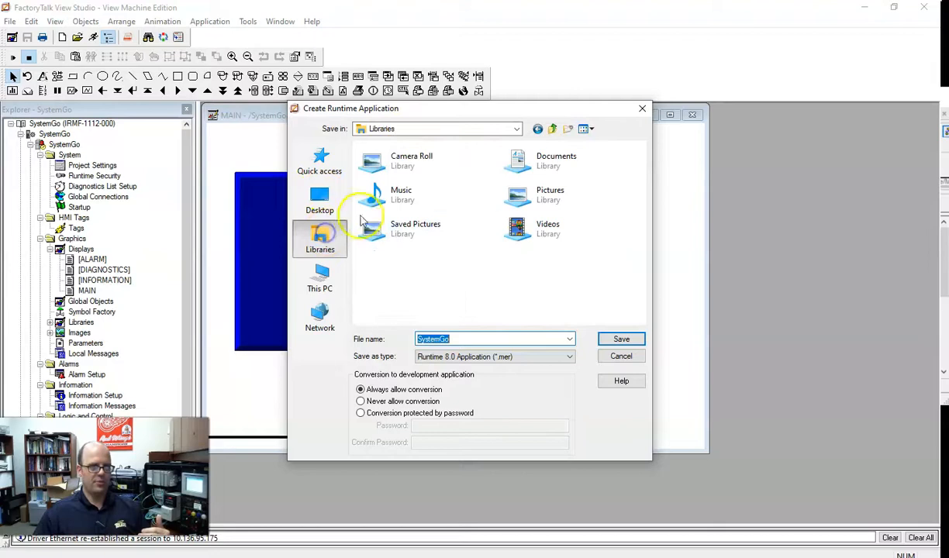
click(319, 202)
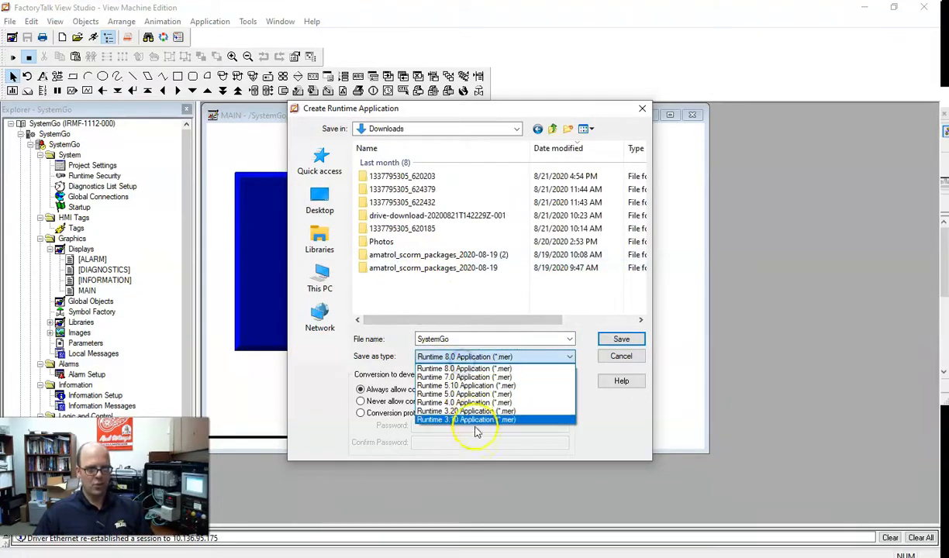
mouse_move(465, 394)
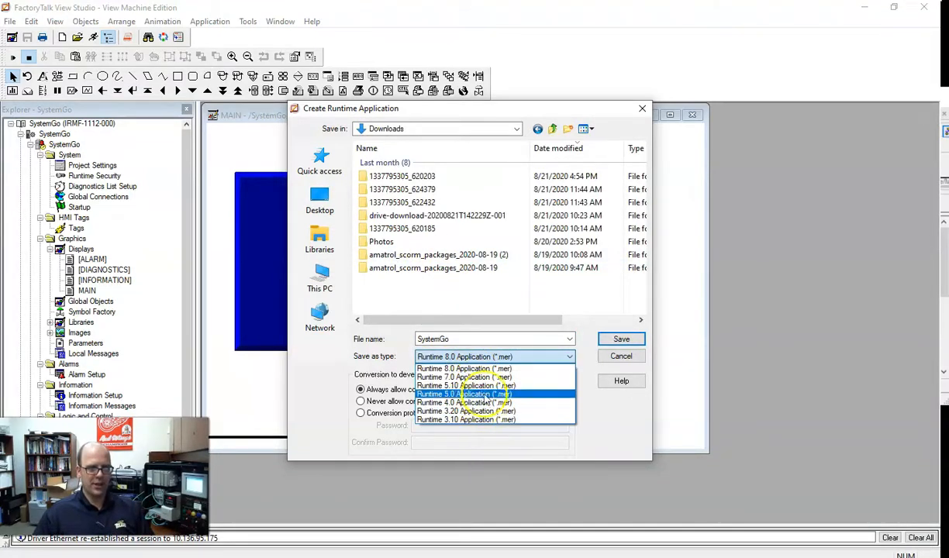
mouse_move(465, 368)
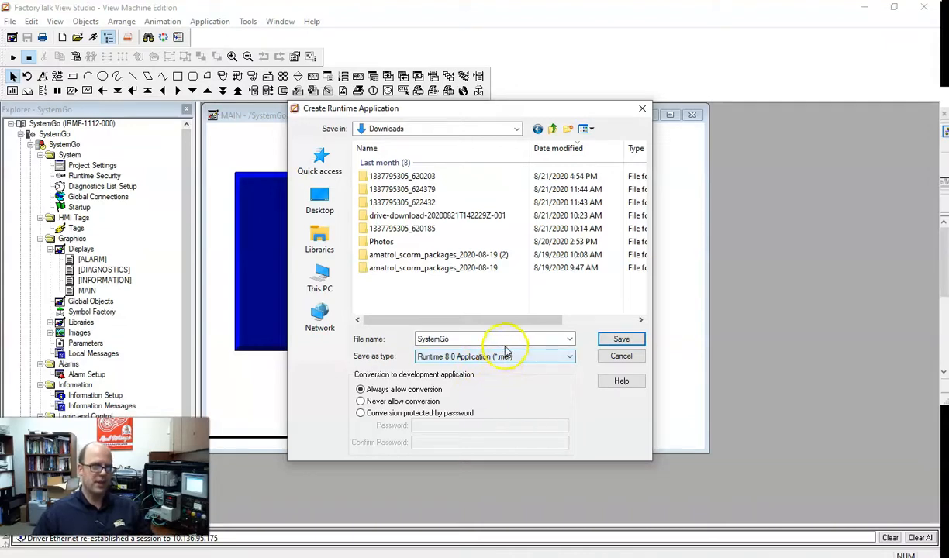
click(621, 339)
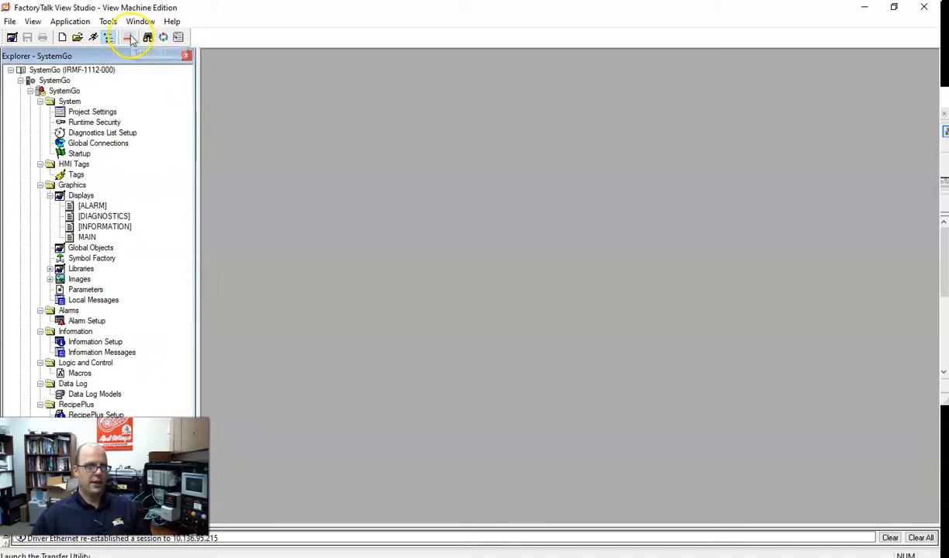
mouse_move(132, 37)
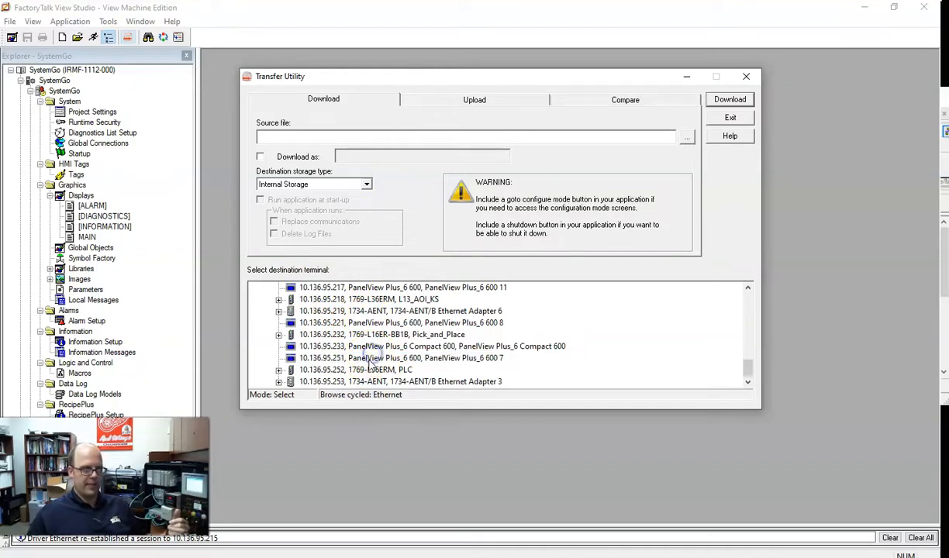
Pick SystemGo.mer and terminal 10.136.95.251, check Download as, leave Run at start-up off
click(401, 357)
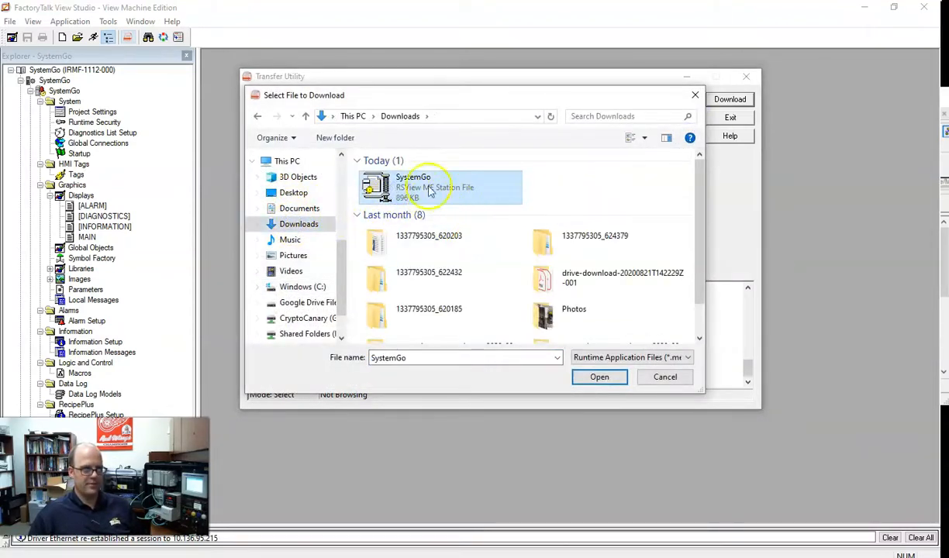
click(600, 377)
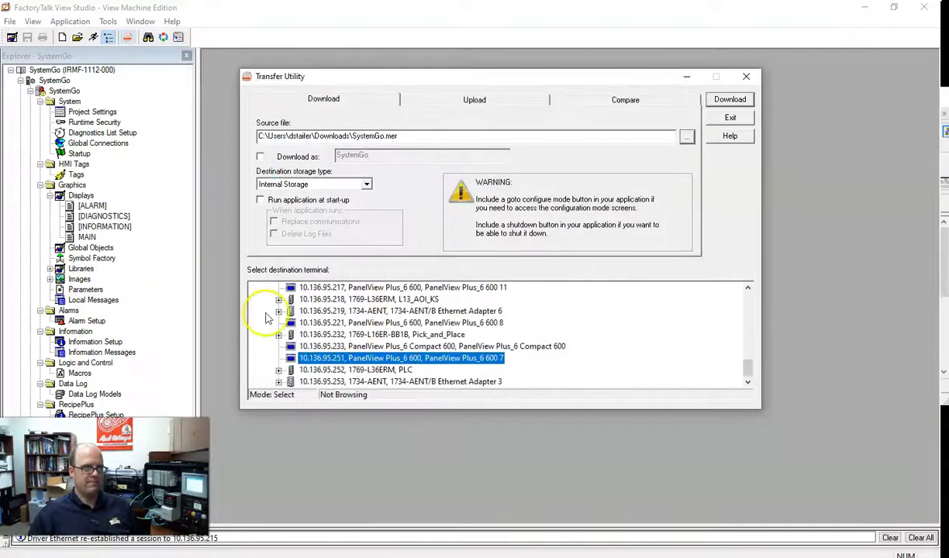
click(261, 156)
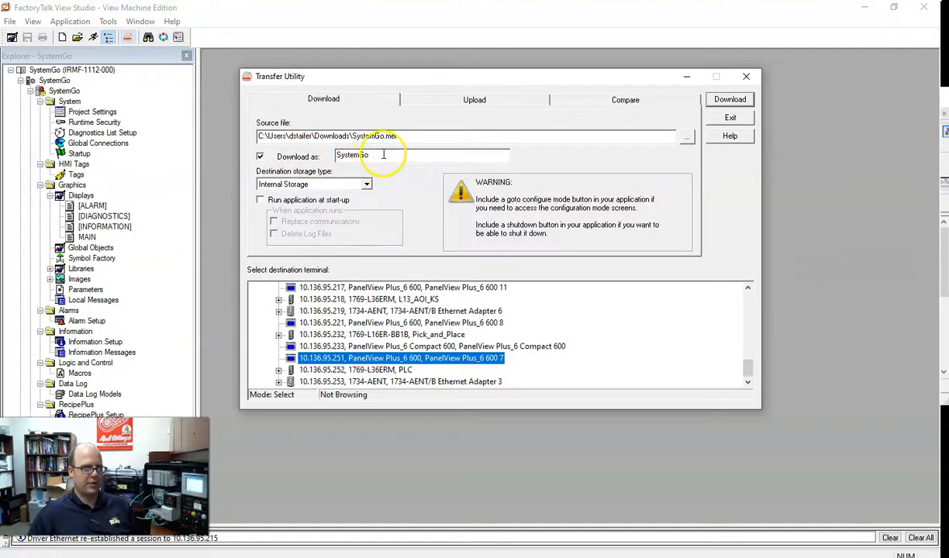
click(261, 200)
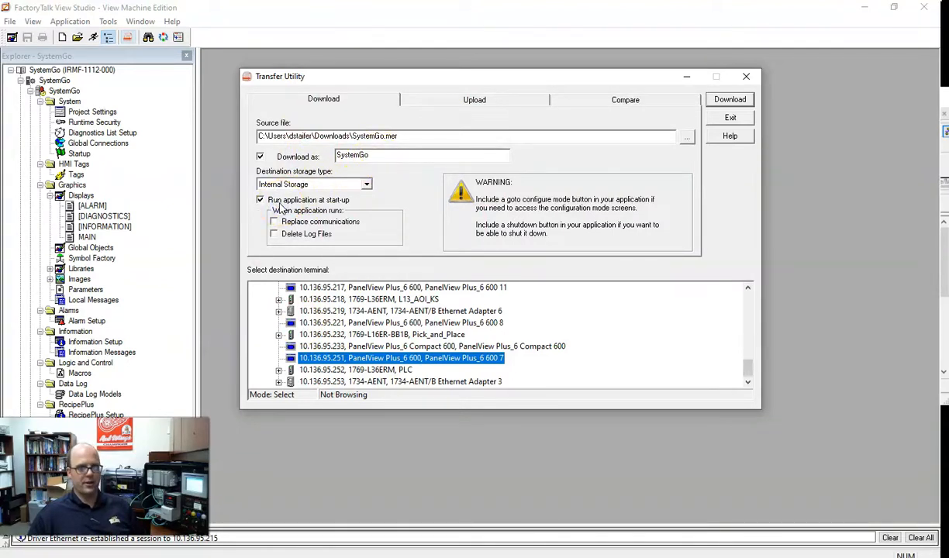
click(260, 200)
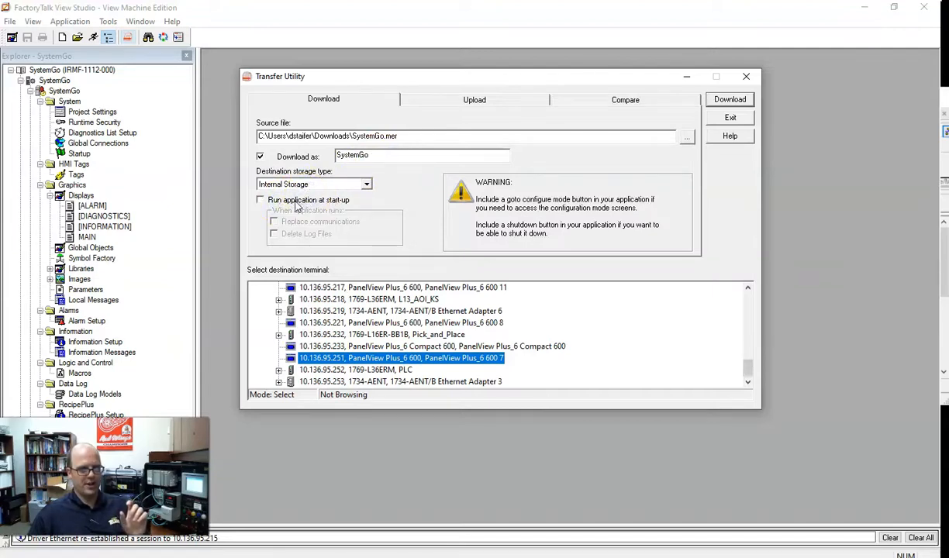
click(260, 200)
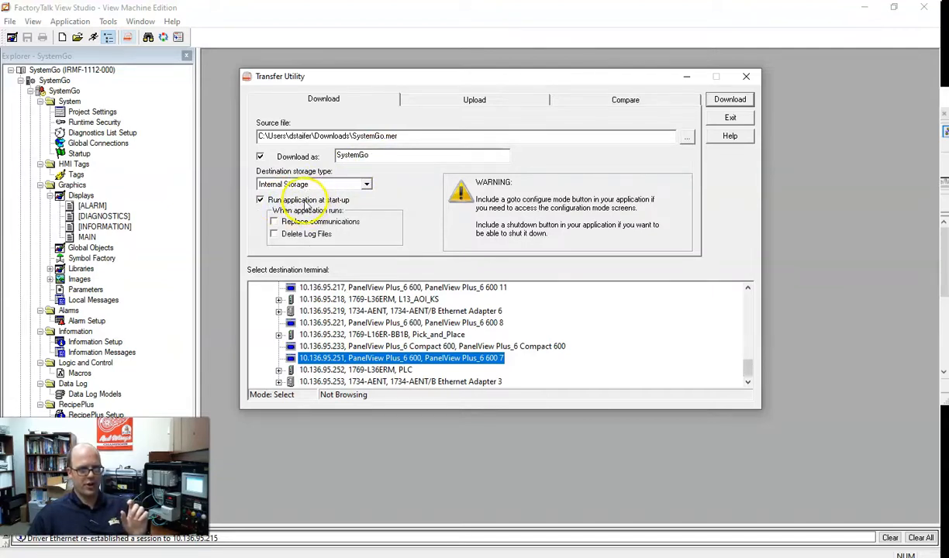
click(261, 200)
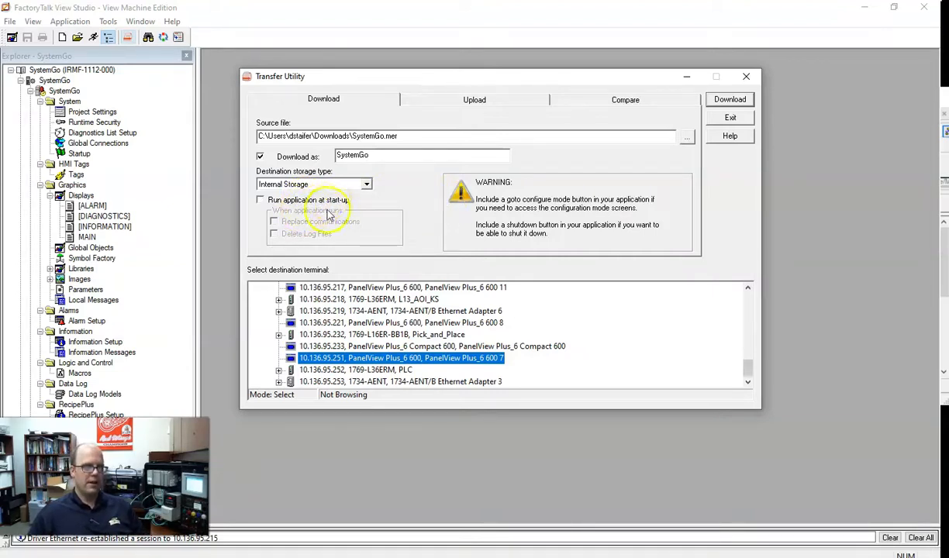
mouse_move(396, 326)
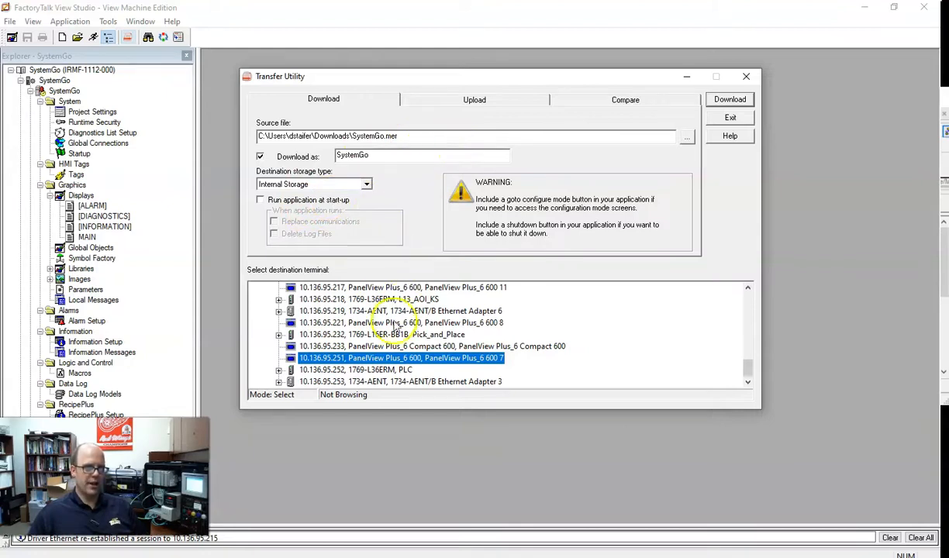
Download SystemGo.mer to the terminal and dismiss the completion message
click(729, 99)
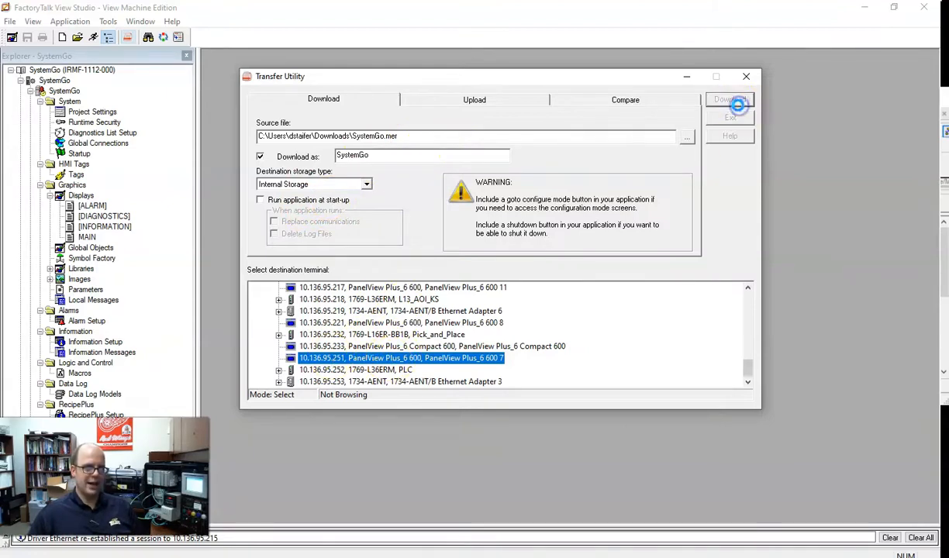
click(728, 100)
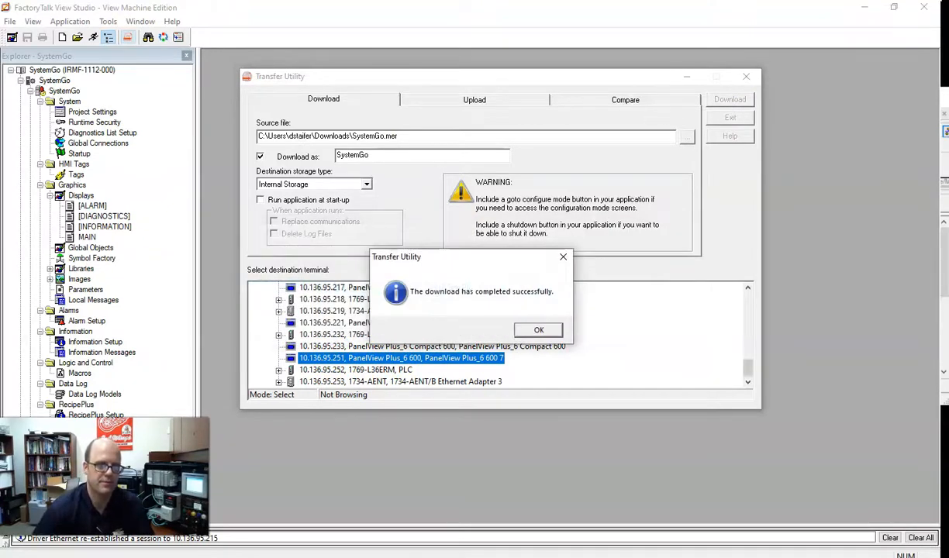
click(539, 329)
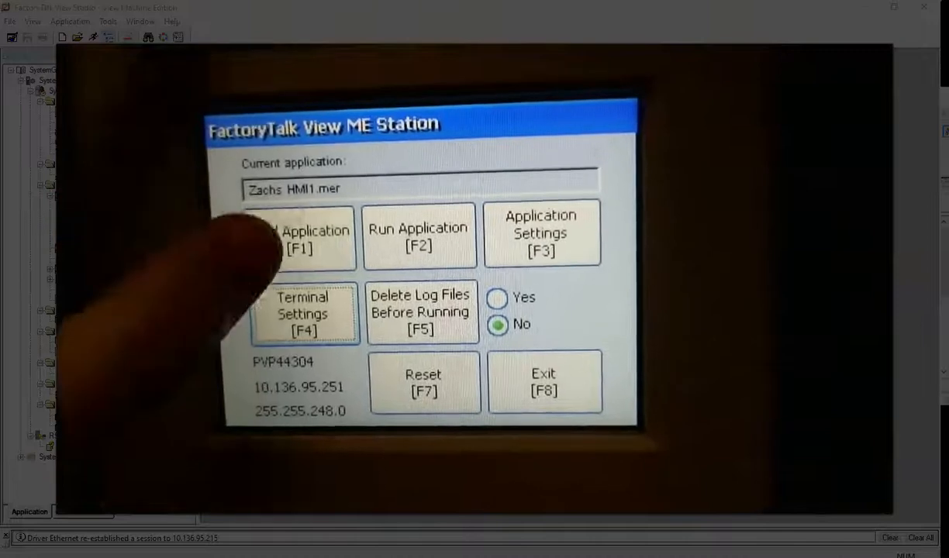
Load SystemGo.mer on the PanelView and replace communications with the application's
click(299, 233)
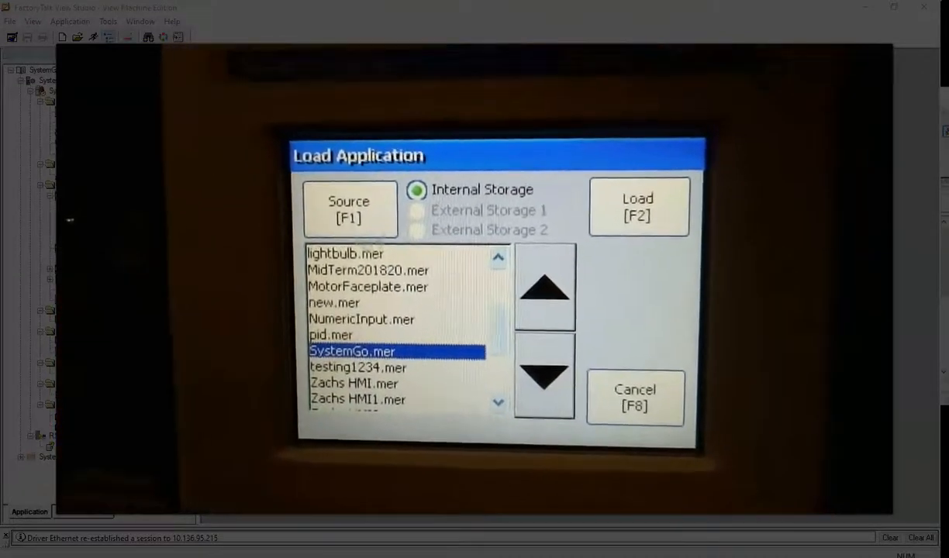
click(638, 208)
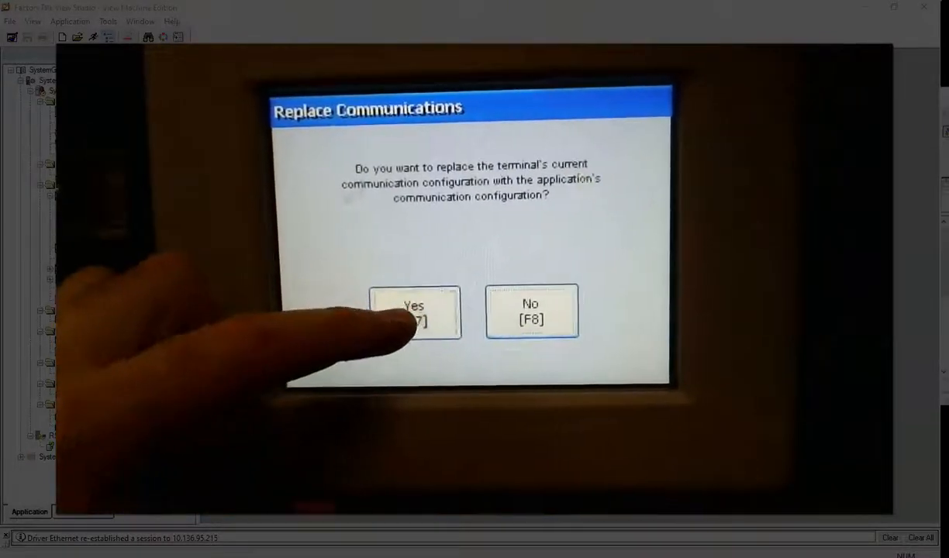
click(415, 312)
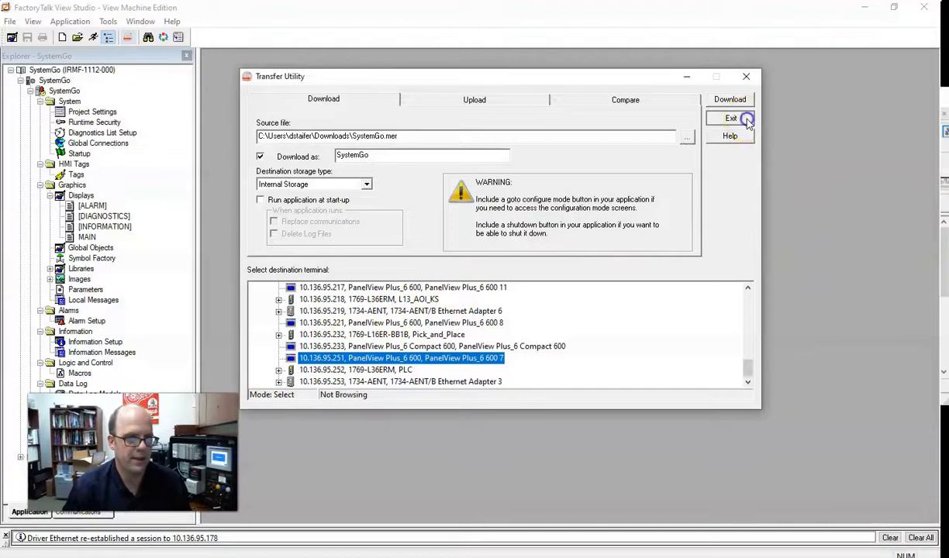
Exit the Transfer Utility and browse the Edit and Tools menus
click(729, 118)
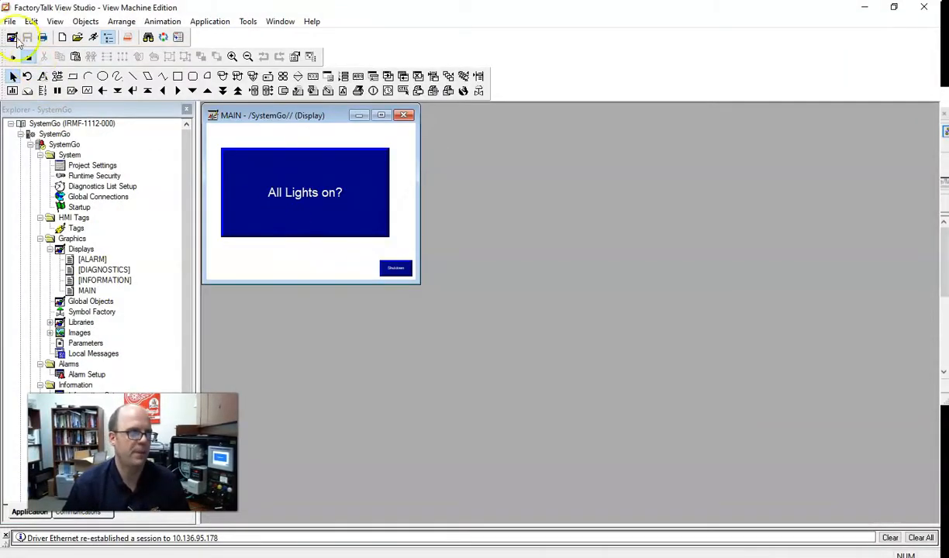
click(31, 21)
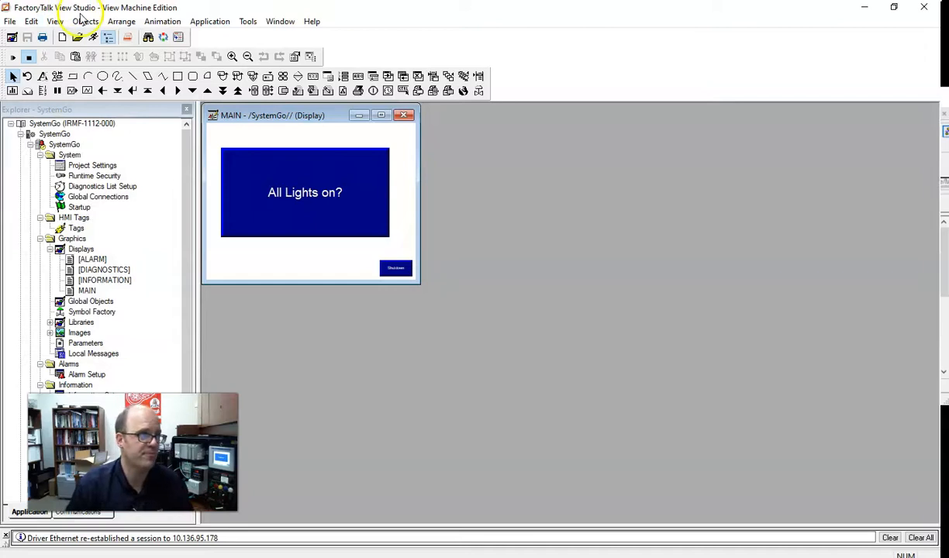
click(248, 21)
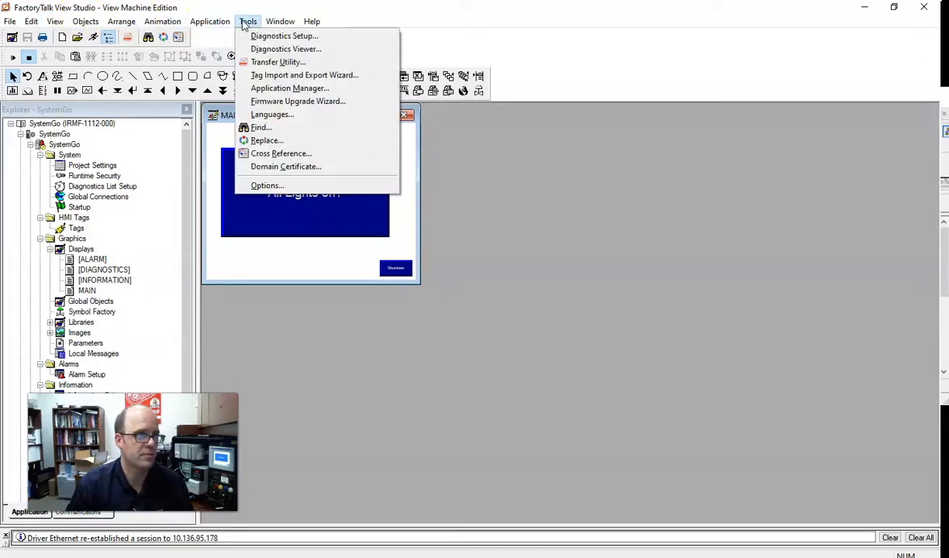
click(31, 21)
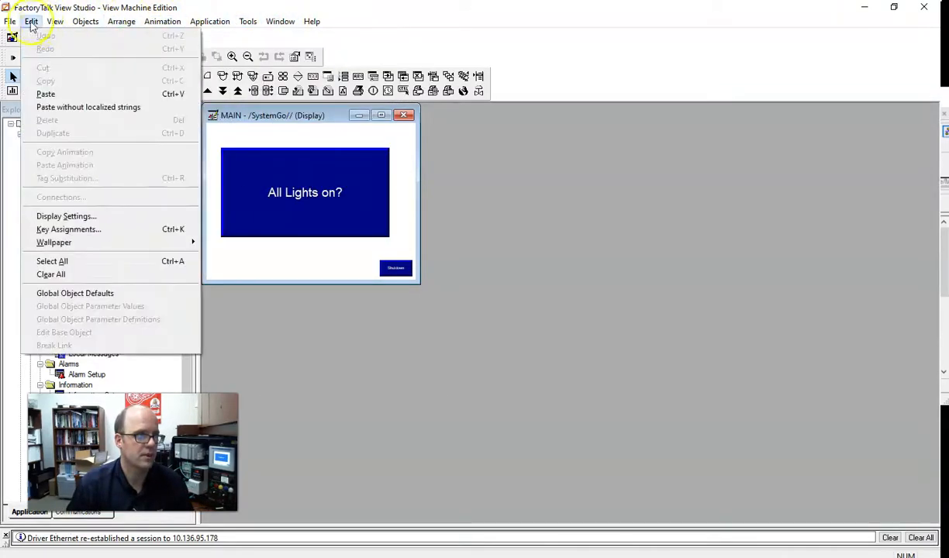
click(31, 21)
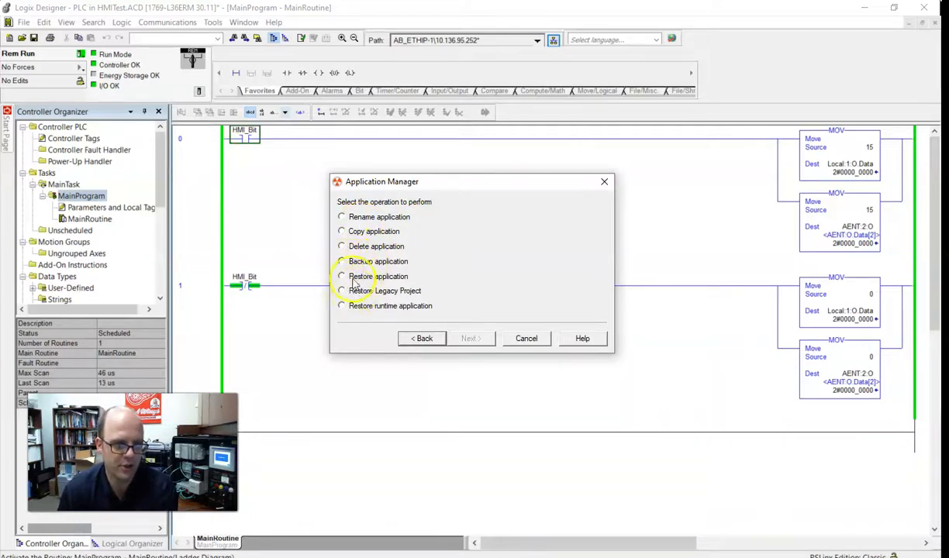
mouse_move(367, 312)
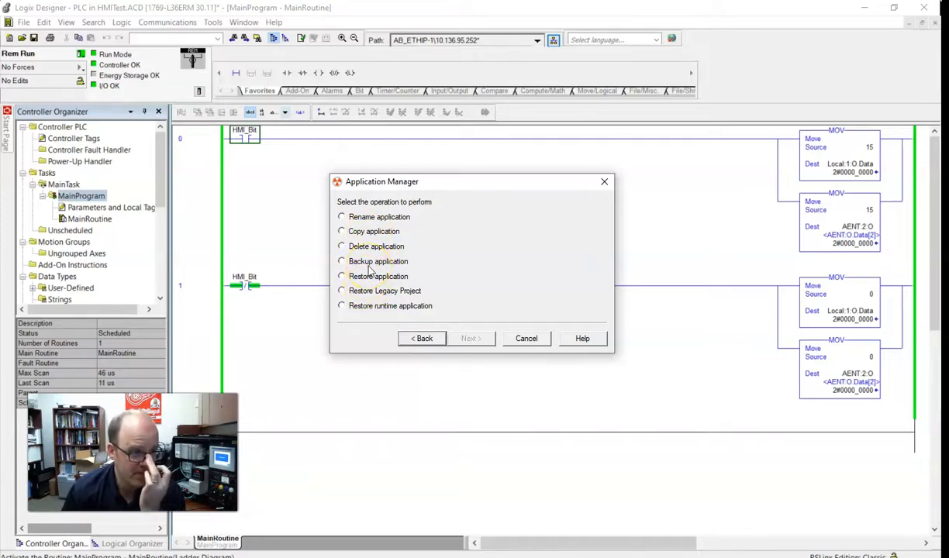
Back up SystemGo to the default archive in the public ME Archives folder with file encryption
click(342, 261)
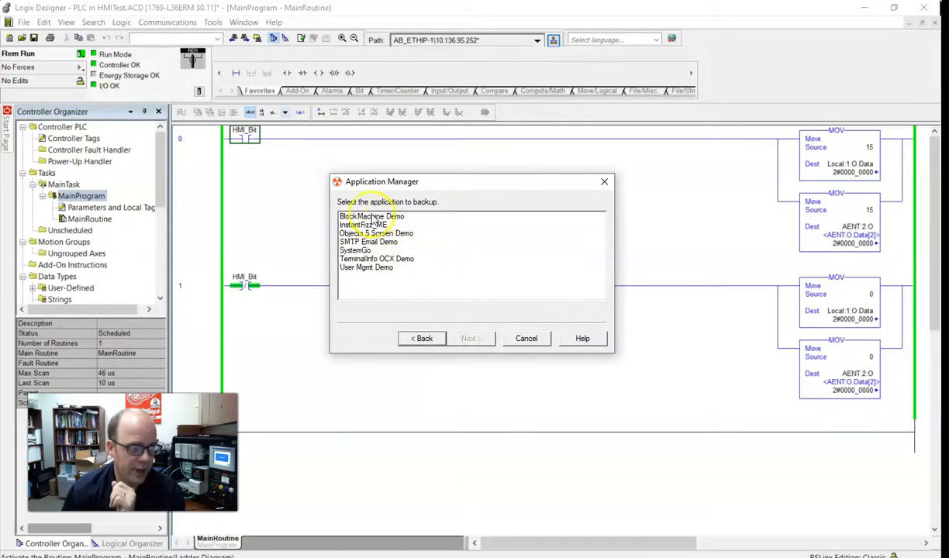
click(469, 338)
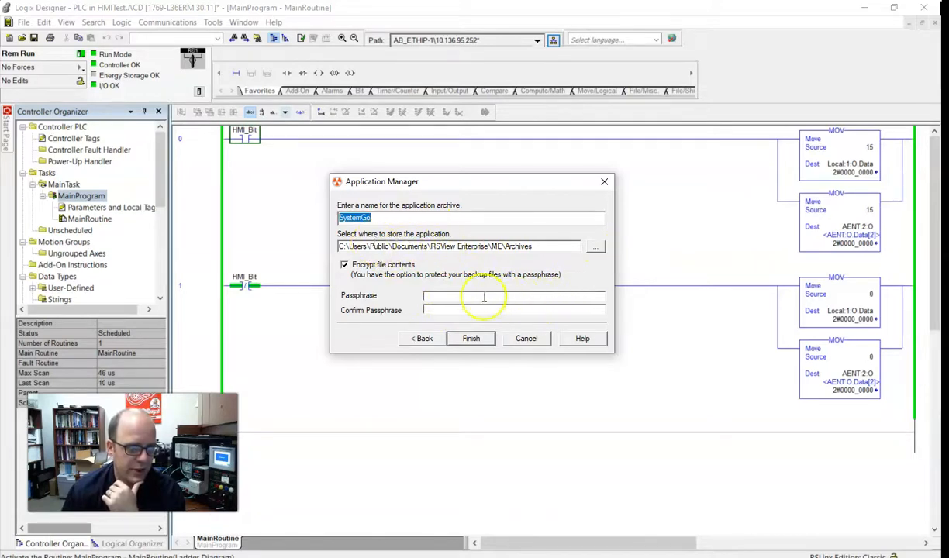
click(470, 338)
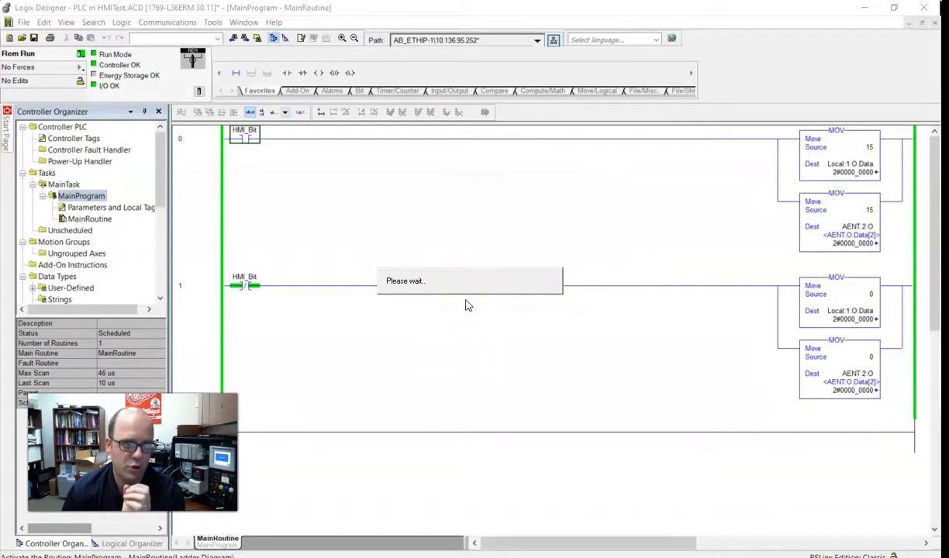
mouse_move(473, 317)
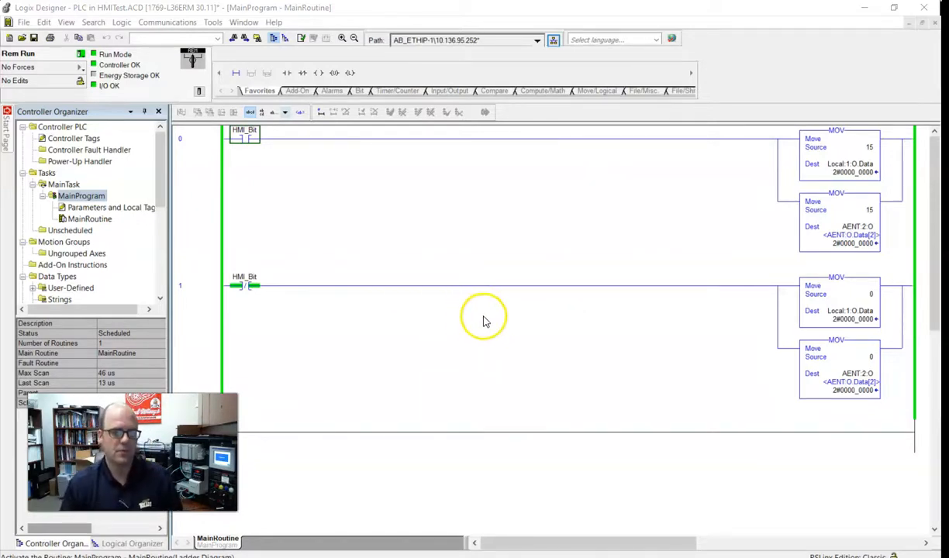
mouse_move(335, 281)
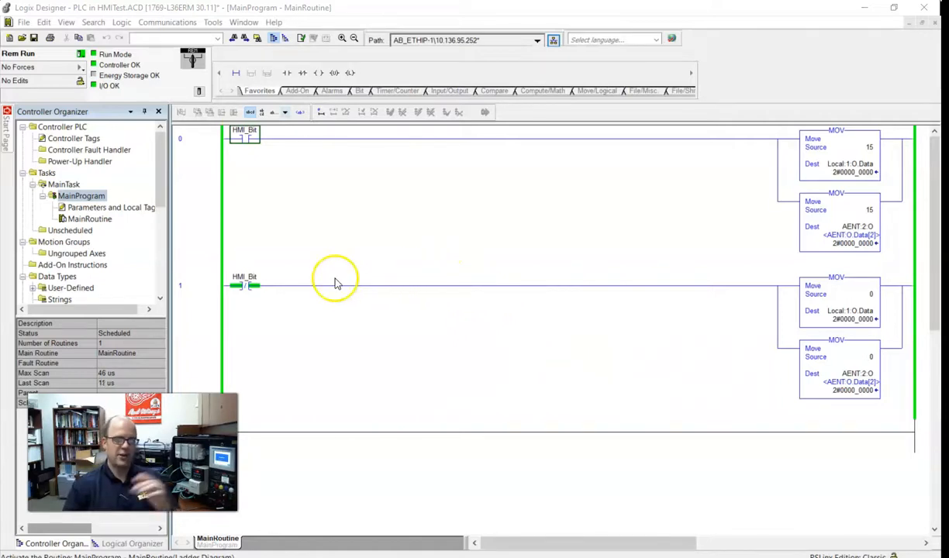